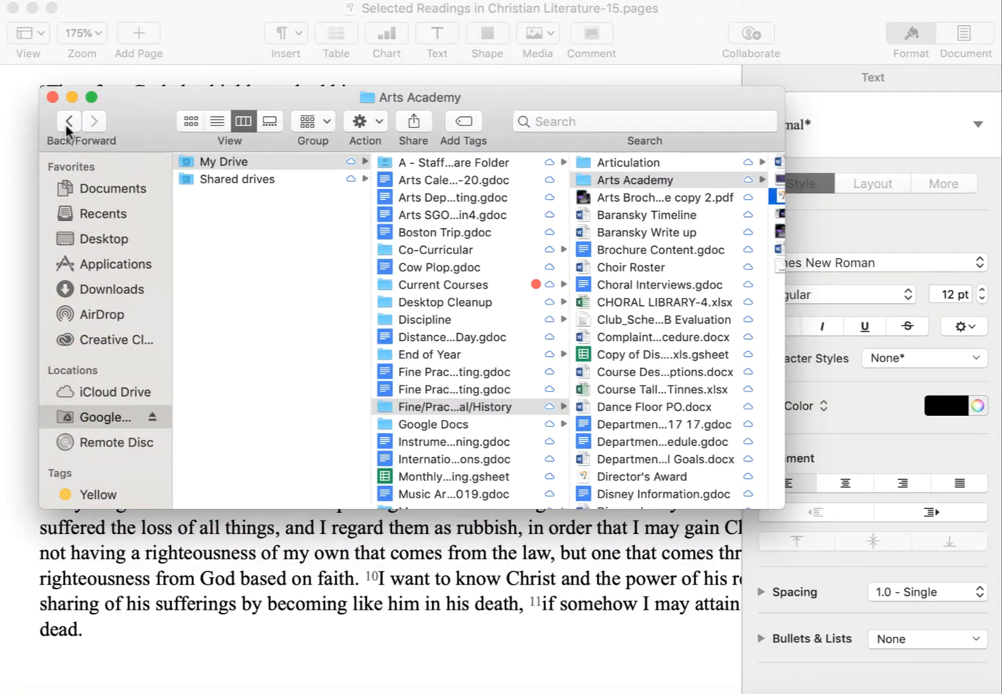
# Step: Bring the readings document forward and place the insertion point after the hymn's final line
pyautogui.click(52, 98)
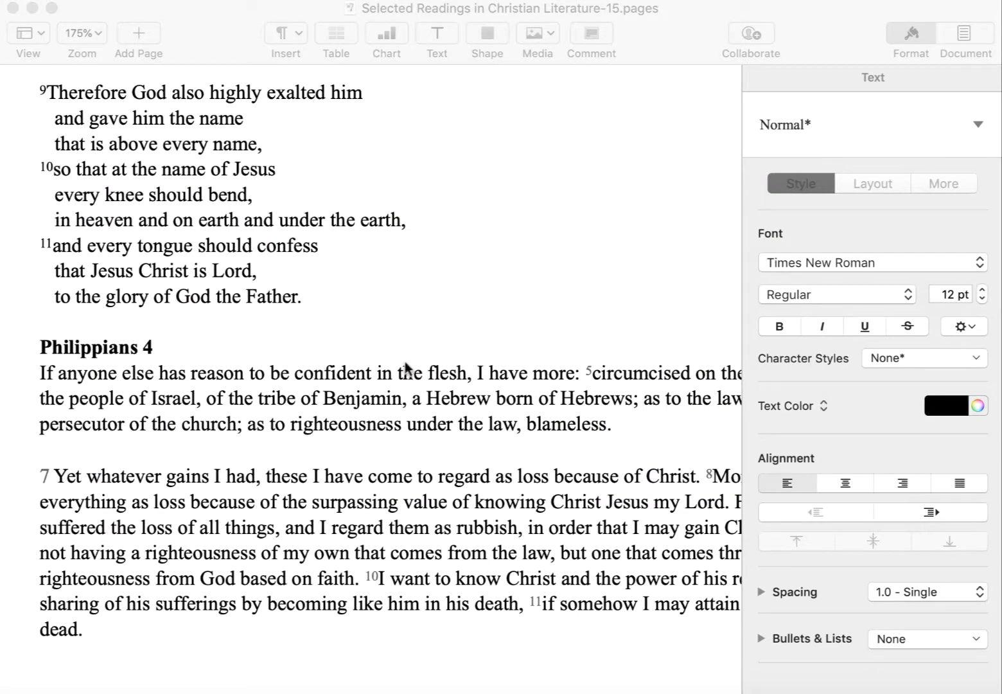
pyautogui.click(307, 296)
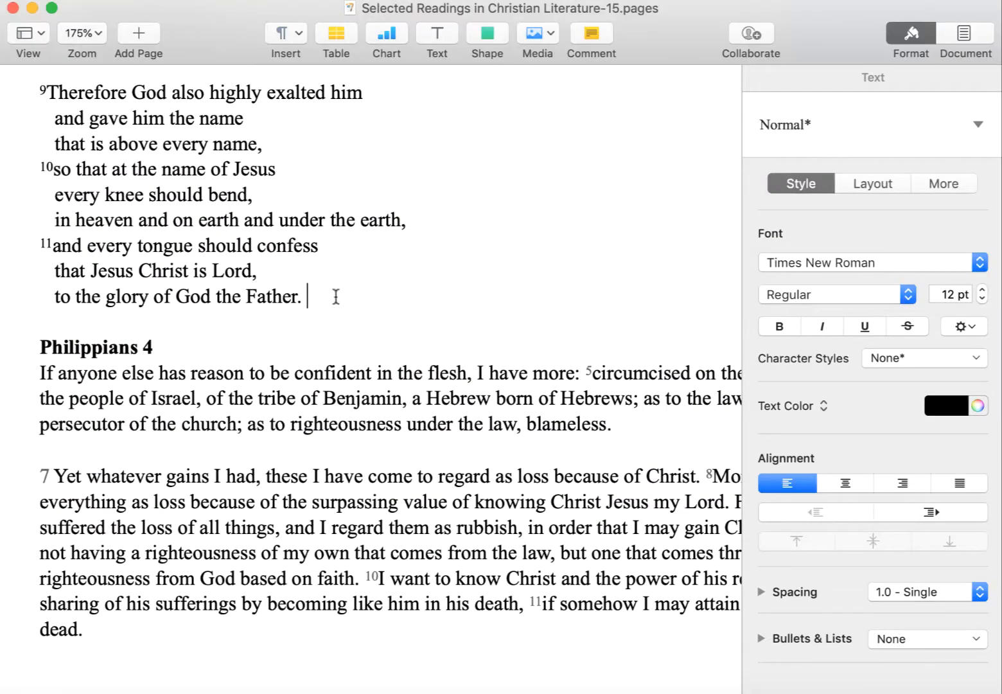
pyautogui.click(81, 33)
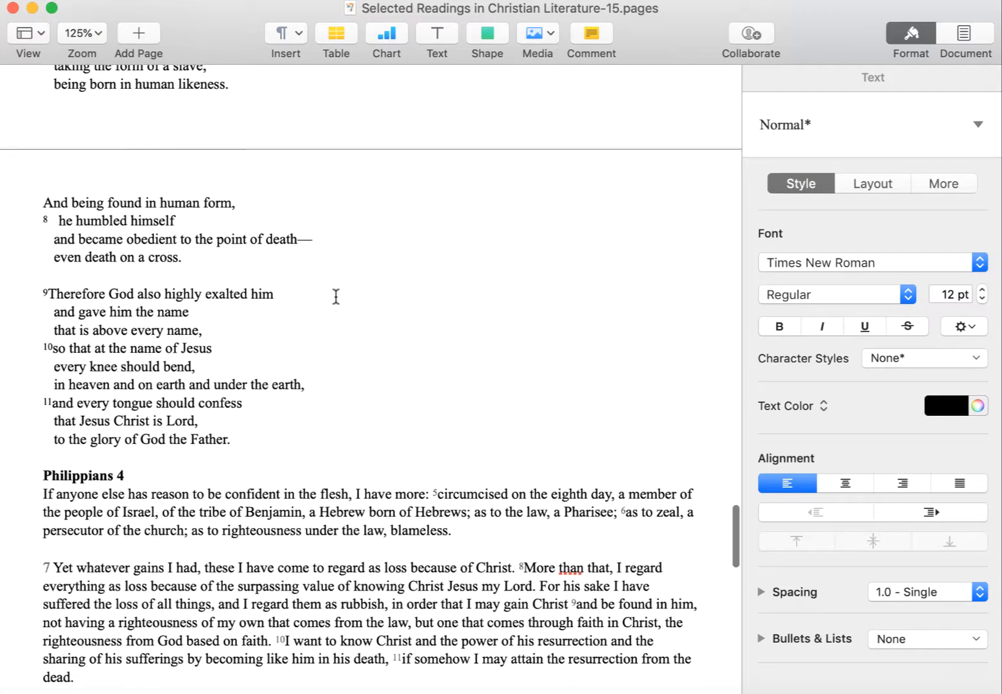
pyautogui.scroll(3)
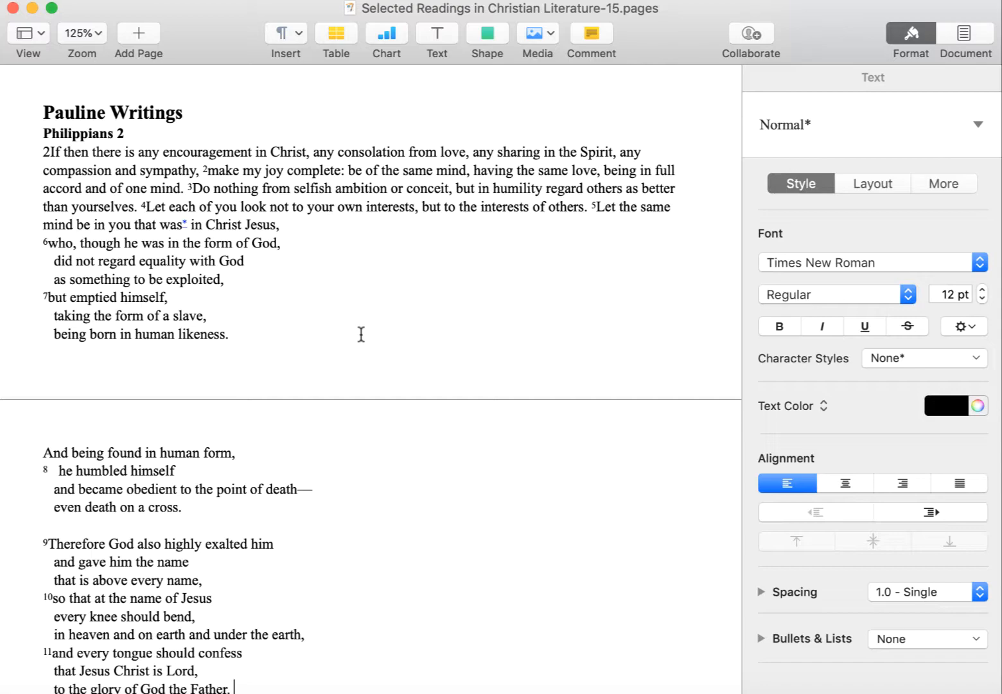
pyautogui.scroll(3)
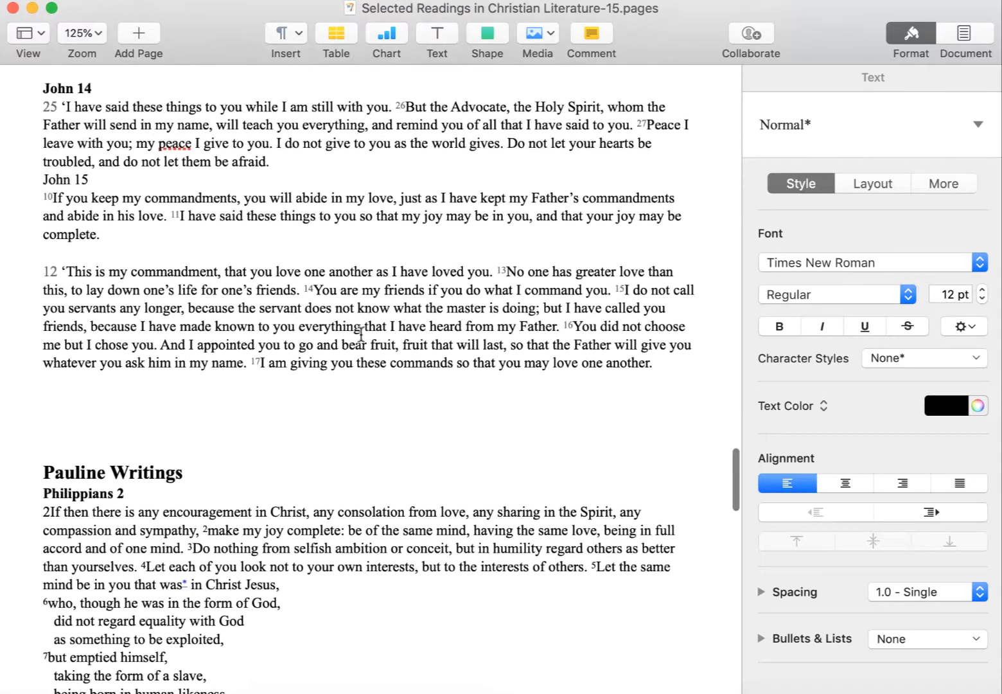
pyautogui.scroll(3)
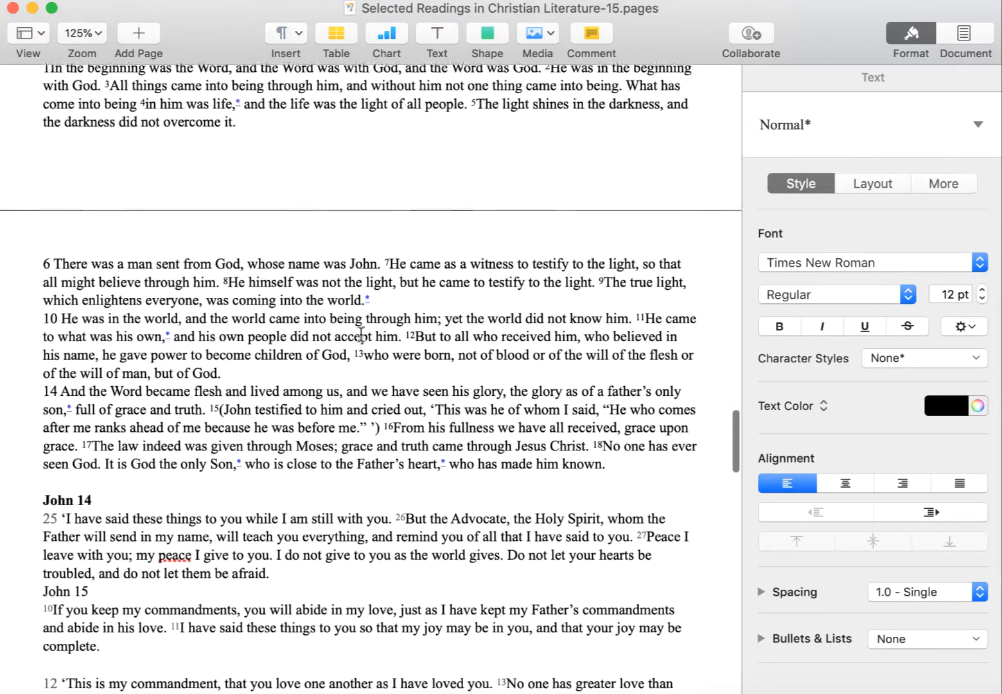
pyautogui.scroll(-3)
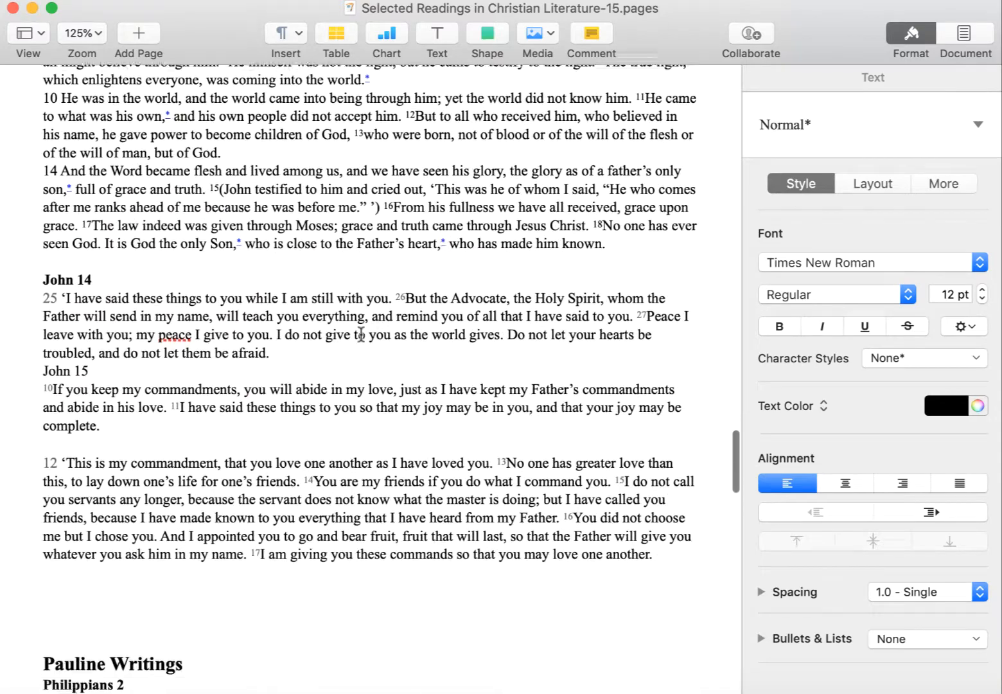
pyautogui.scroll(-3)
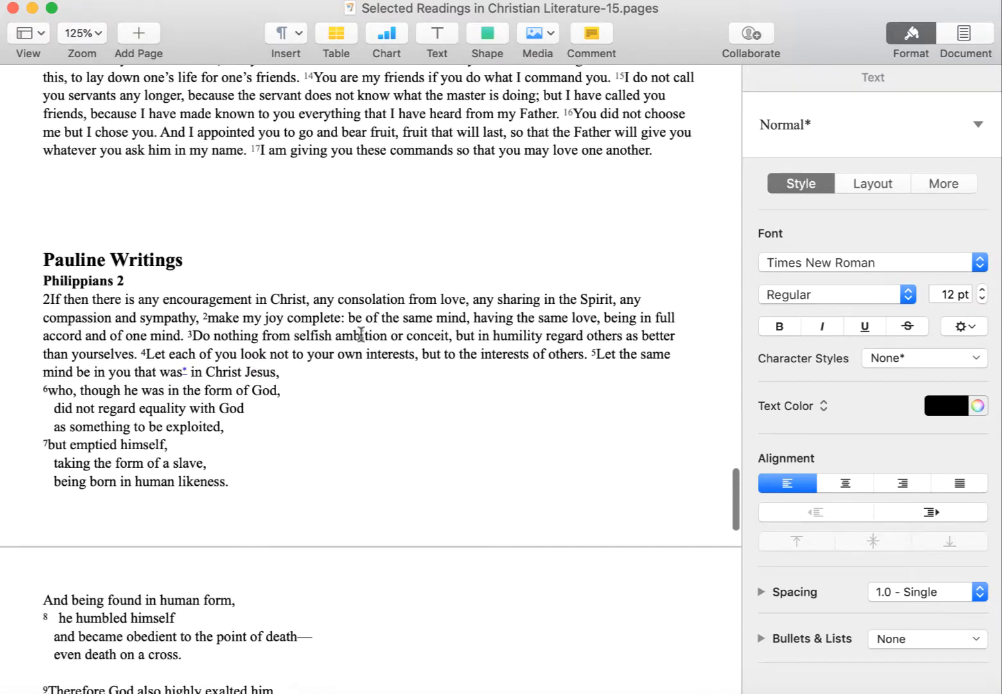
pyautogui.scroll(-3)
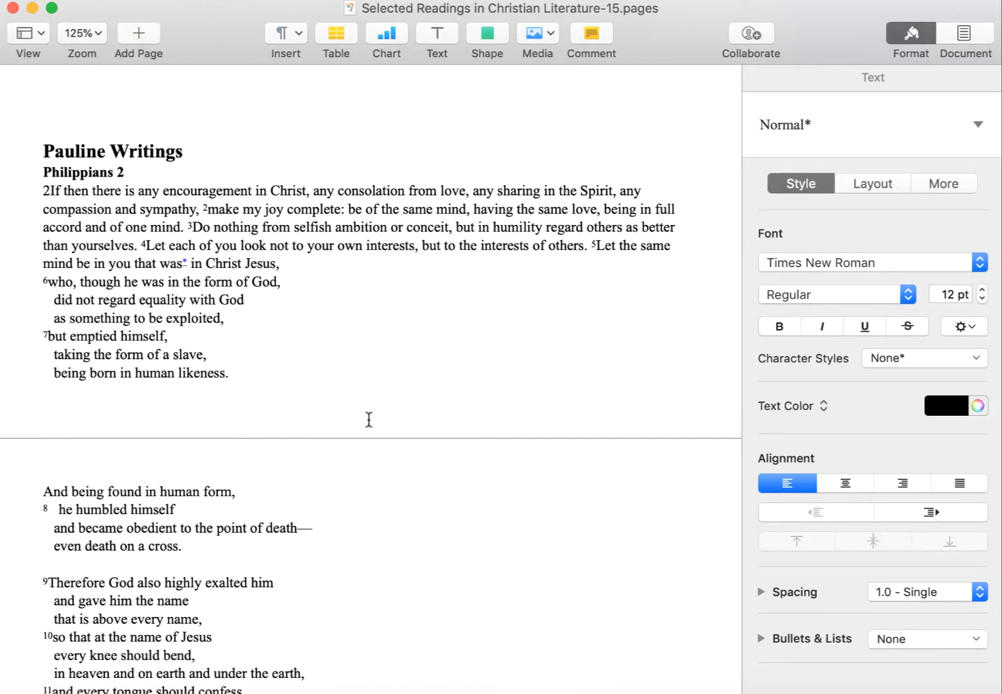
pyautogui.scroll(-3)
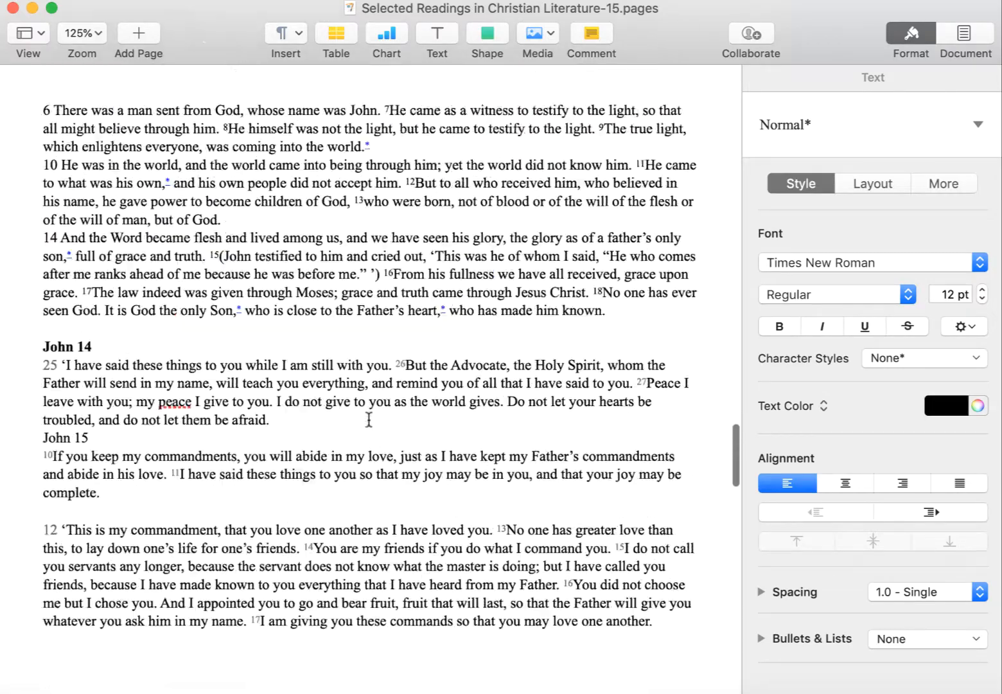
pyautogui.scroll(3)
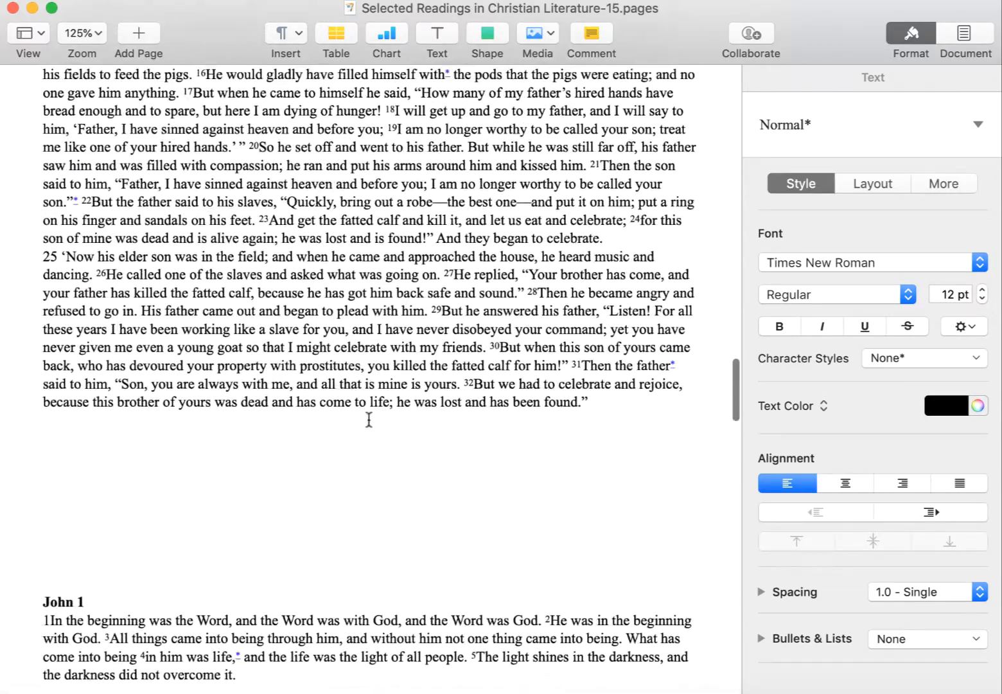
pyautogui.scroll(-3)
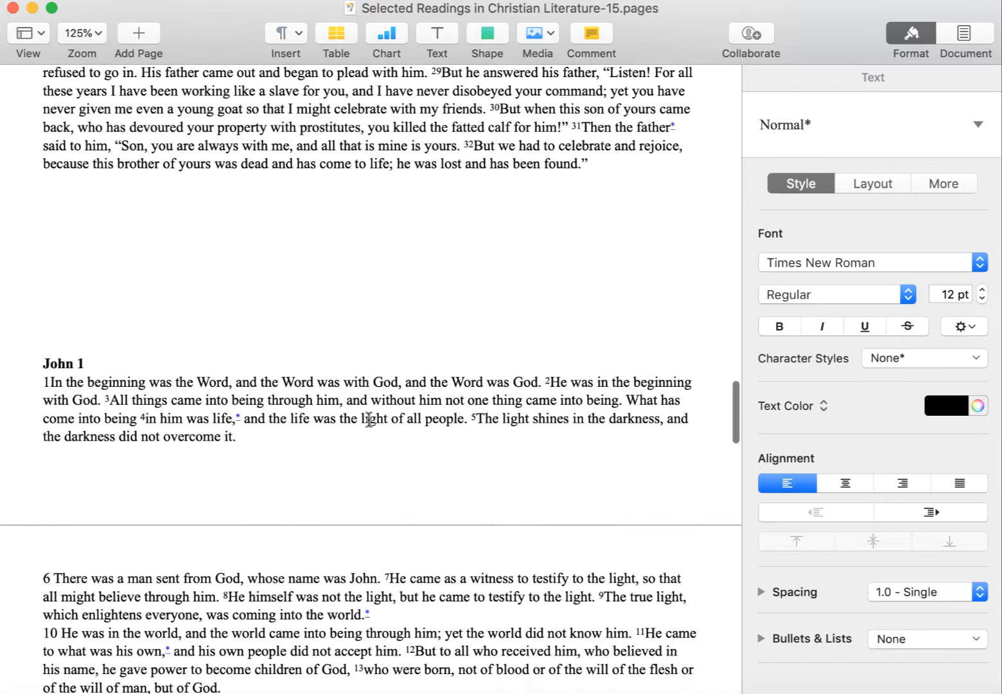
pyautogui.scroll(3)
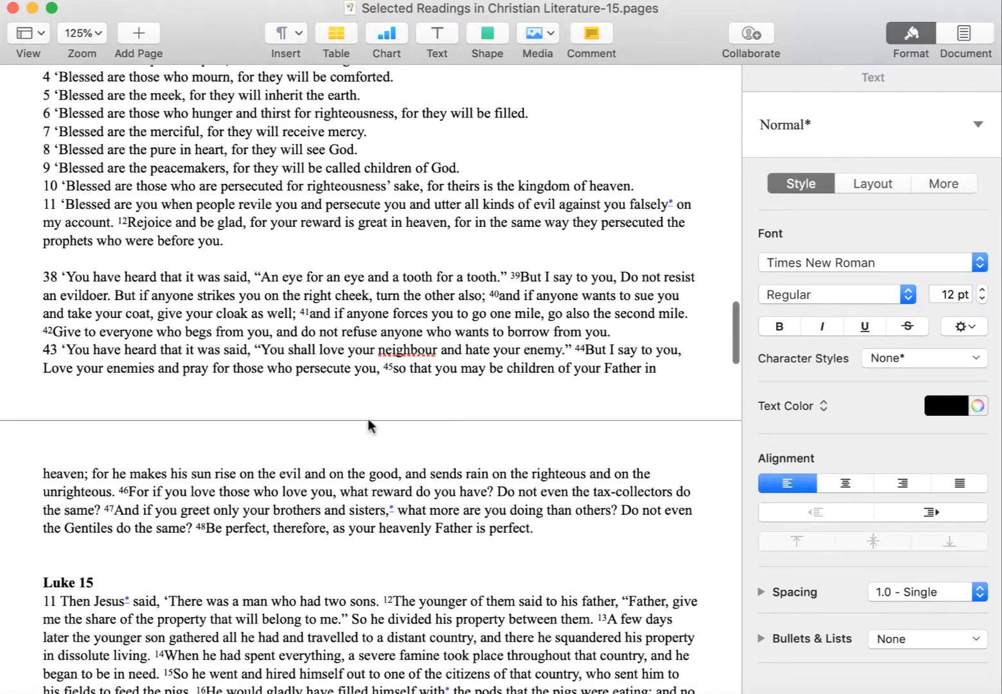
pyautogui.scroll(3)
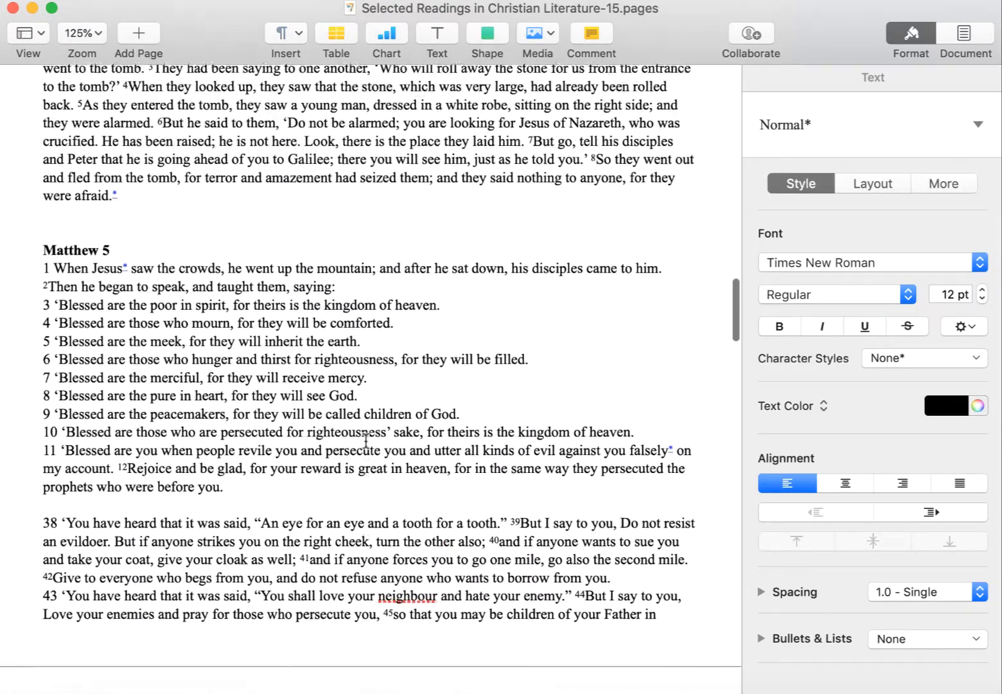
pyautogui.scroll(3)
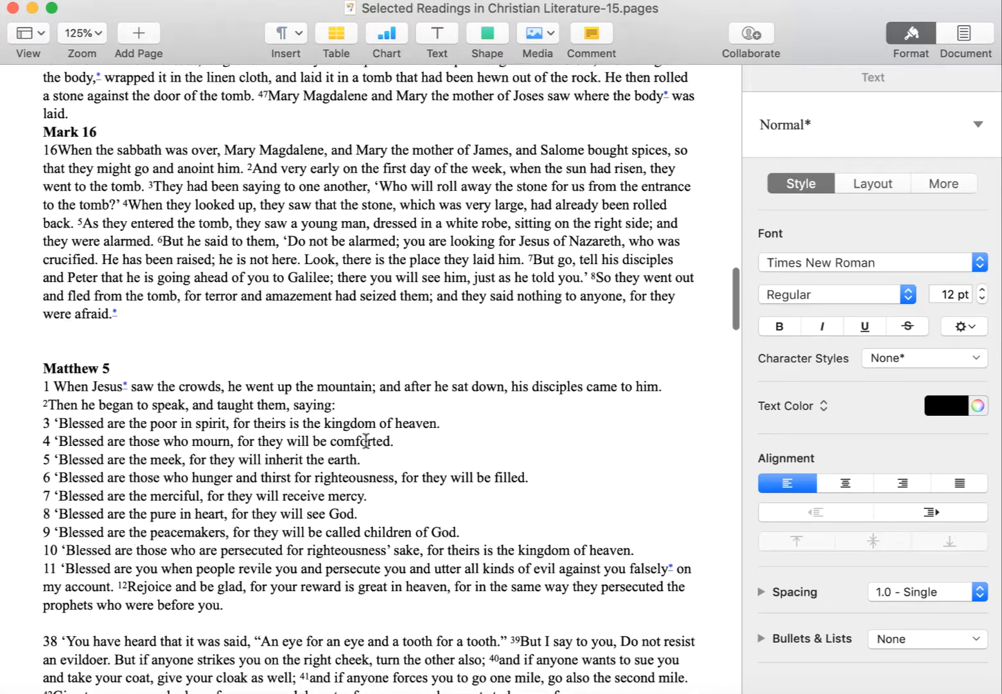
pyautogui.scroll(-3)
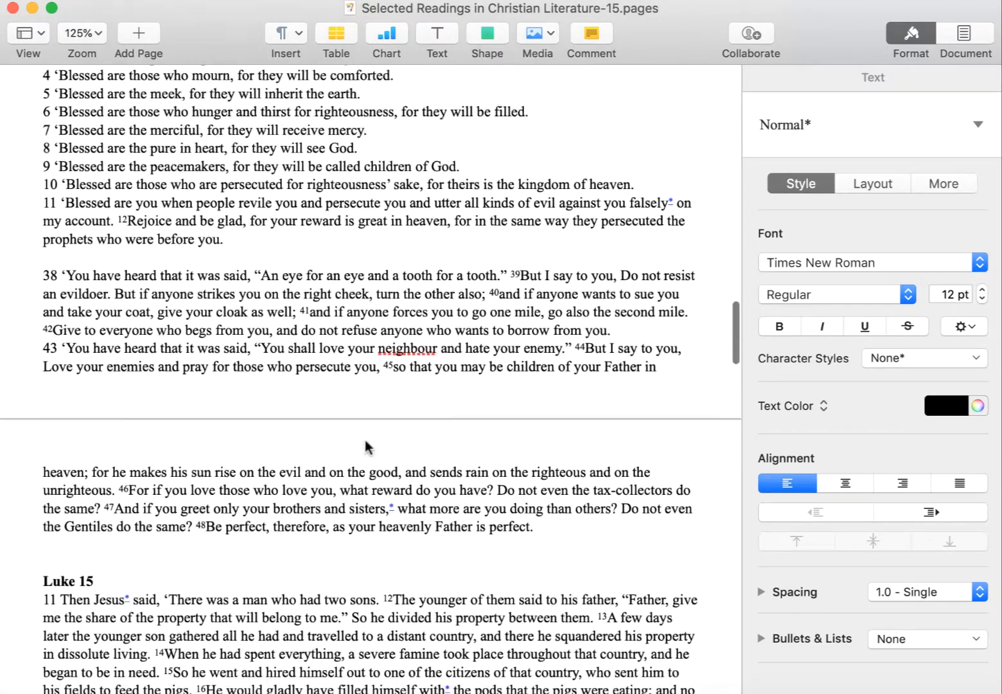
pyautogui.scroll(-3)
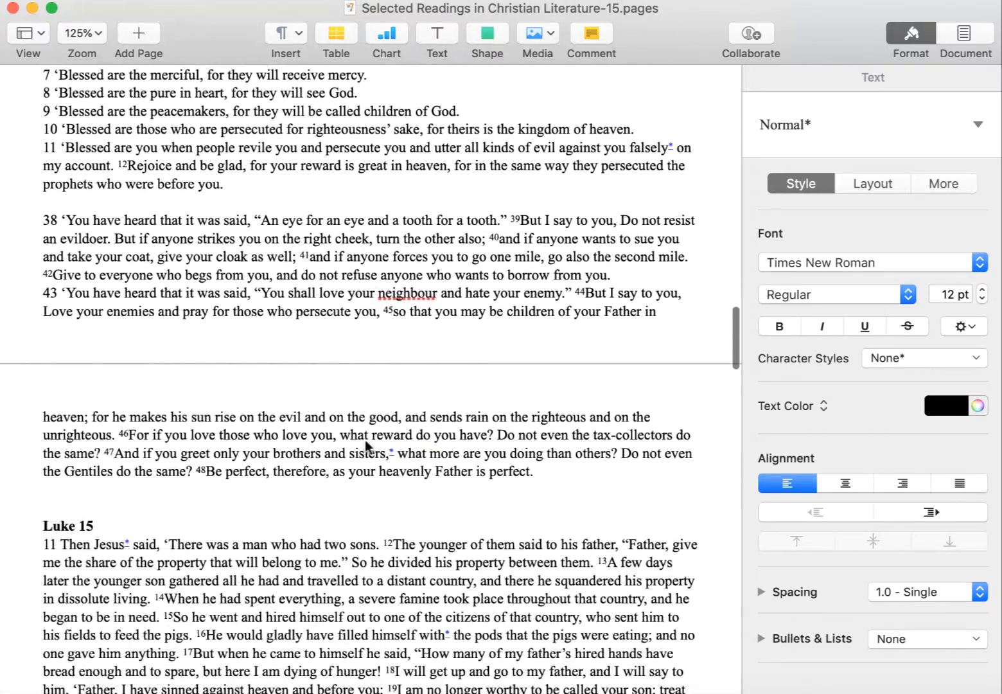
pyautogui.scroll(-3)
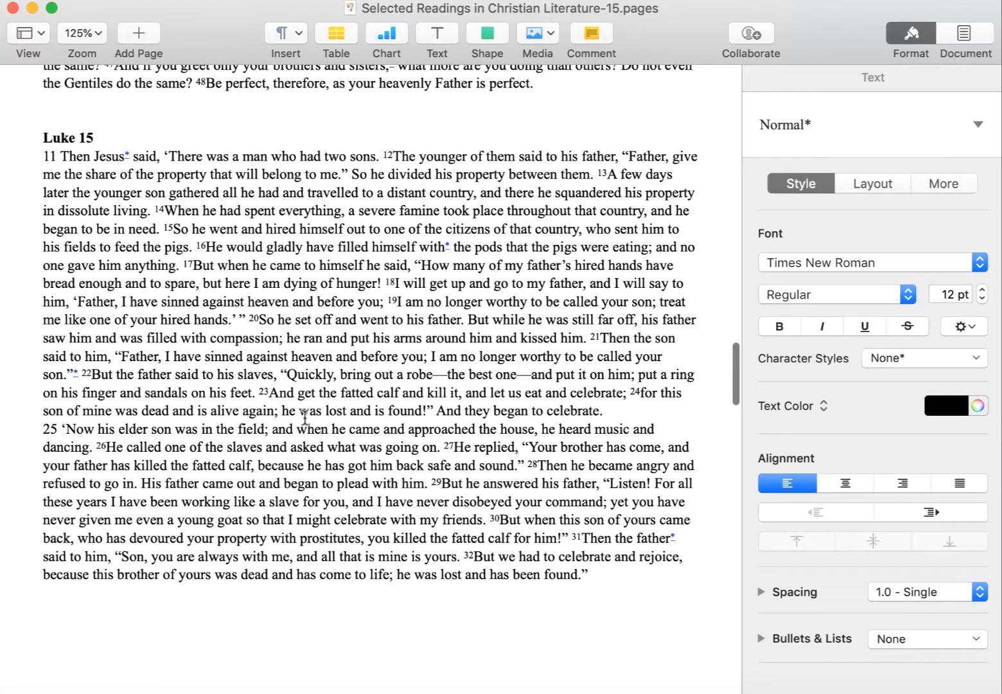
pyautogui.scroll(3)
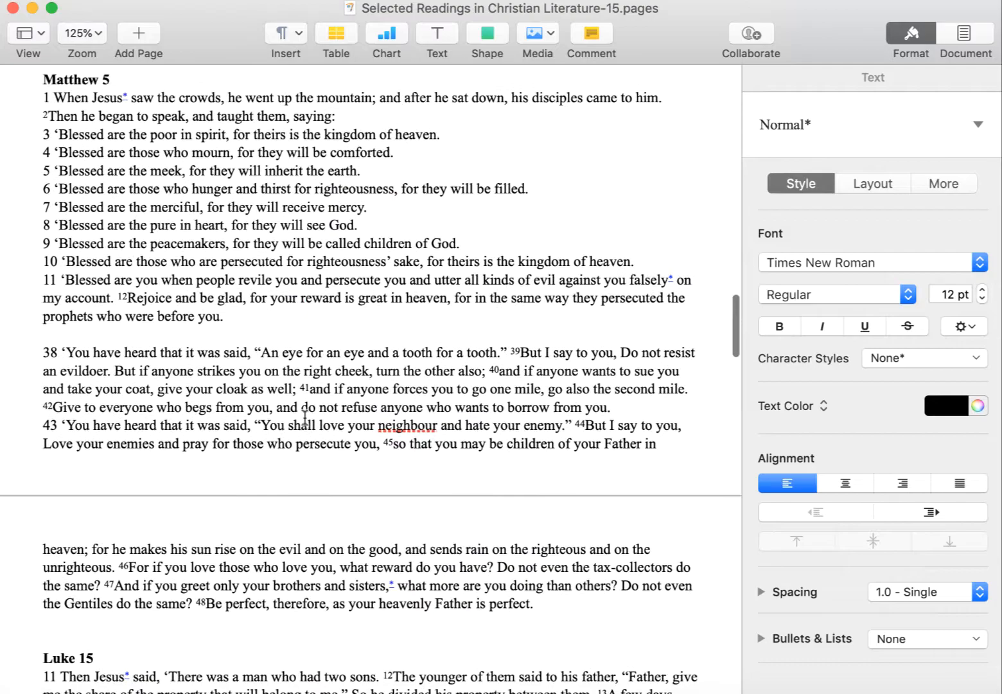
pyautogui.scroll(-3)
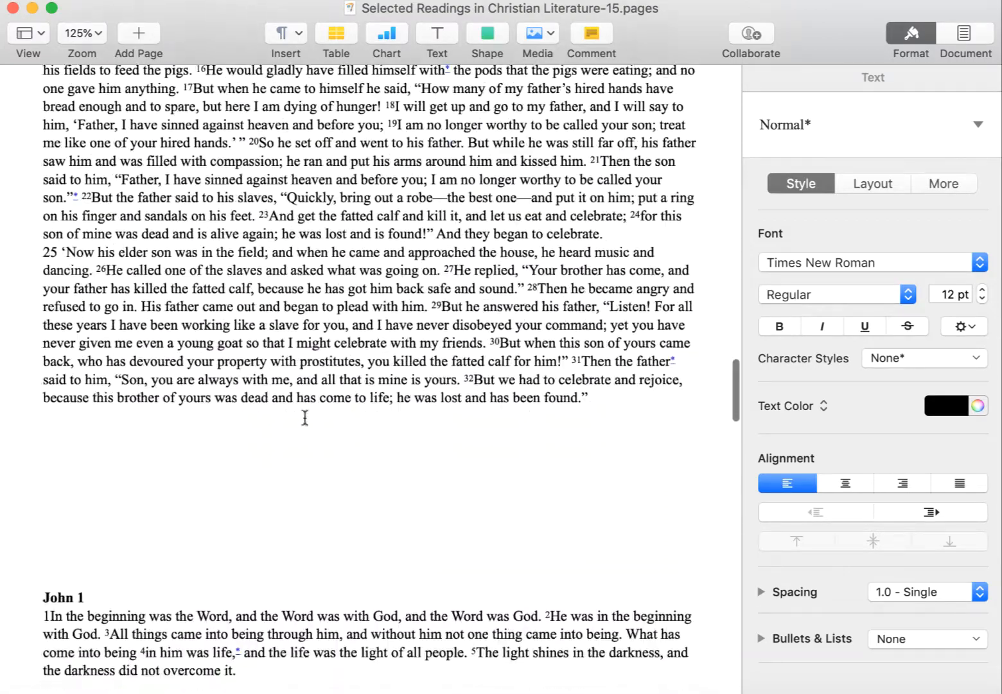
pyautogui.scroll(-3)
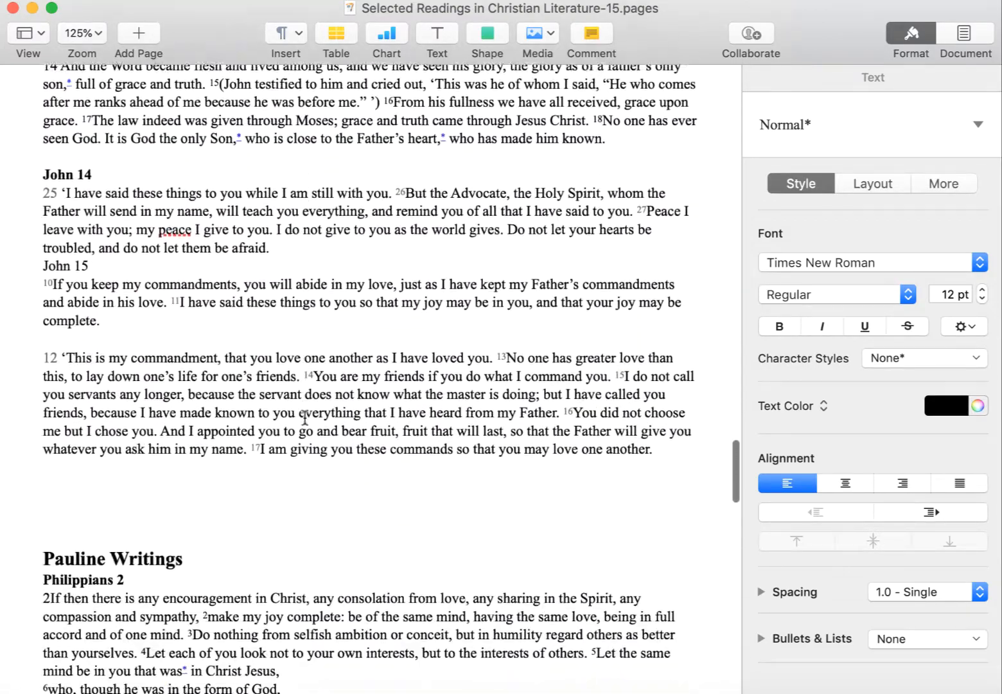
pyautogui.scroll(-3)
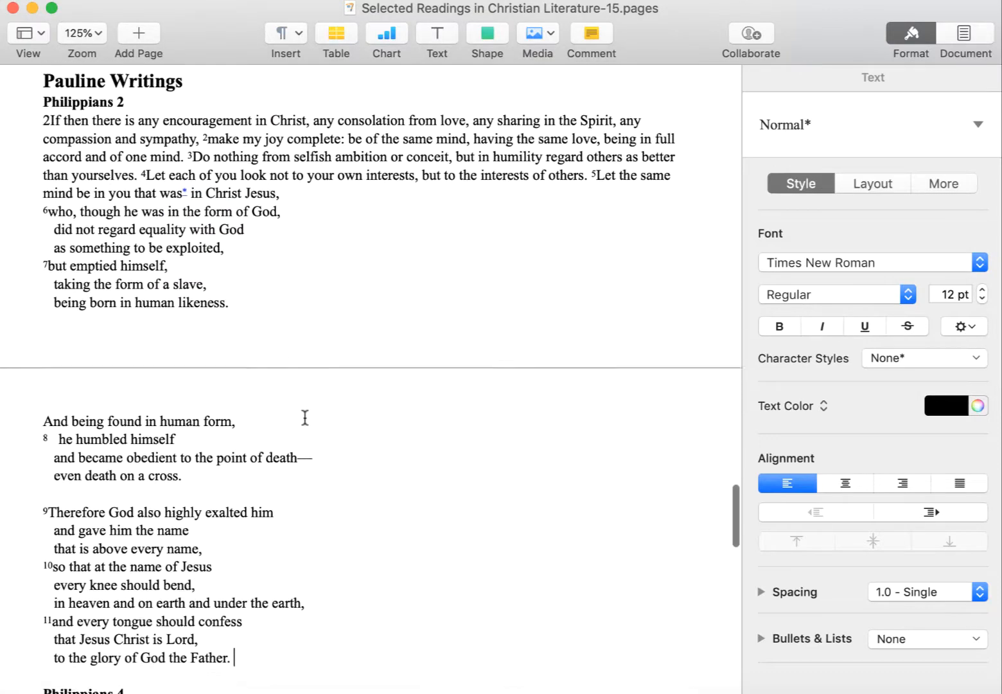
pyautogui.scroll(3)
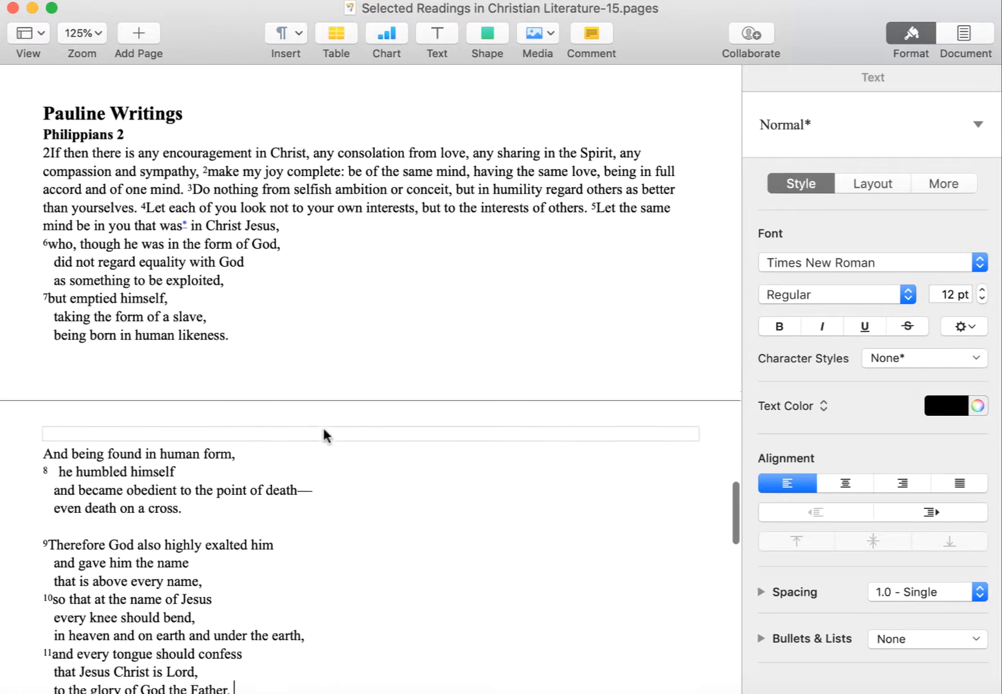
pyautogui.scroll(3)
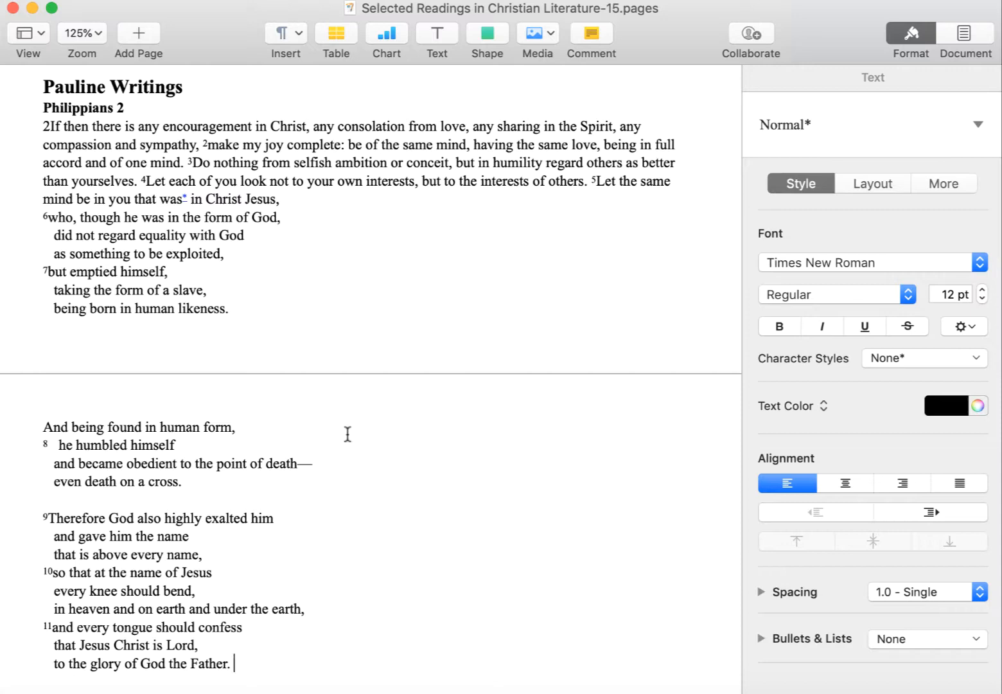
pyautogui.scroll(3)
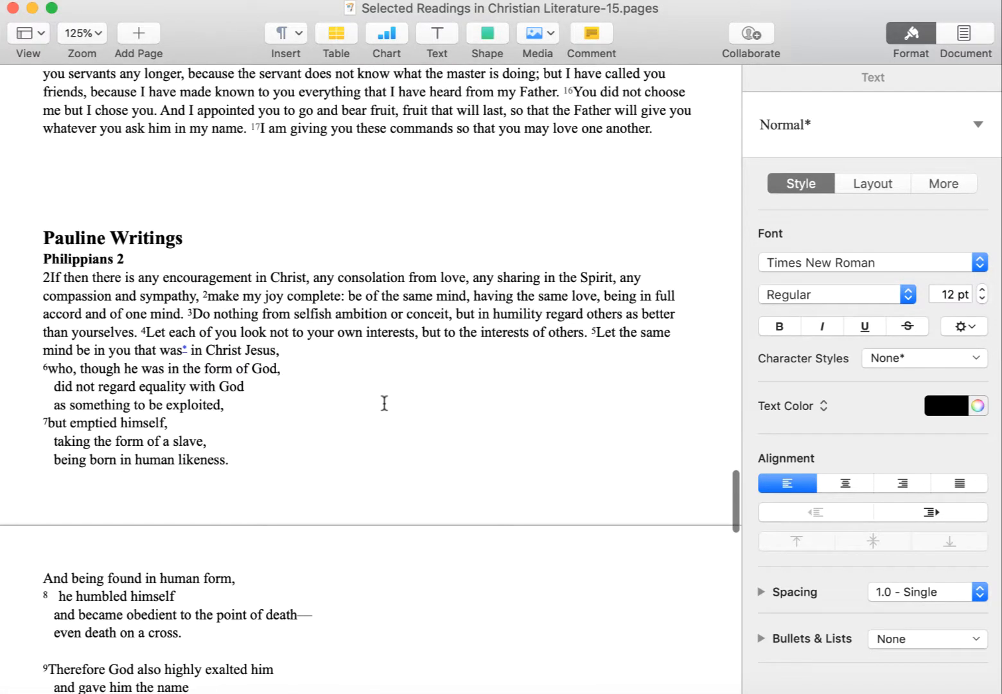
pyautogui.scroll(3)
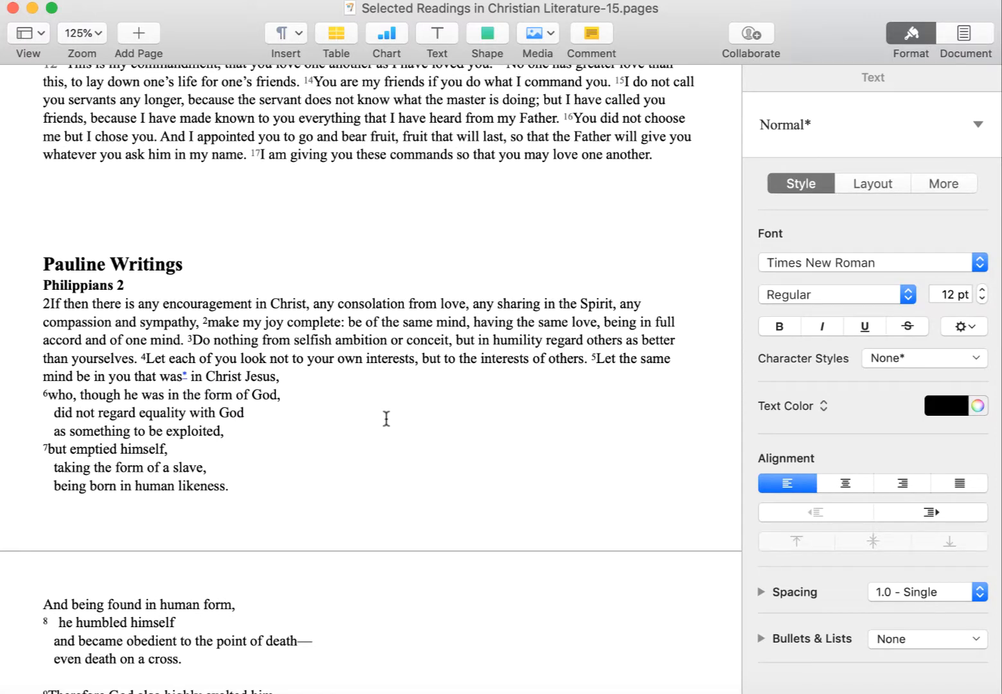
pyautogui.scroll(-3)
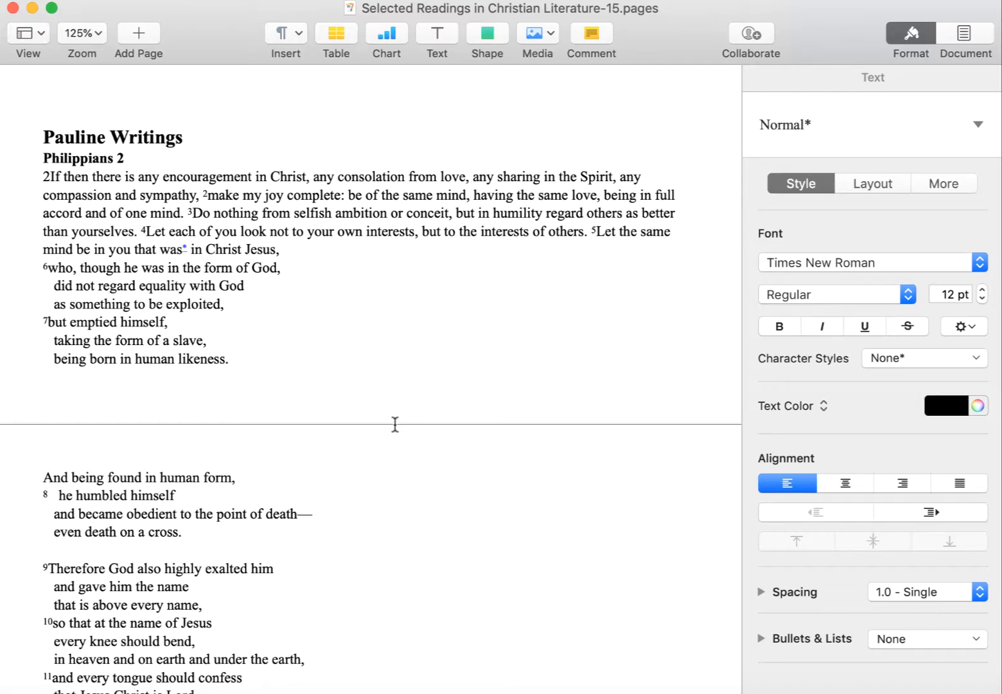
pyautogui.scroll(-3)
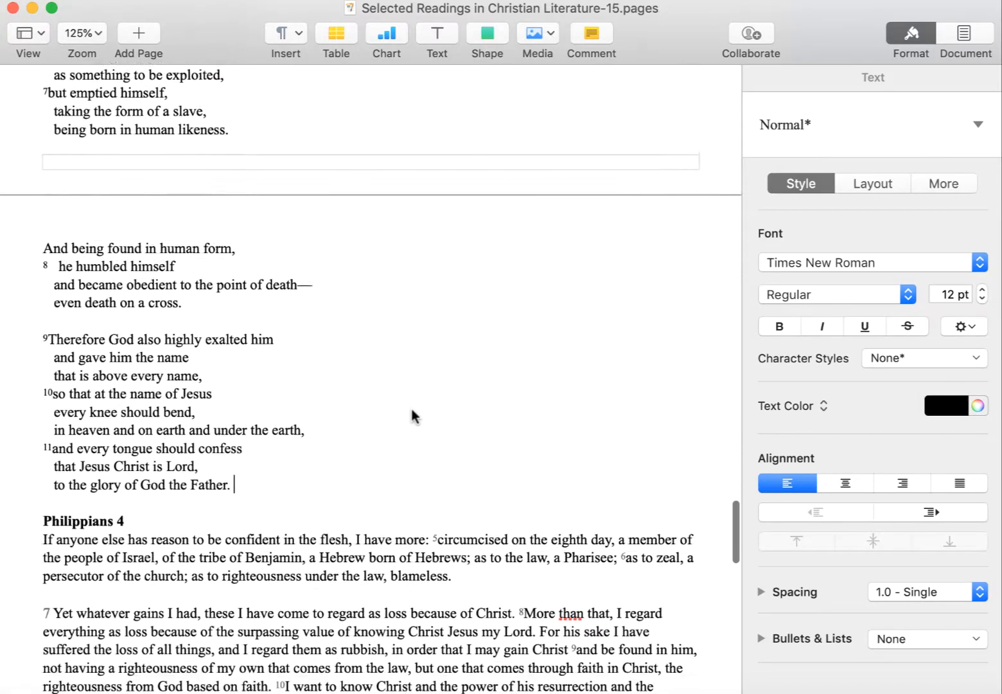
pyautogui.scroll(-3)
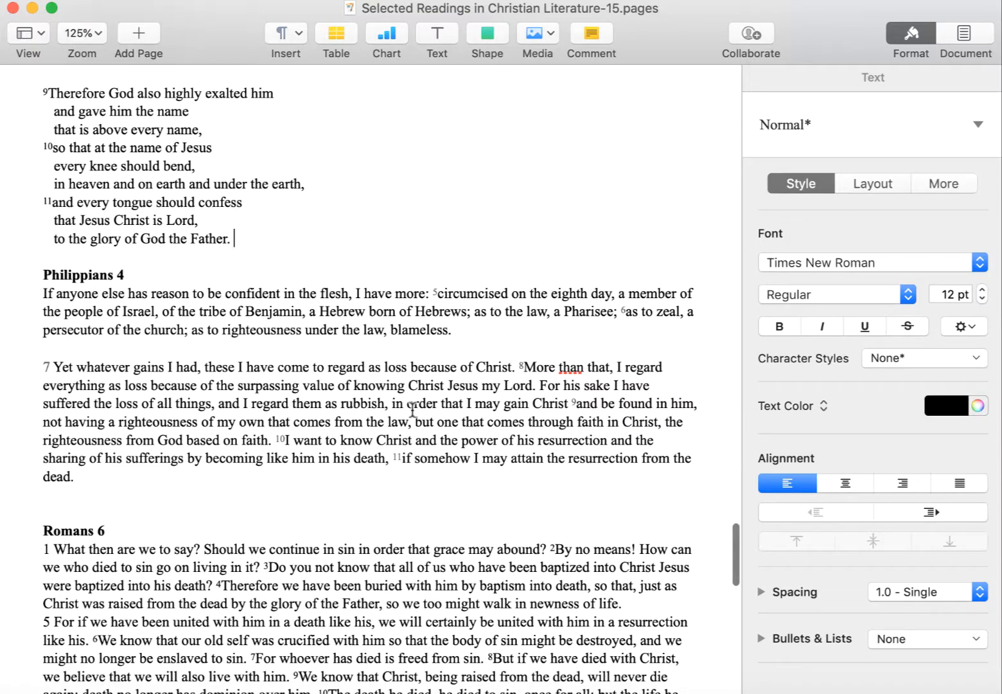
pyautogui.scroll(3)
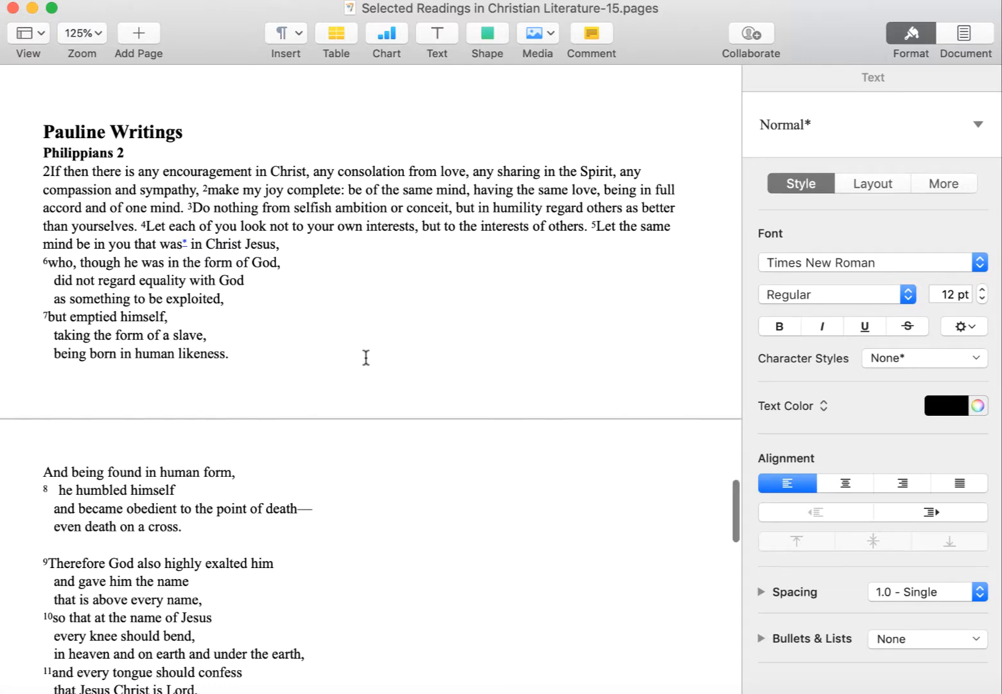
pyautogui.moveTo(260, 288)
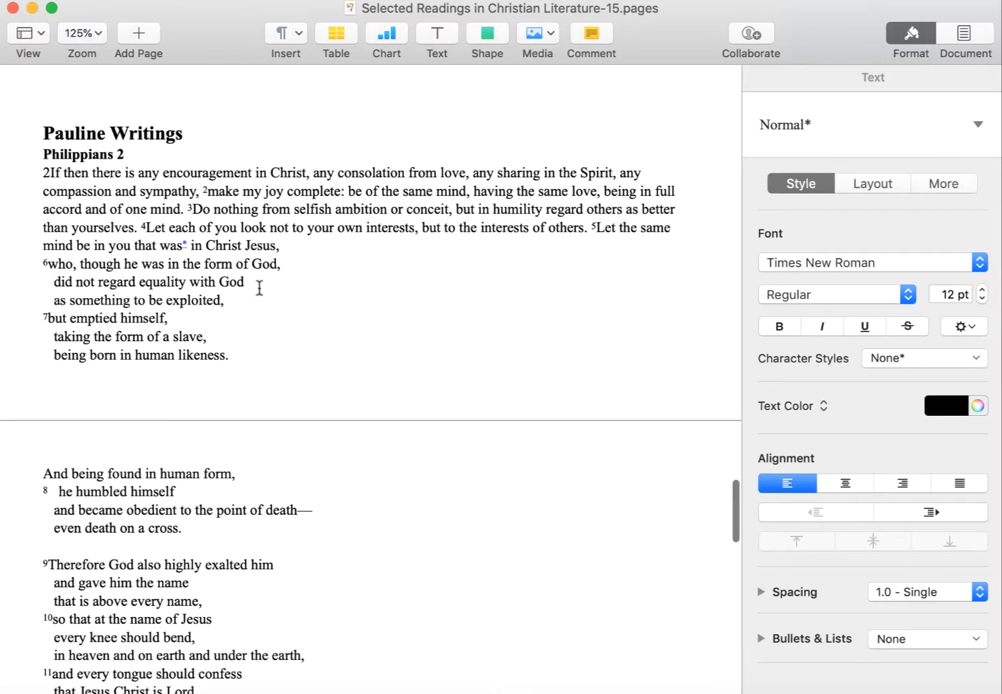
pyautogui.moveTo(170, 122)
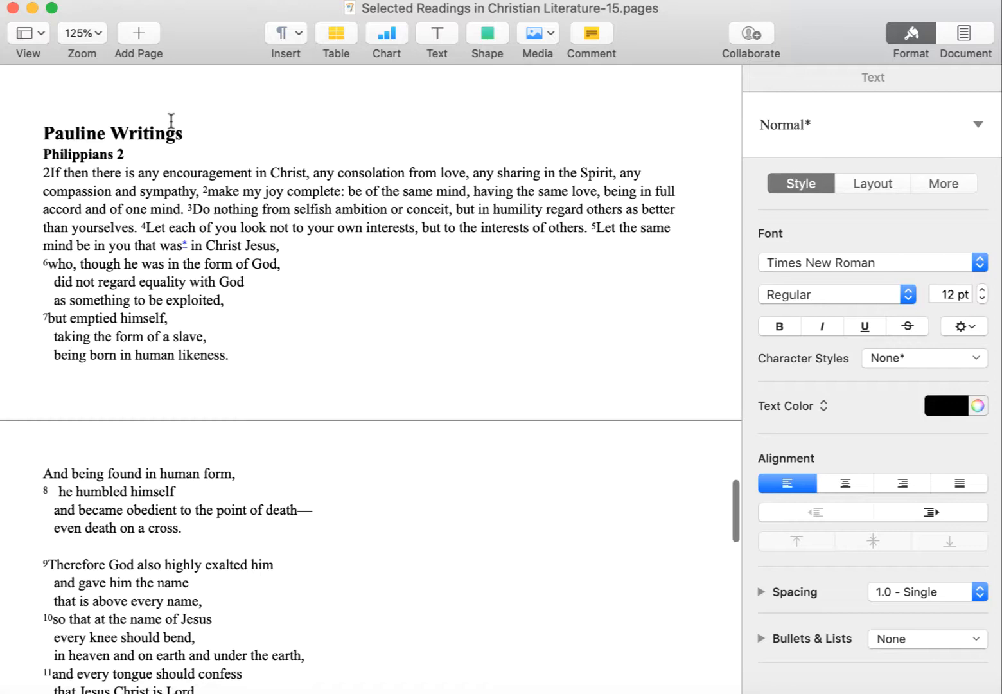
# Step: Scroll back and forth through the Philippians 2 hymn to review its lines
pyautogui.scroll(-3)
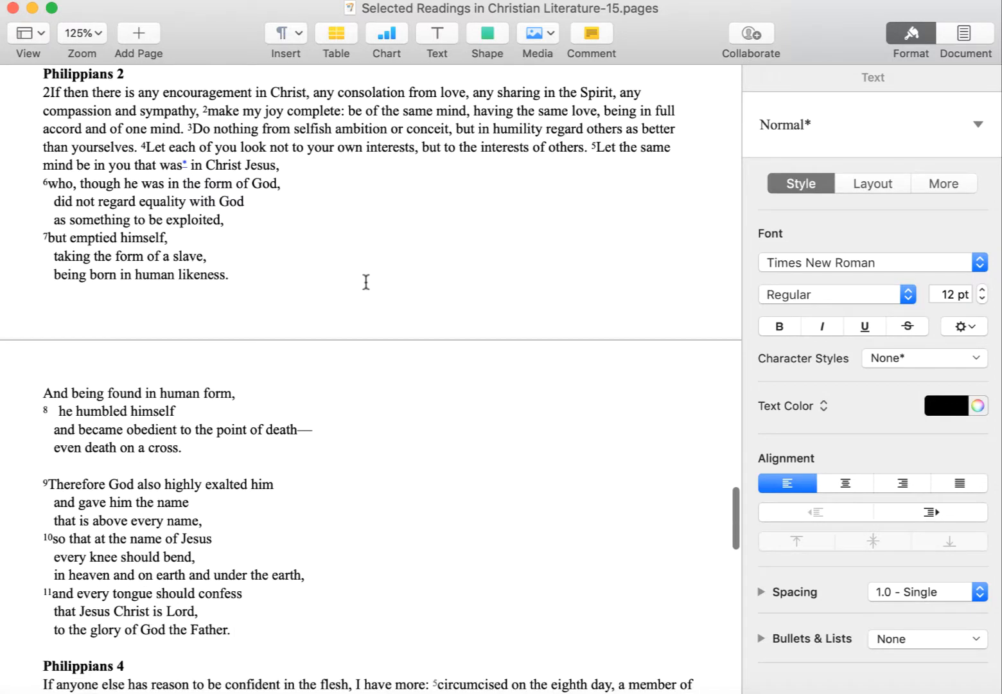
pyautogui.scroll(3)
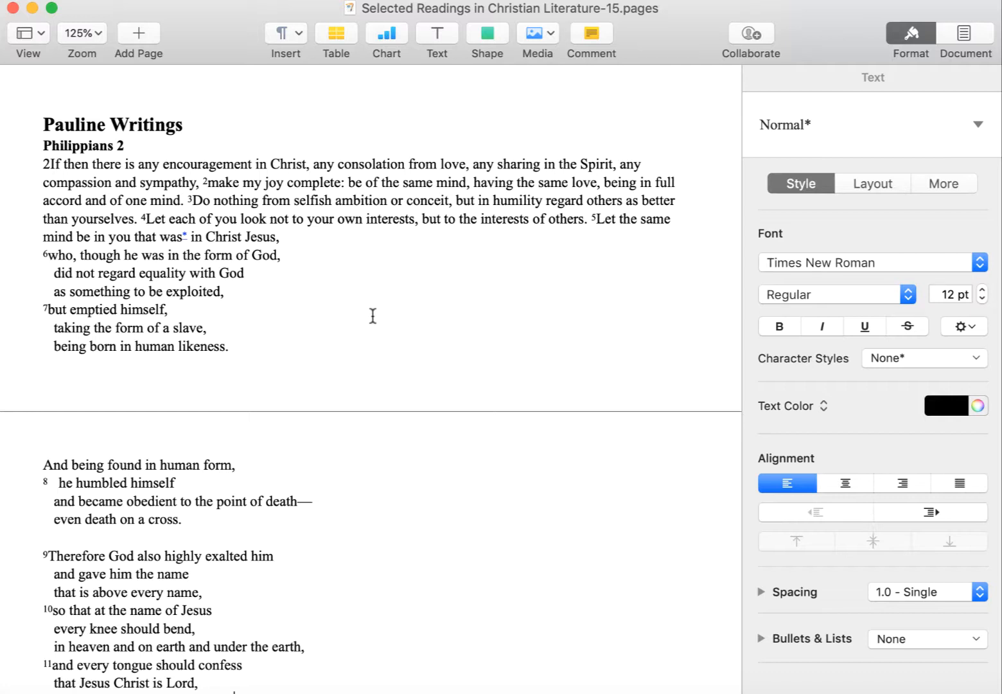
pyautogui.moveTo(329, 322)
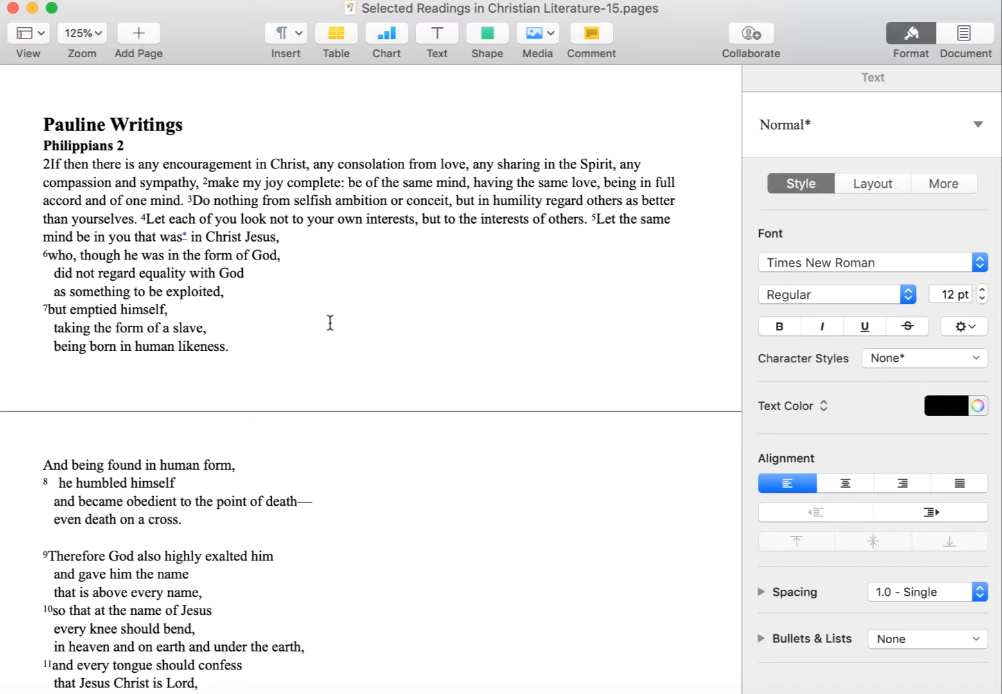
pyautogui.moveTo(317, 337)
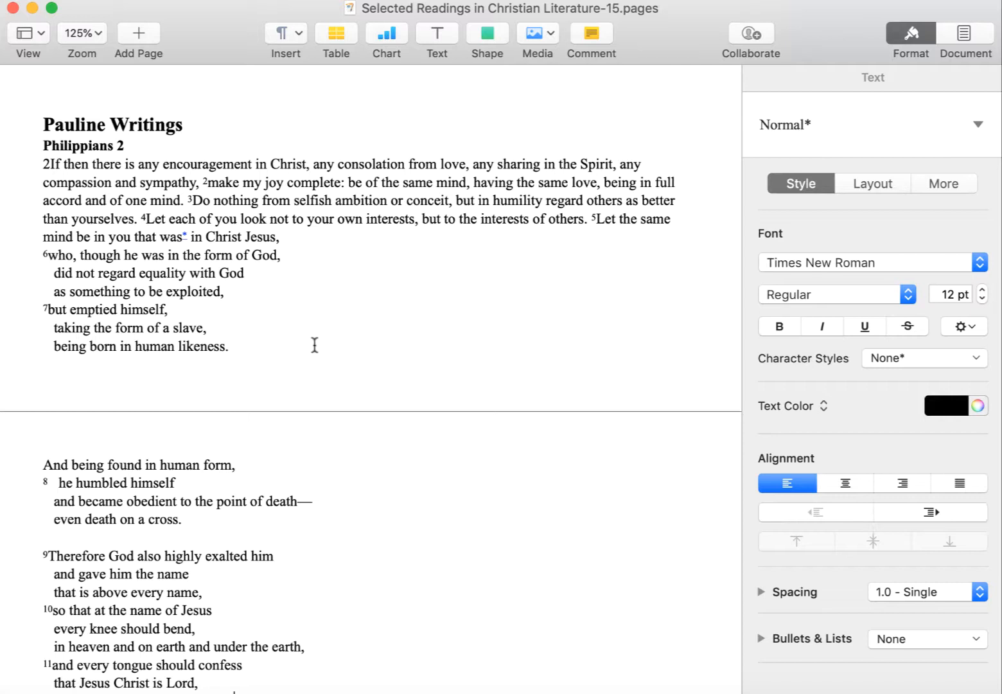
pyautogui.moveTo(308, 342)
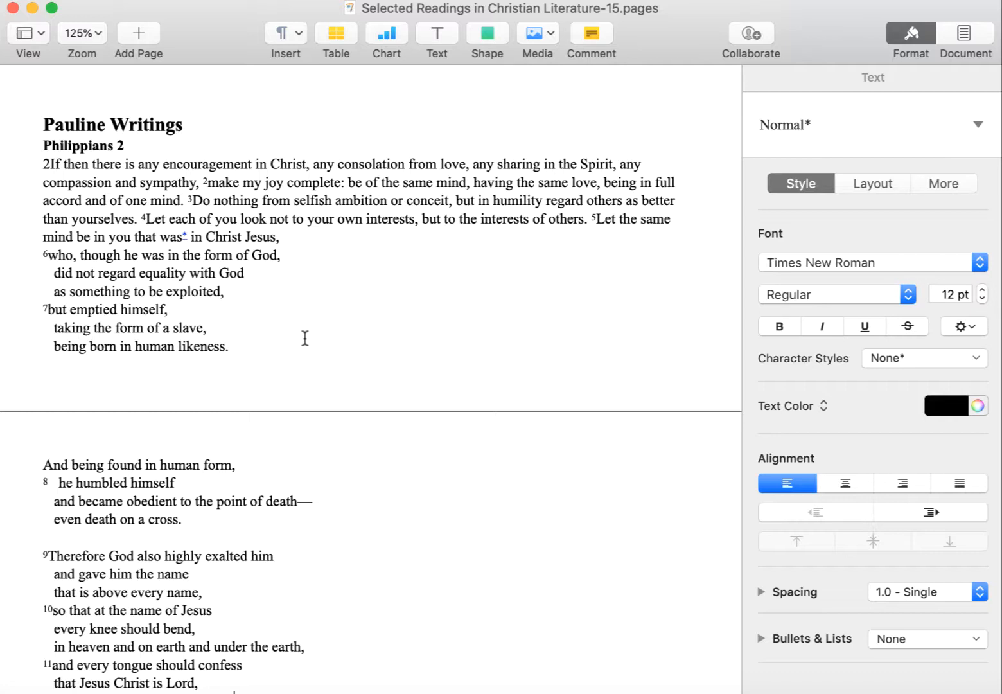
pyautogui.scroll(-3)
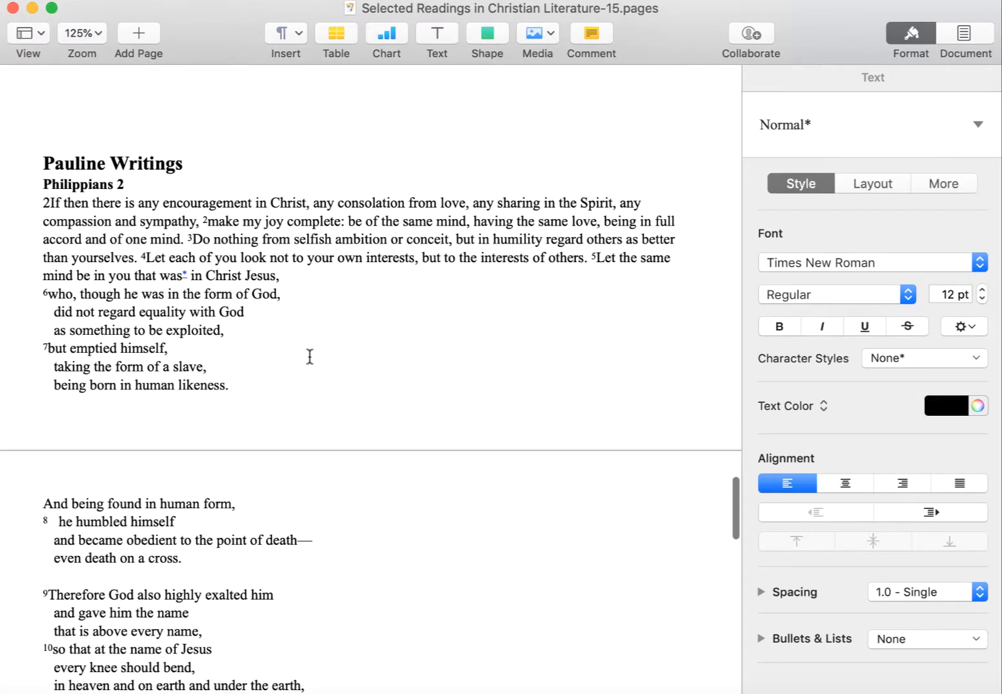
pyautogui.scroll(3)
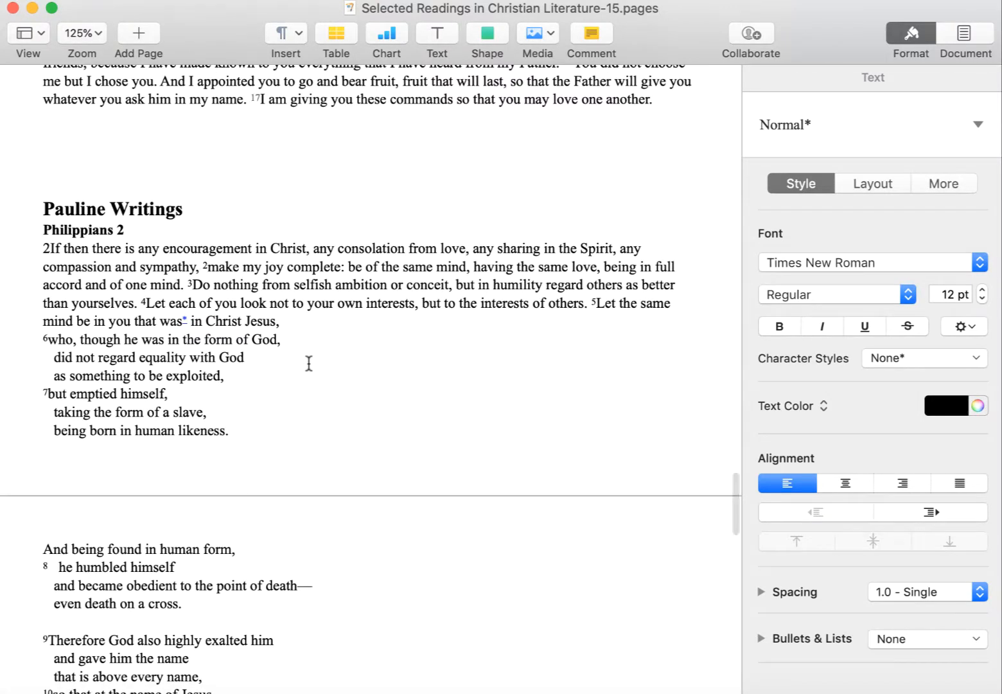
pyautogui.scroll(-3)
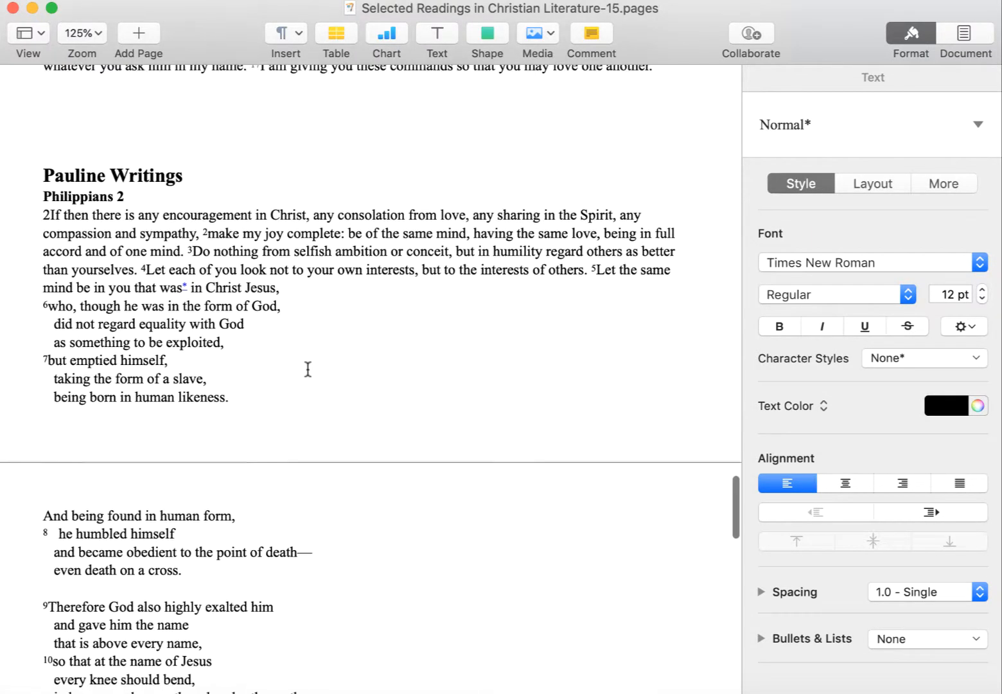
pyautogui.scroll(3)
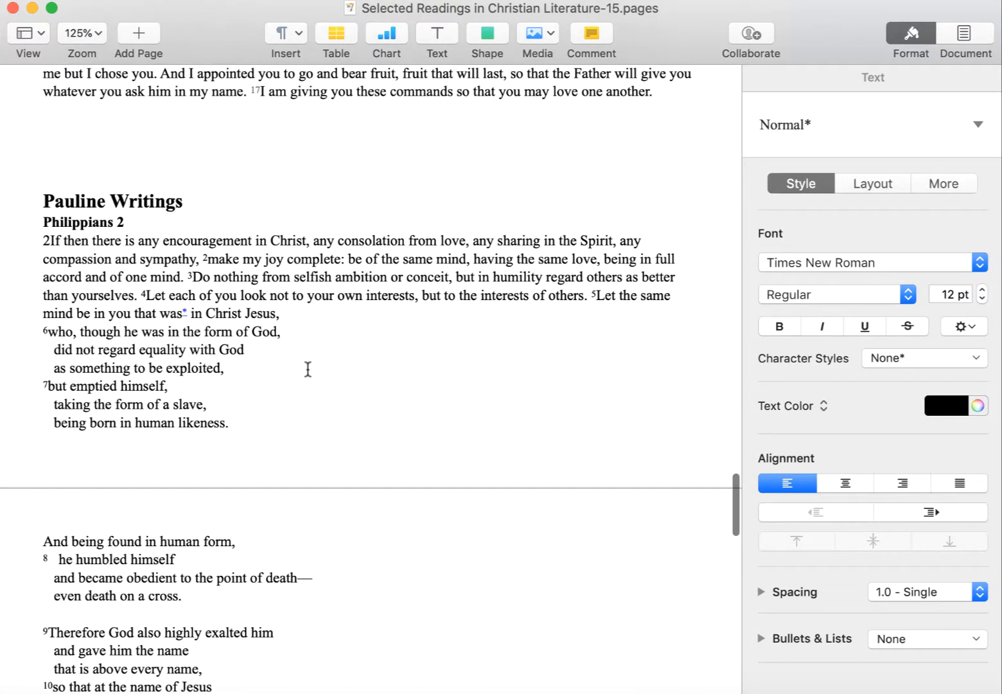
pyautogui.scroll(3)
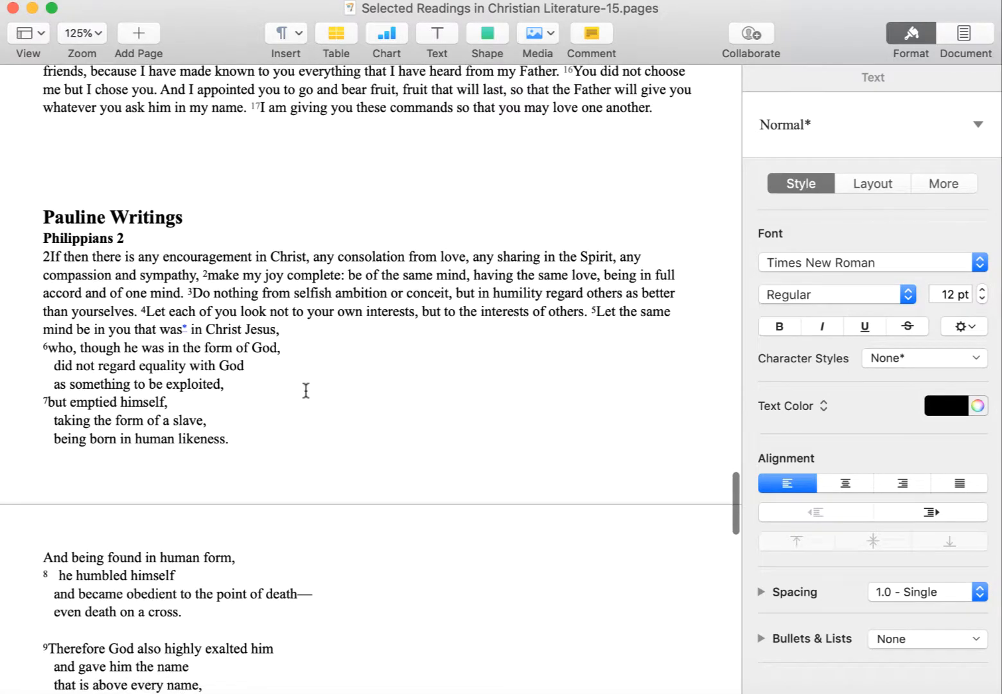
pyautogui.scroll(-3)
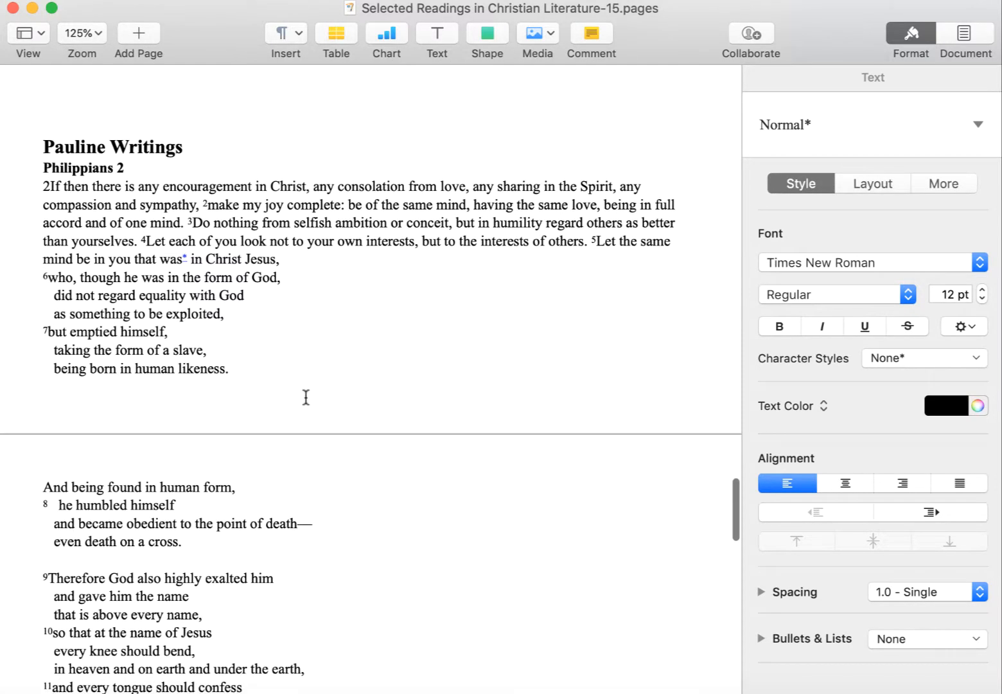
pyautogui.scroll(-3)
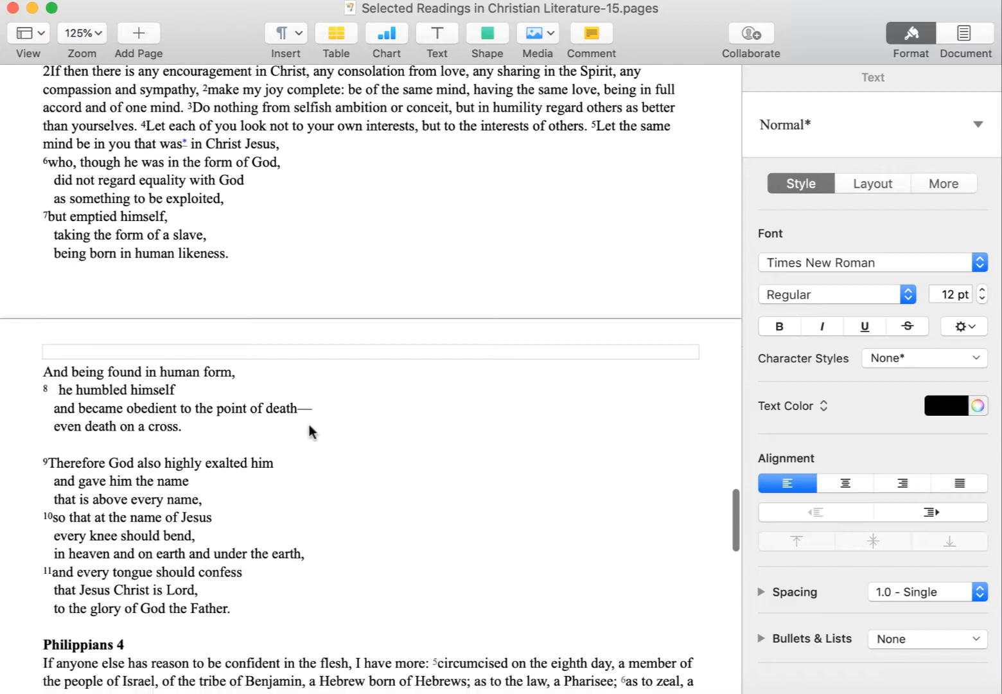
pyautogui.scroll(-3)
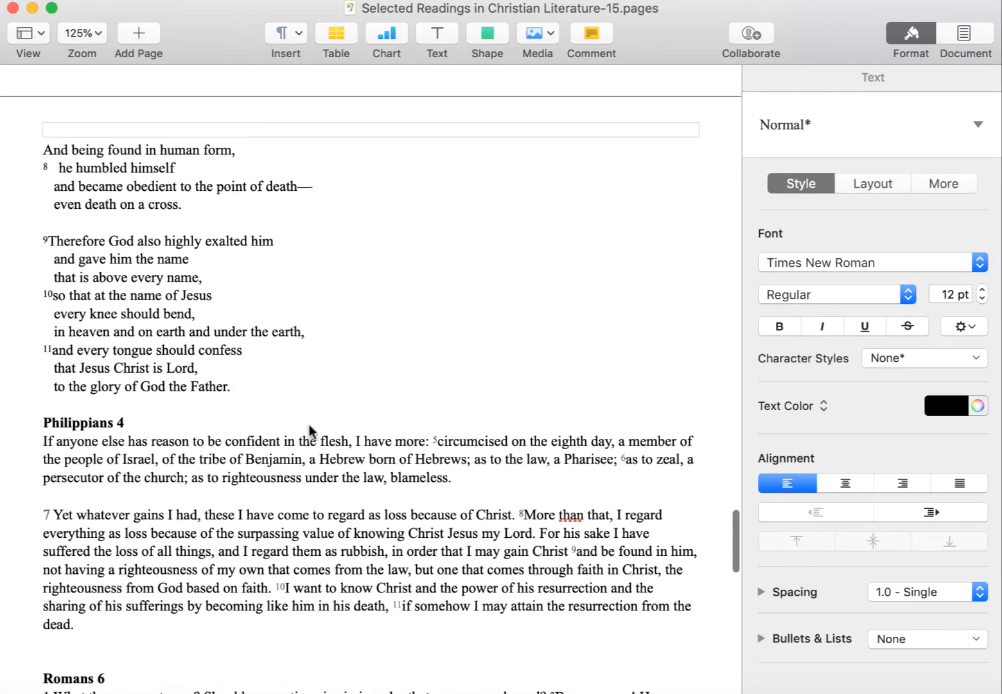
pyautogui.scroll(3)
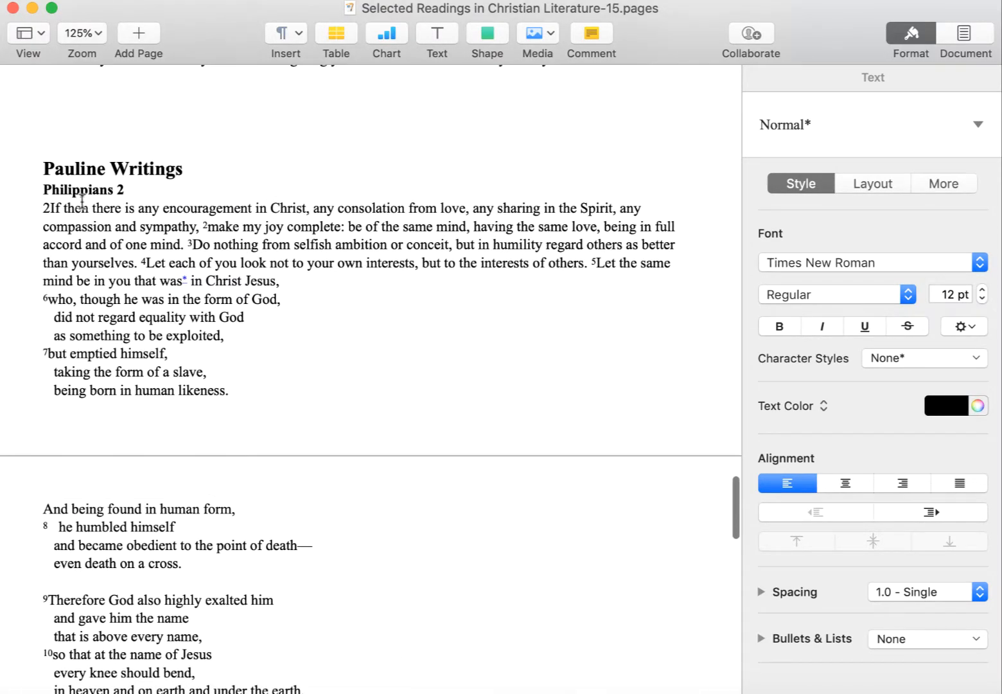
pyautogui.moveTo(126, 194)
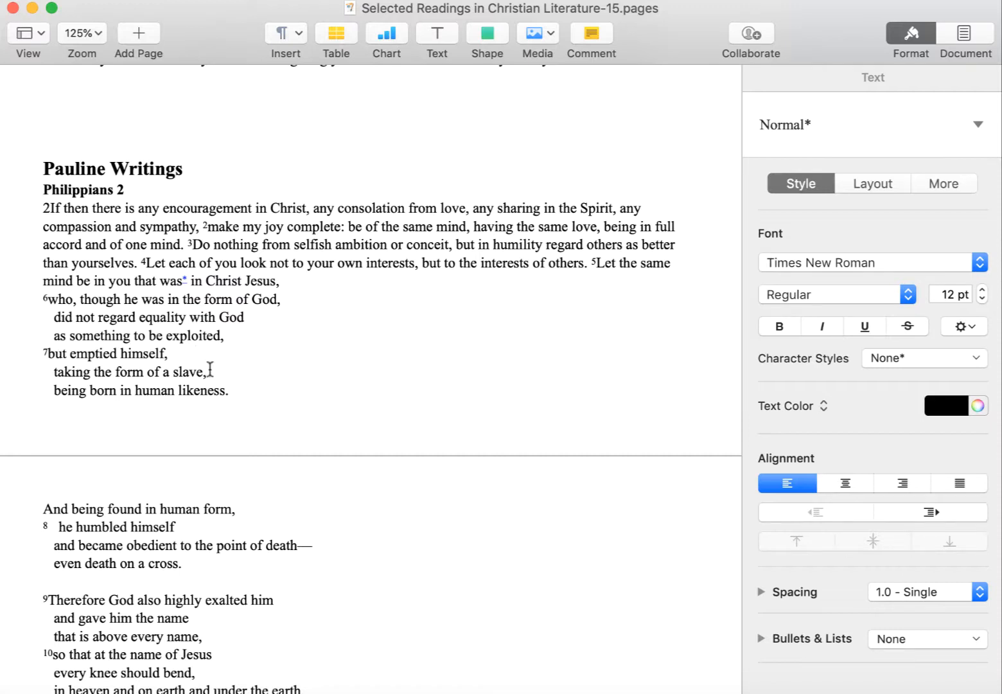
pyautogui.moveTo(251, 388)
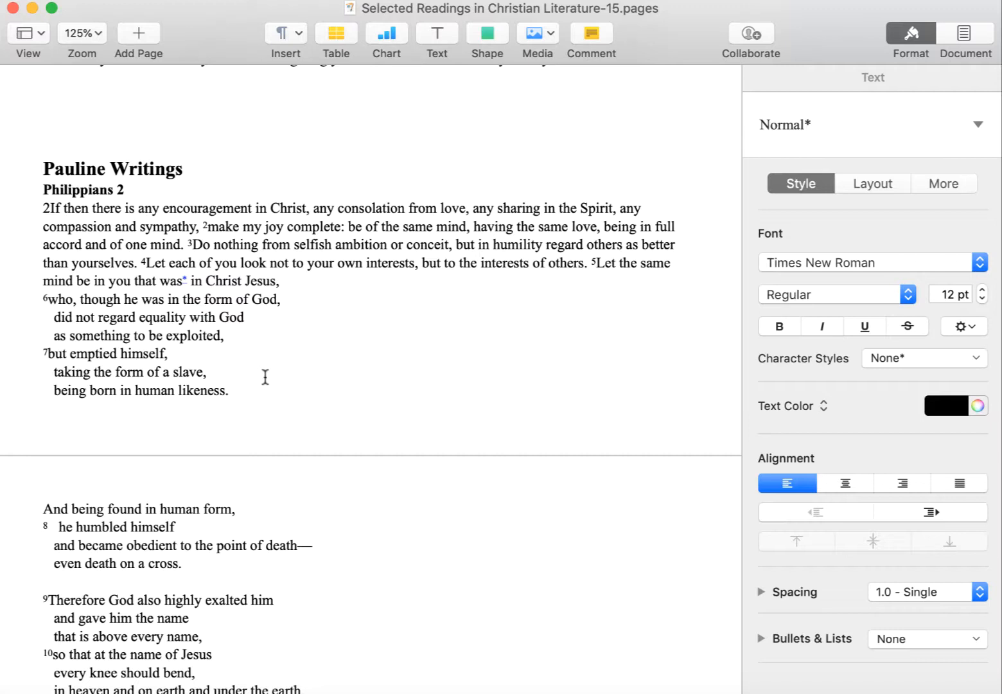
pyautogui.moveTo(275, 380)
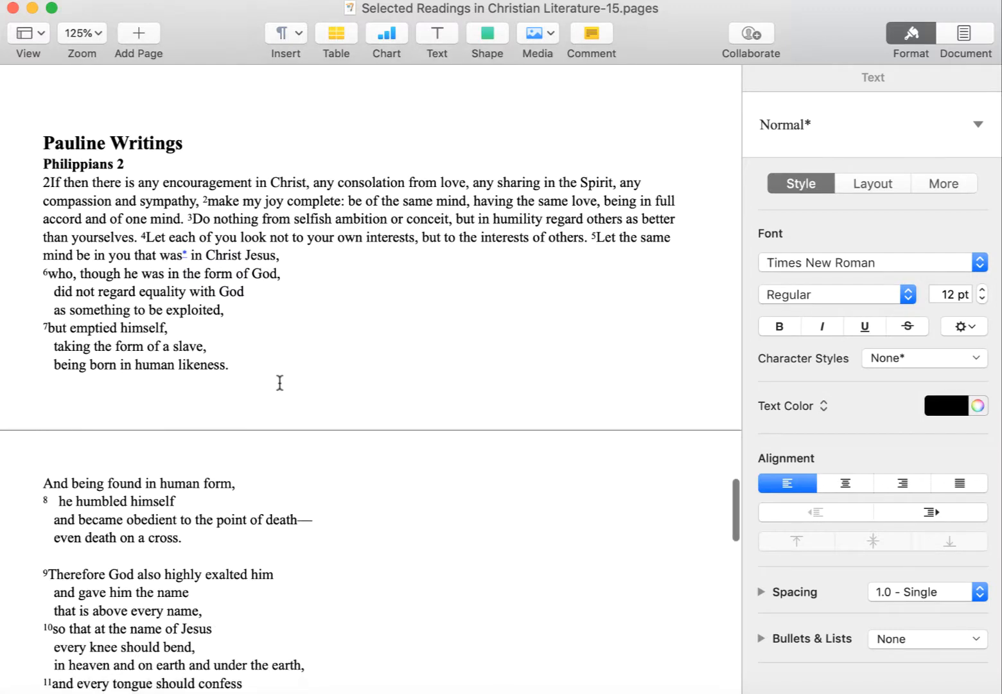
# Step: Scroll down past the hymn's ending into Philippians 4 and the start of Romans 6
pyautogui.scroll(3)
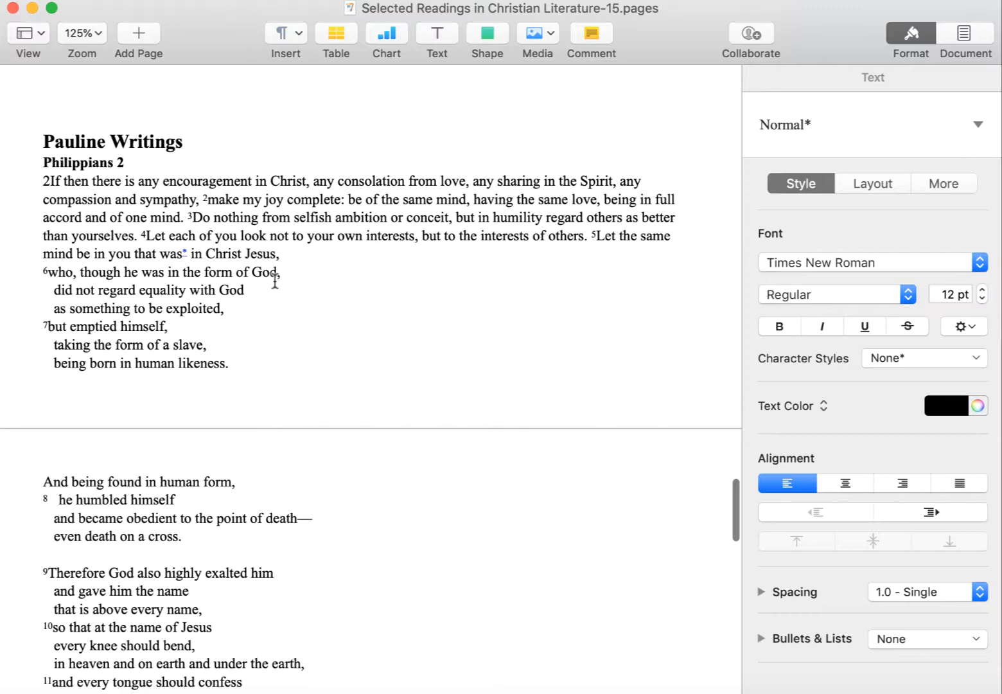
pyautogui.scroll(3)
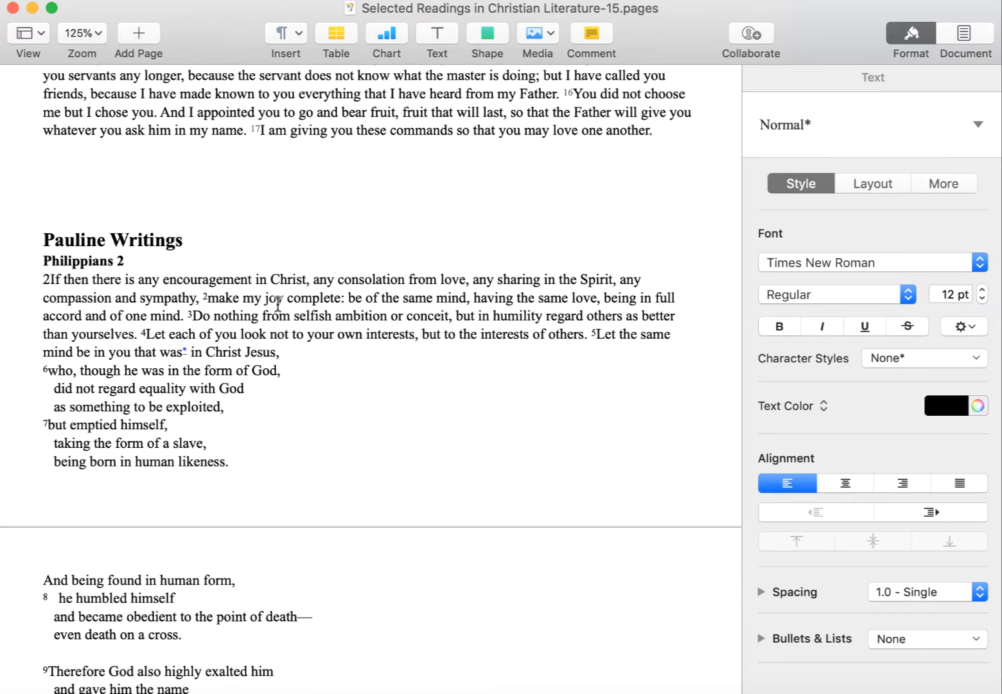
pyautogui.scroll(-3)
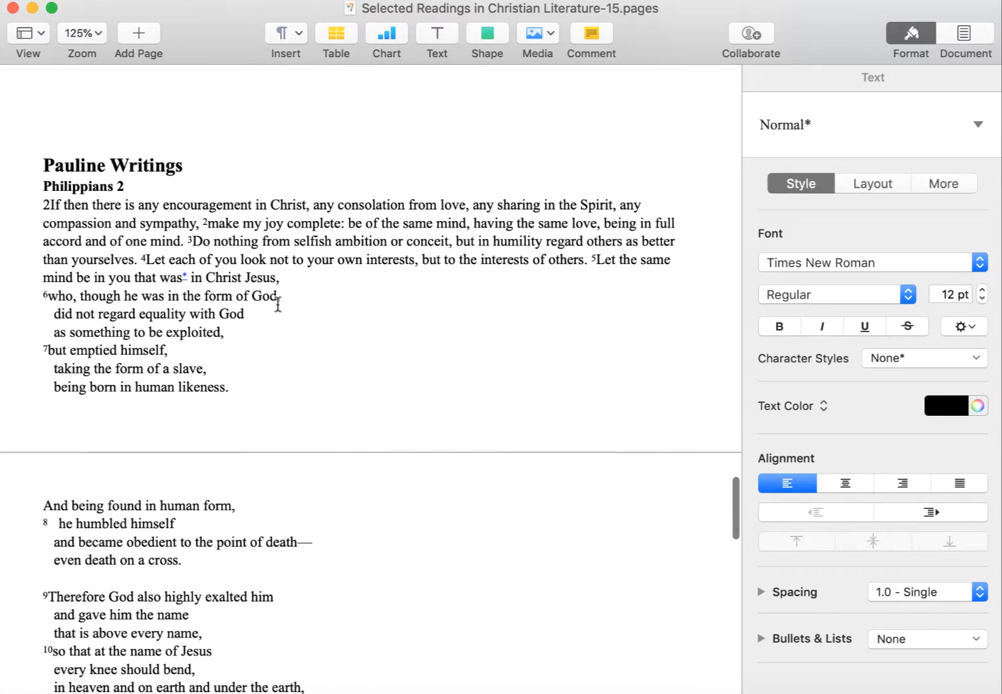
pyautogui.scroll(-3)
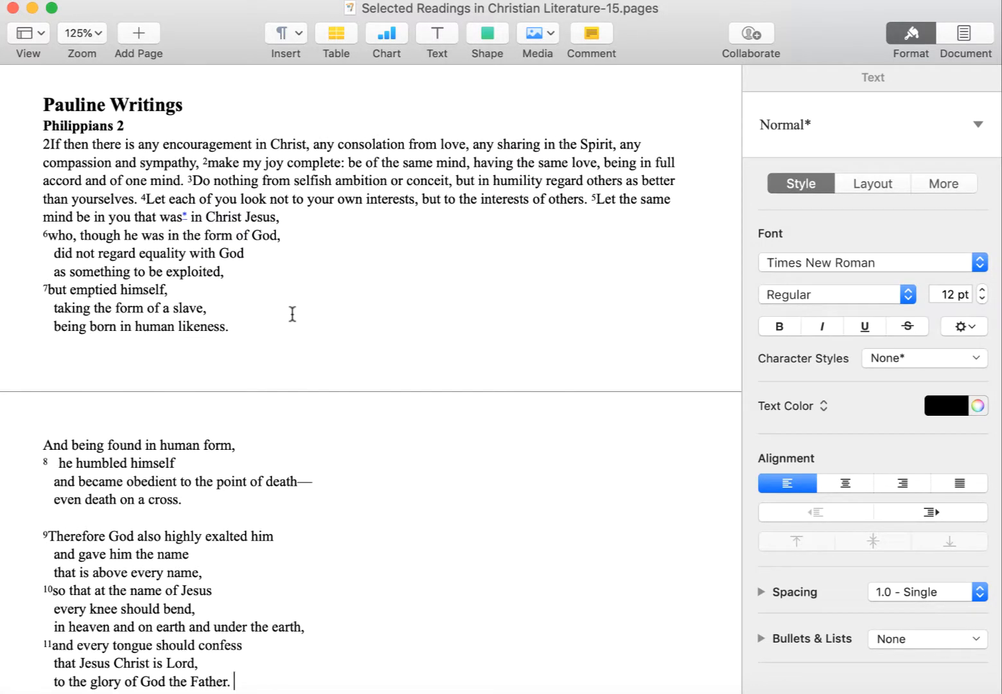
pyautogui.scroll(-3)
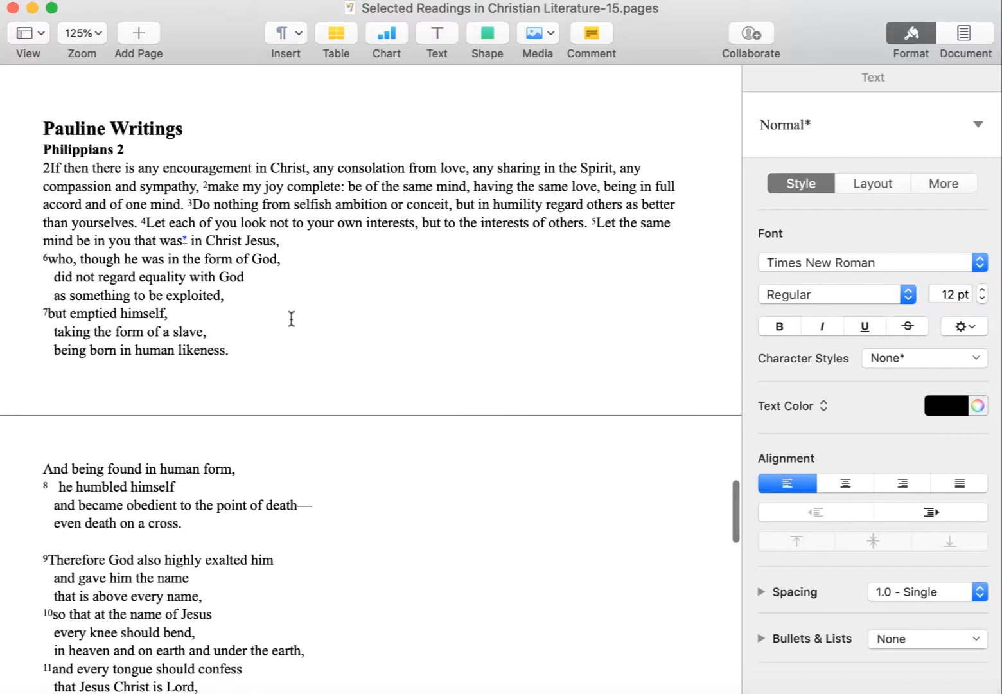
pyautogui.scroll(-3)
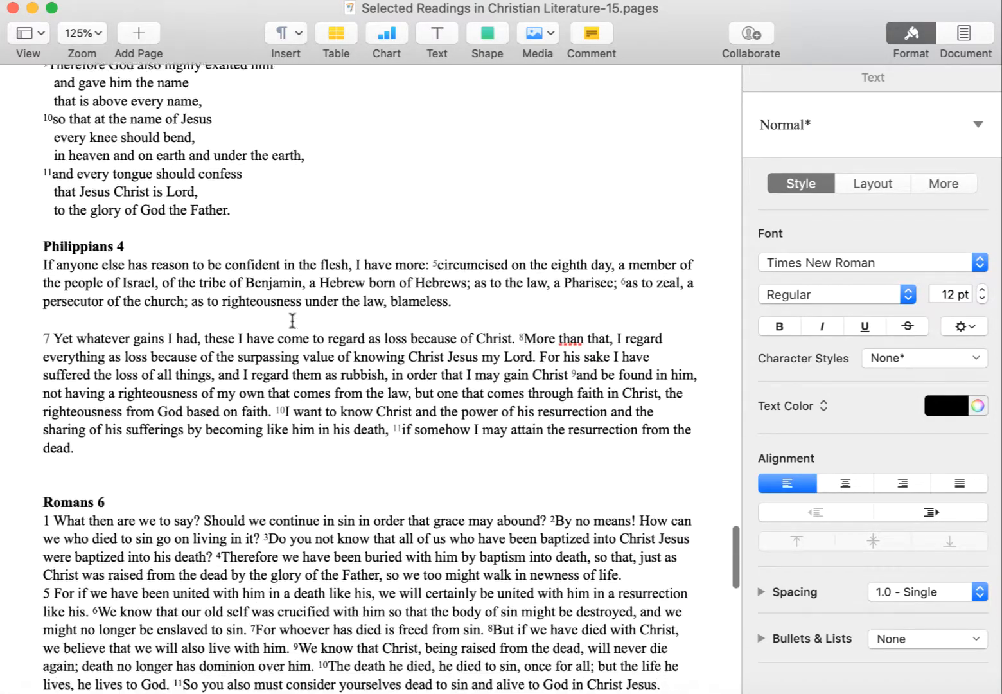
# Step: Scroll back up to the end of the Philippians 2 hymn and Philippians 4's opening paragraph
pyautogui.scroll(3)
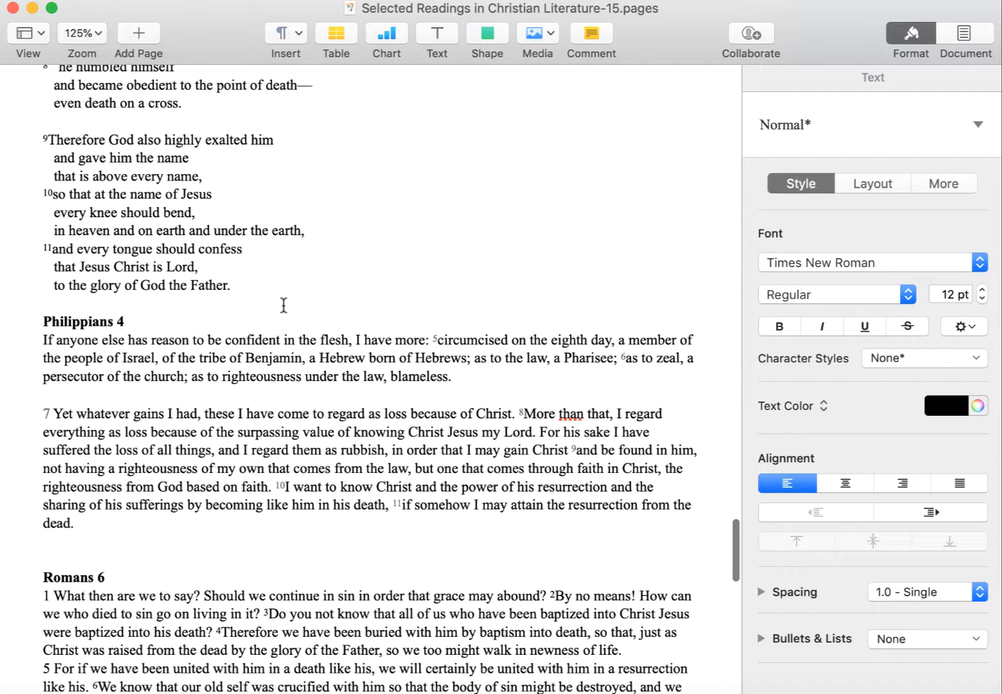
pyautogui.scroll(3)
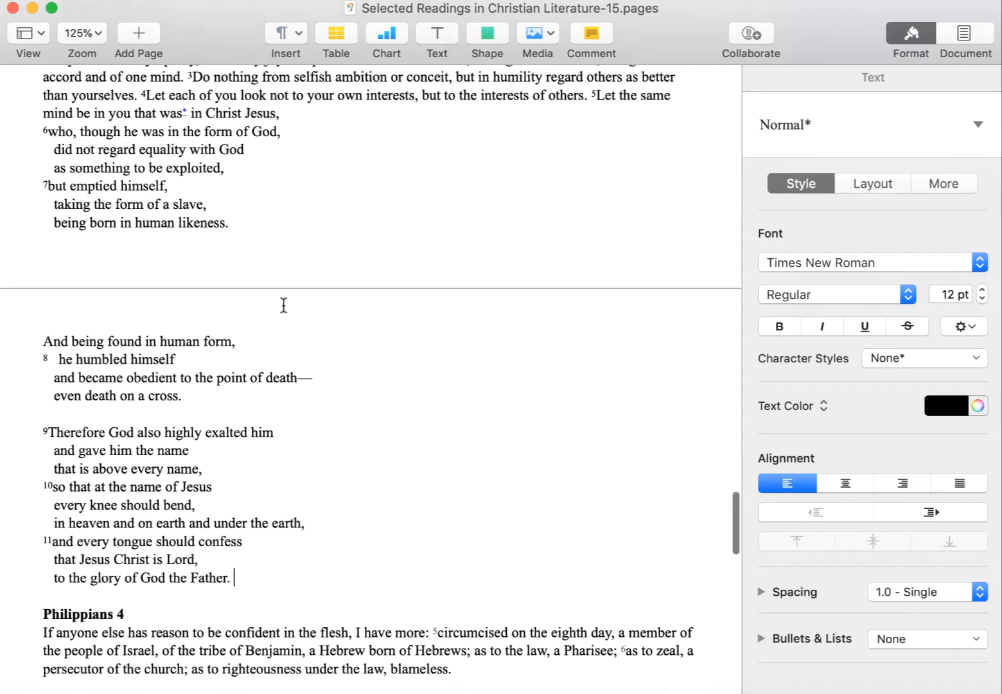
pyautogui.scroll(3)
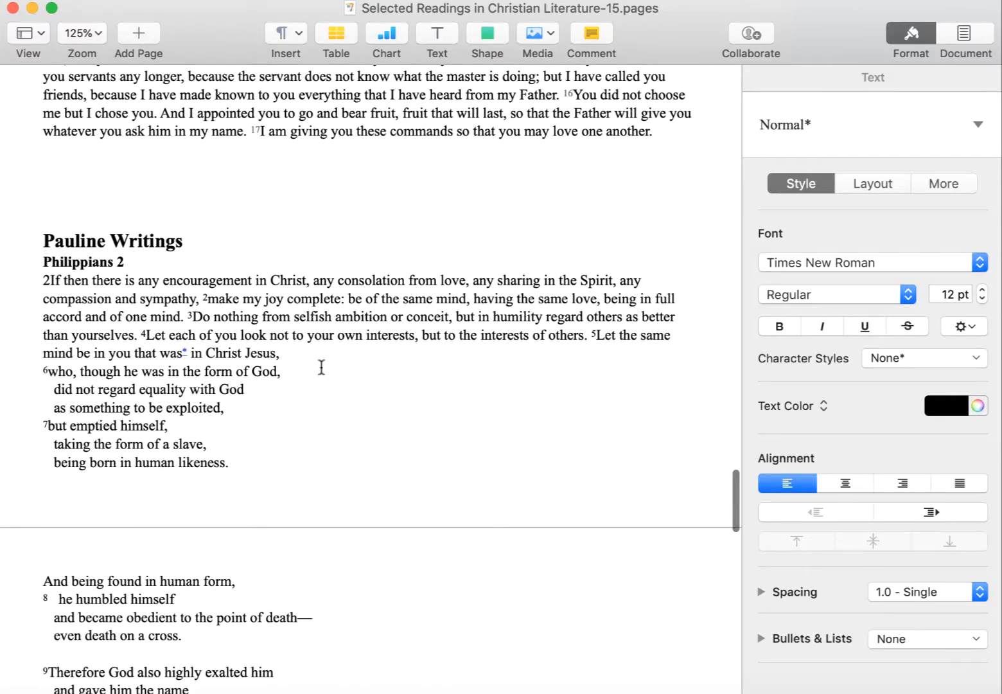
pyautogui.scroll(-3)
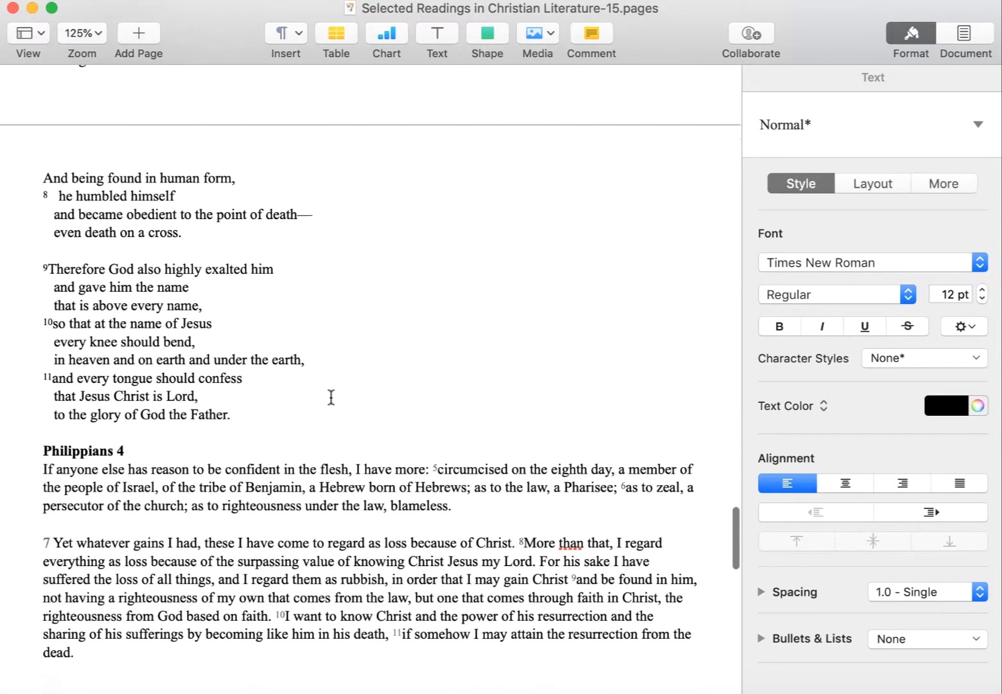
pyautogui.scroll(3)
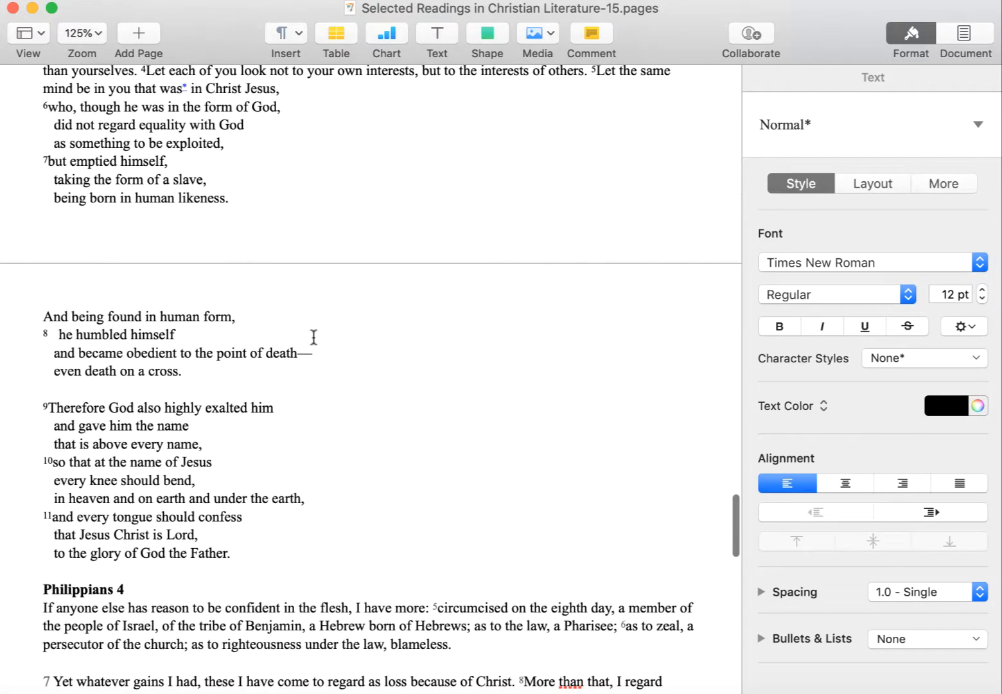
pyautogui.scroll(3)
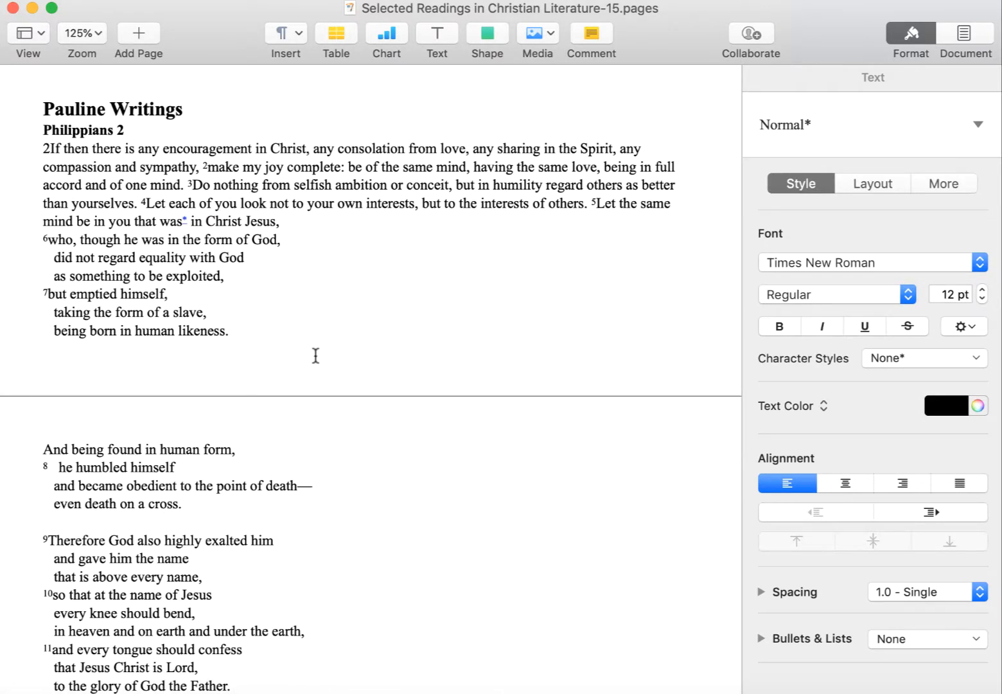
pyautogui.scroll(-3)
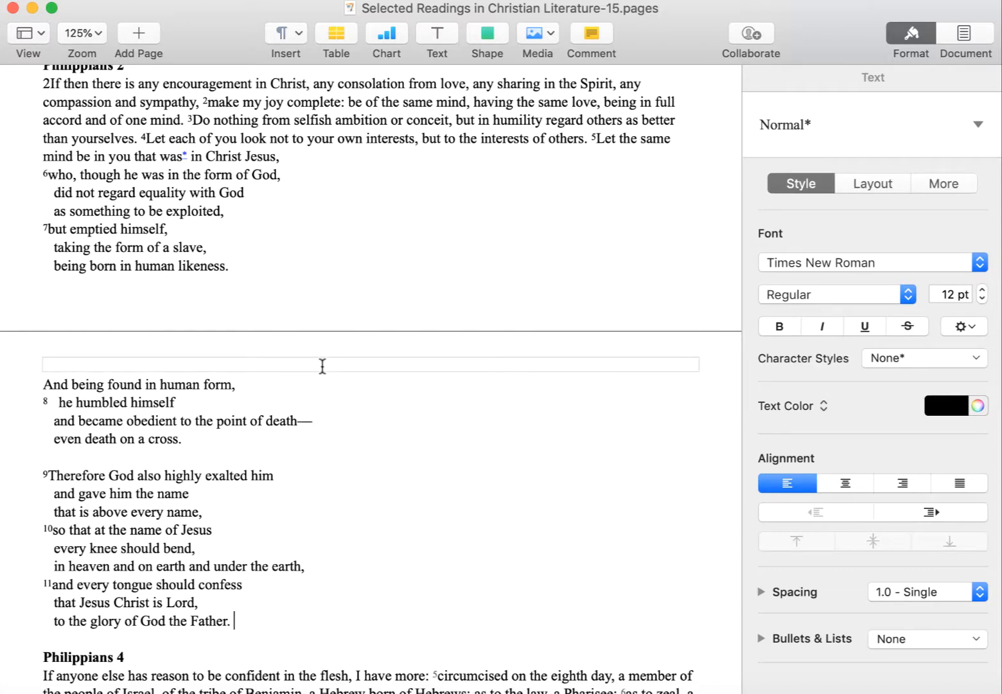
pyautogui.scroll(3)
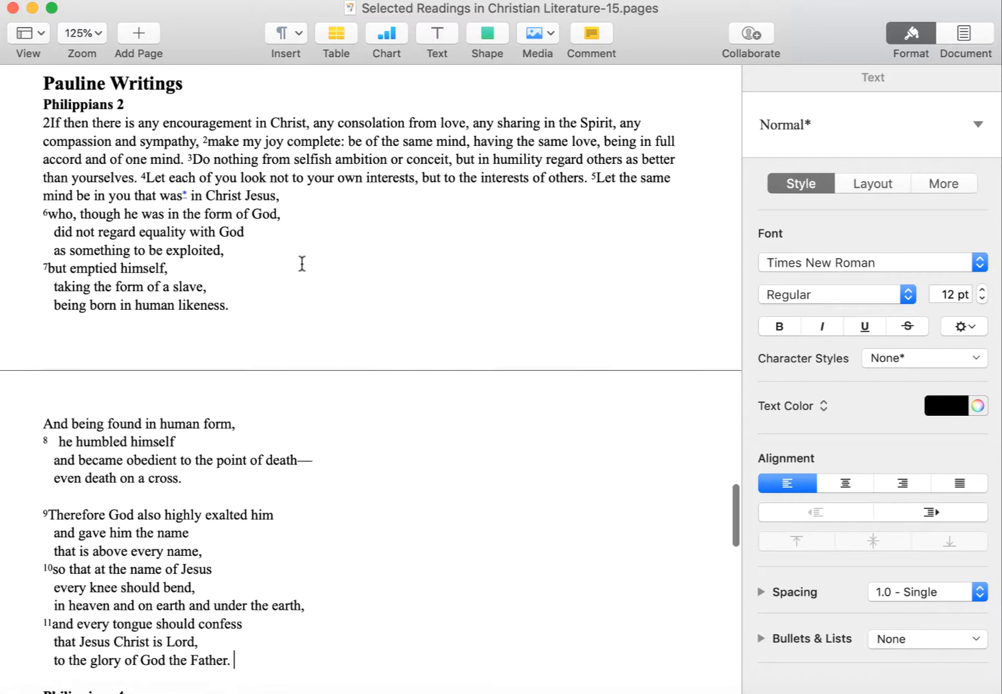
pyautogui.scroll(-3)
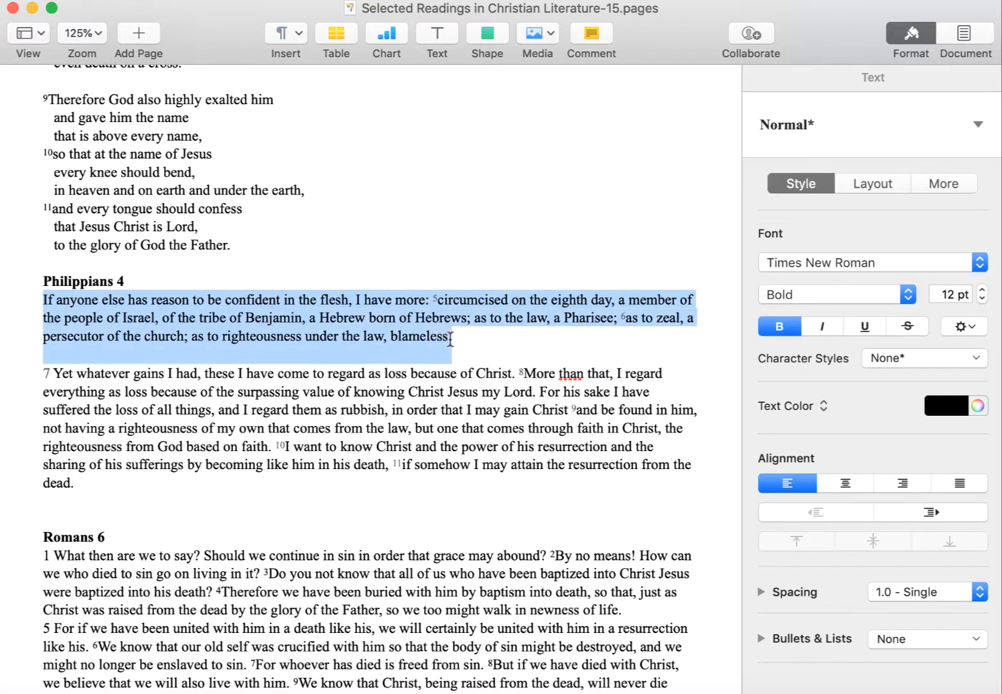
pyautogui.click(779, 327)
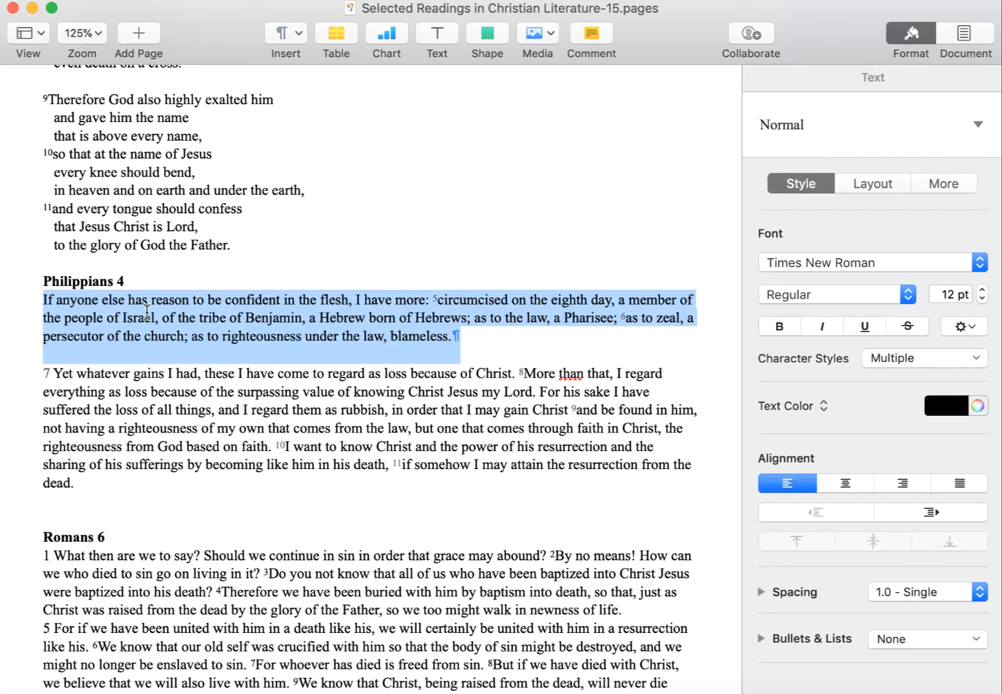
pyautogui.moveTo(378, 316)
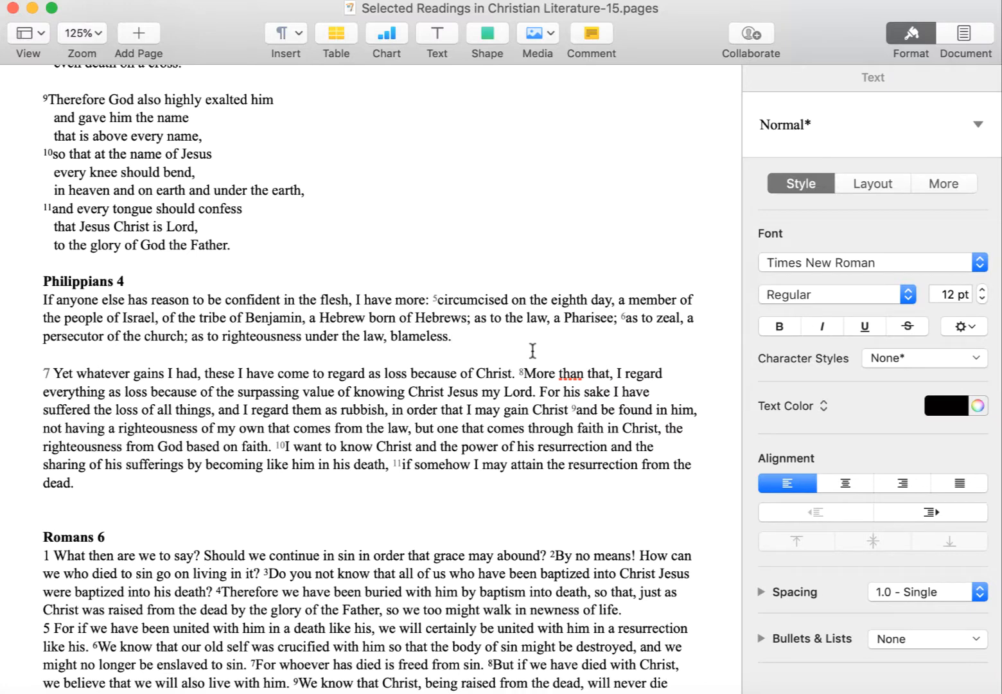
pyautogui.click(452, 337)
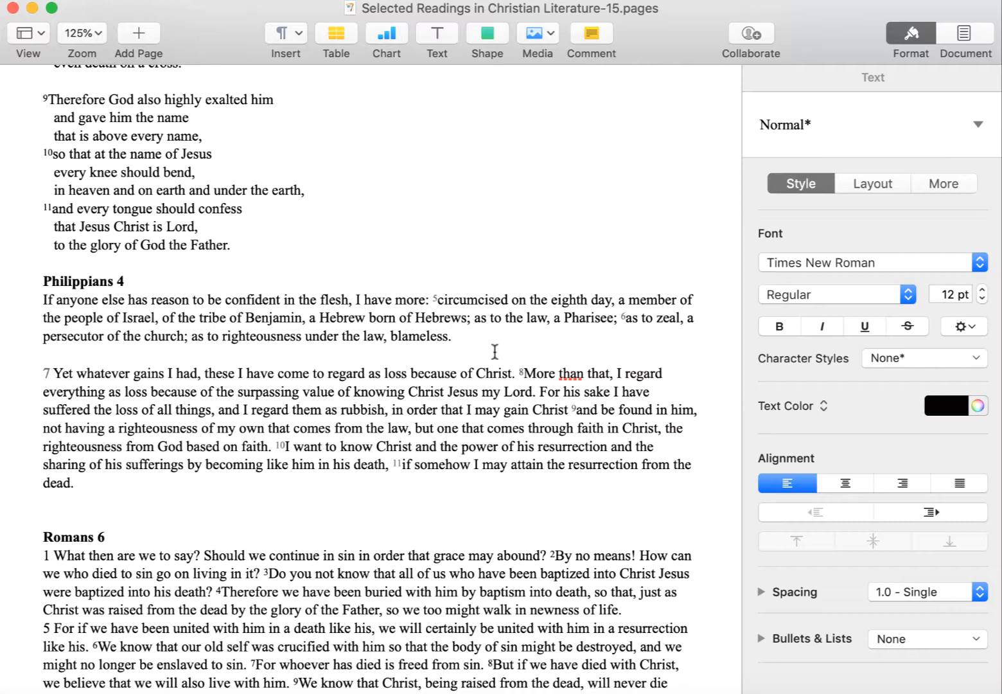
pyautogui.click(452, 335)
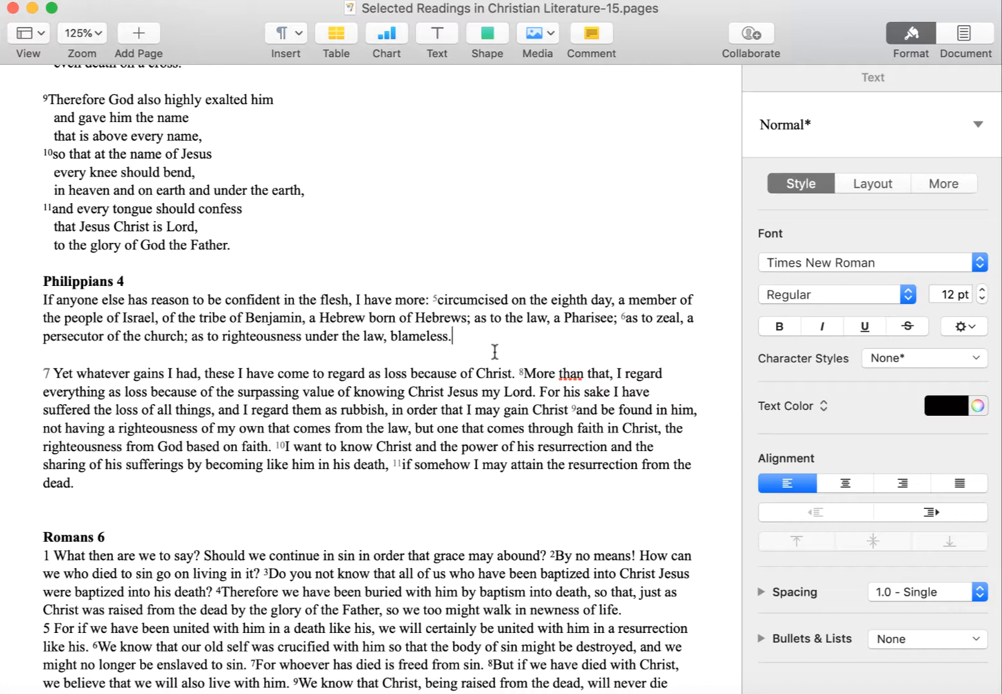
pyautogui.moveTo(463, 354)
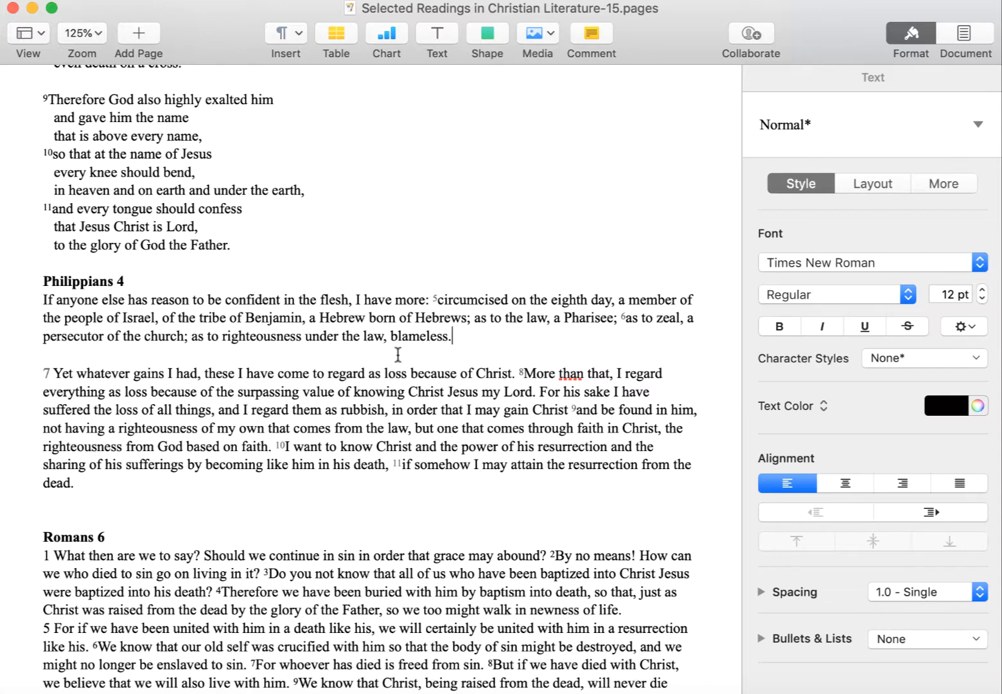
pyautogui.moveTo(101, 287)
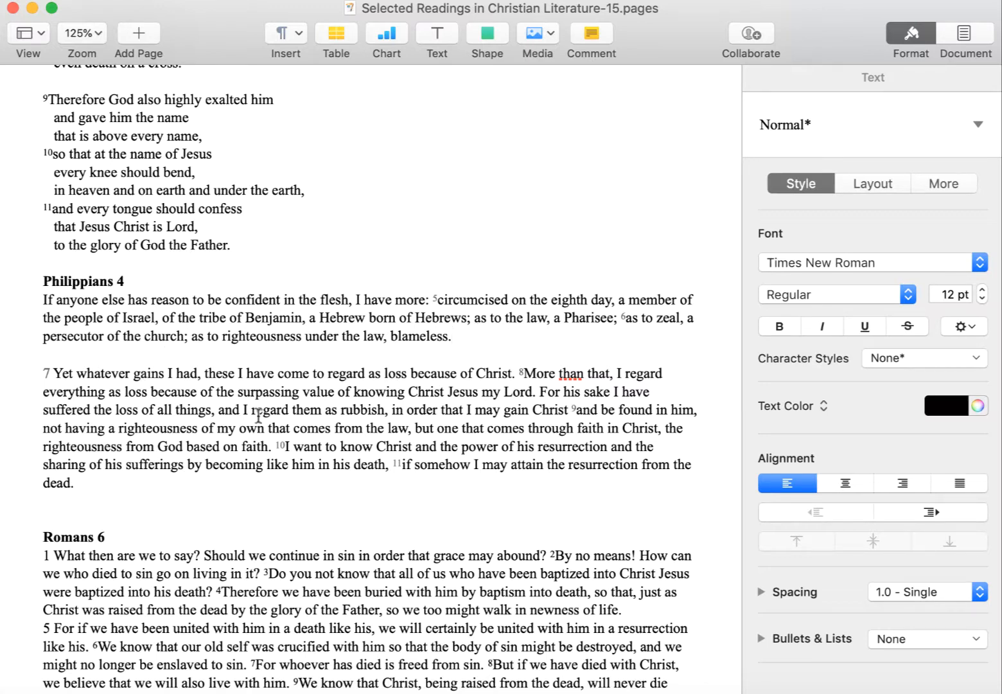
pyautogui.click(453, 335)
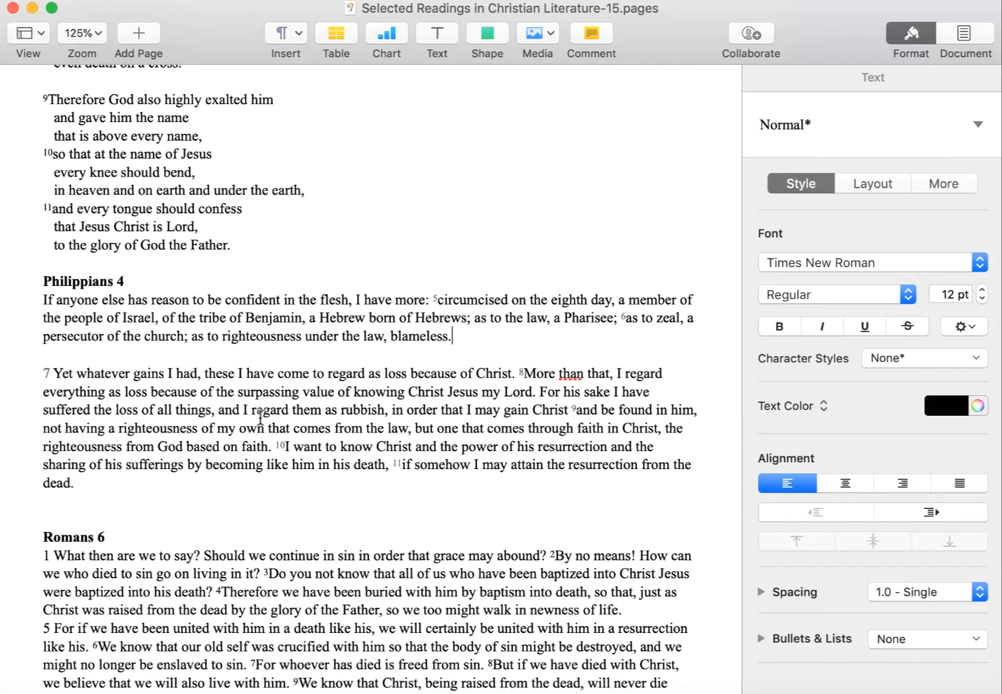
pyautogui.moveTo(435, 418)
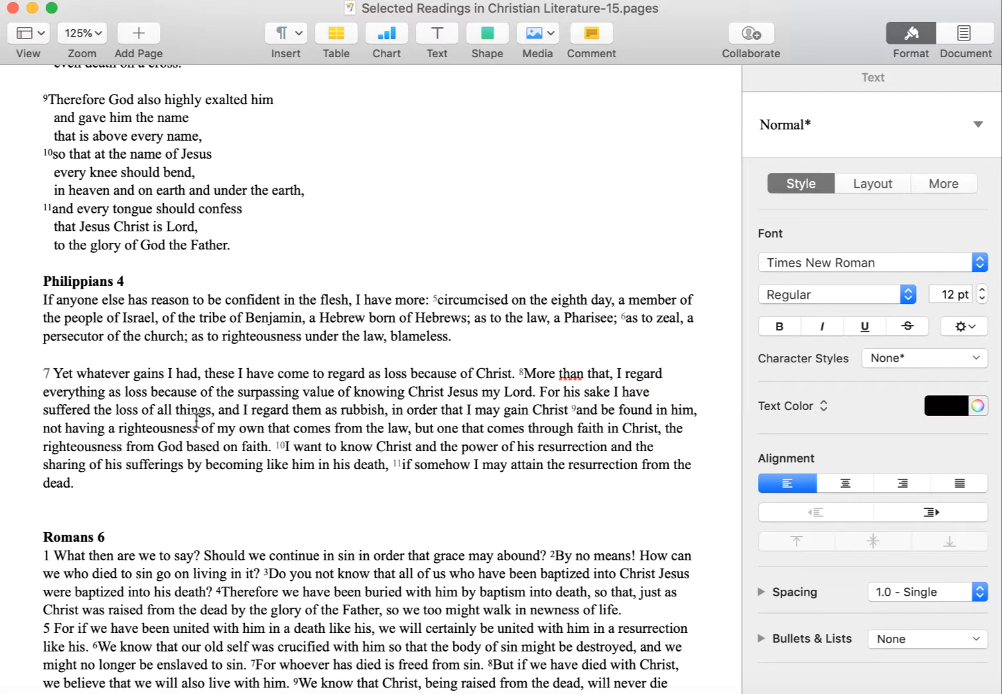
pyautogui.click(453, 337)
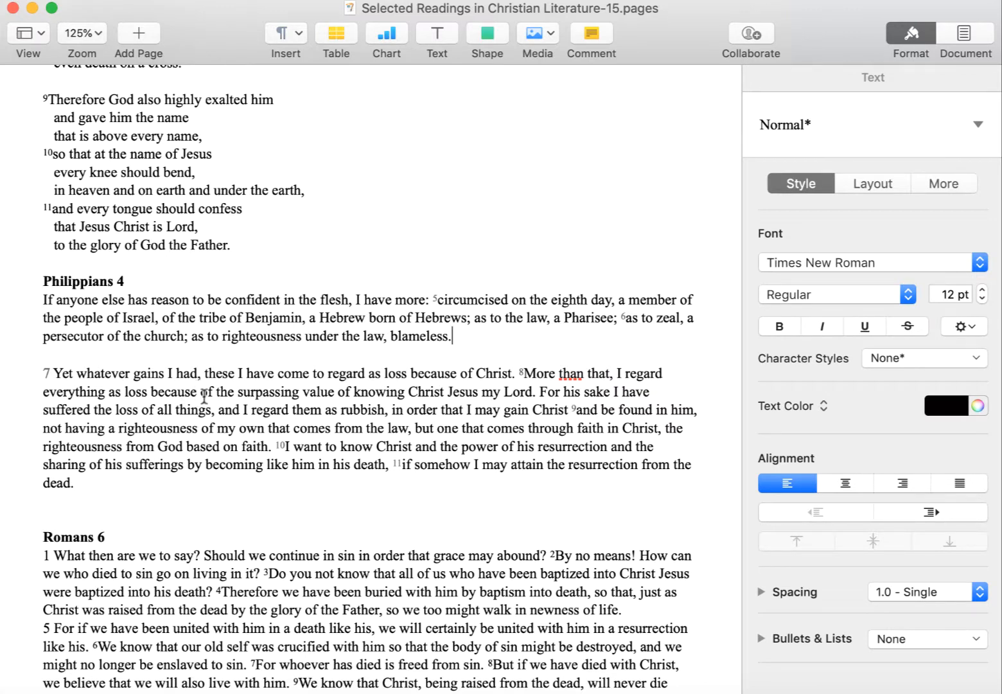
pyautogui.scroll(-3)
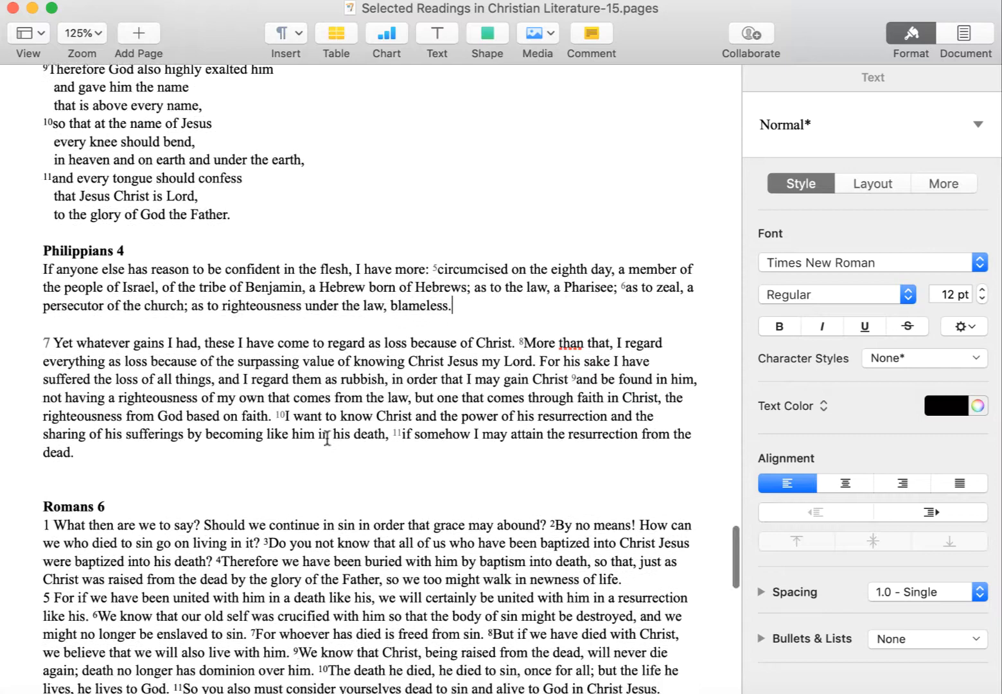
pyautogui.scroll(3)
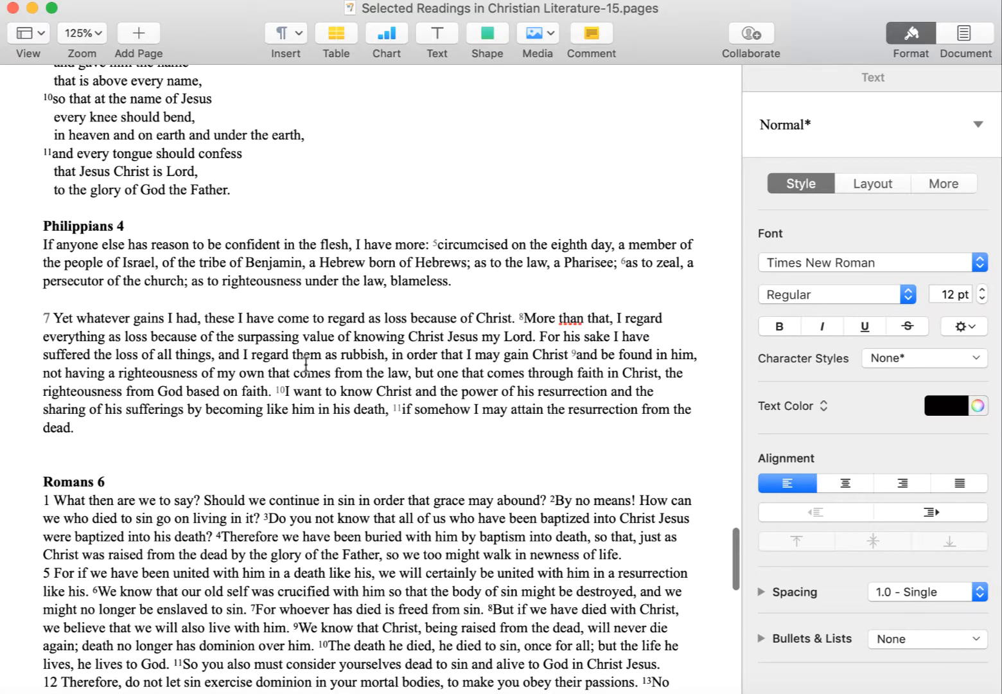
pyautogui.doubleClick(360, 354)
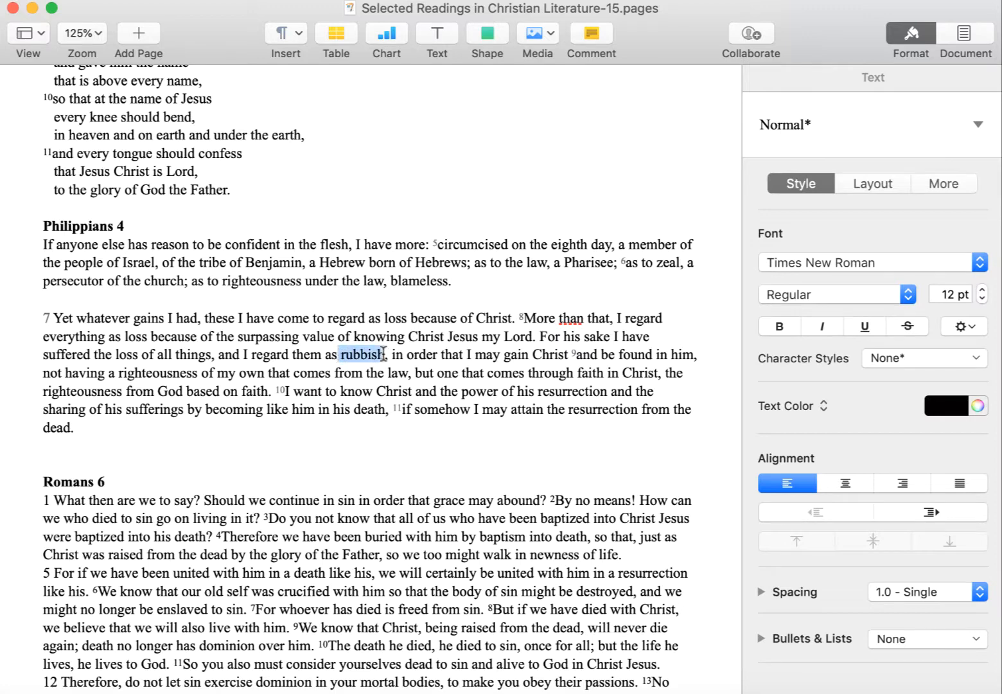
pyautogui.click(401, 408)
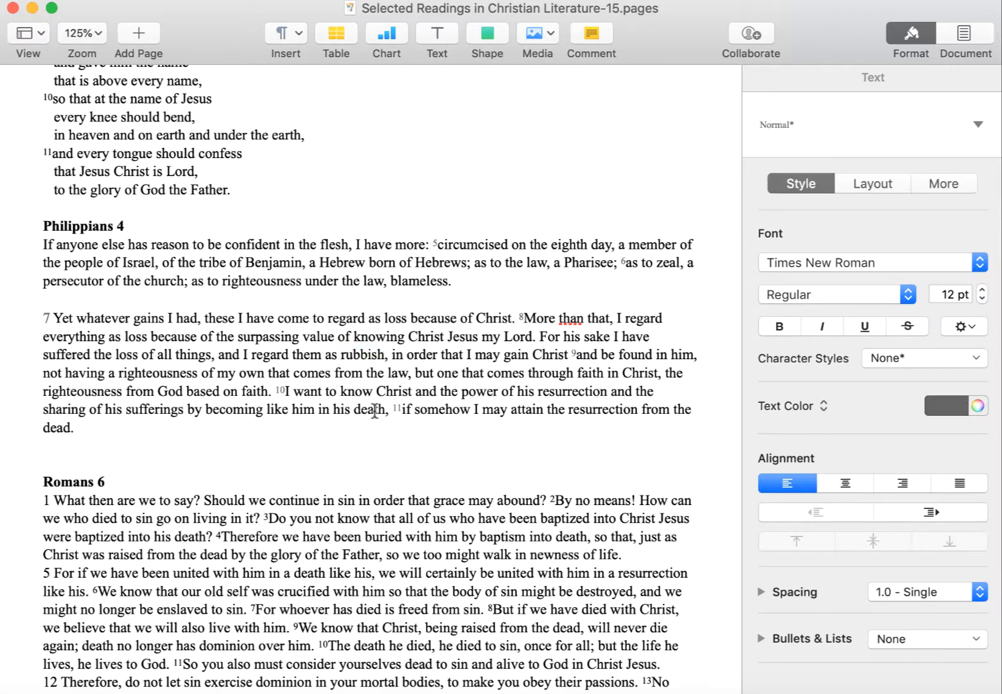
pyautogui.scroll(-3)
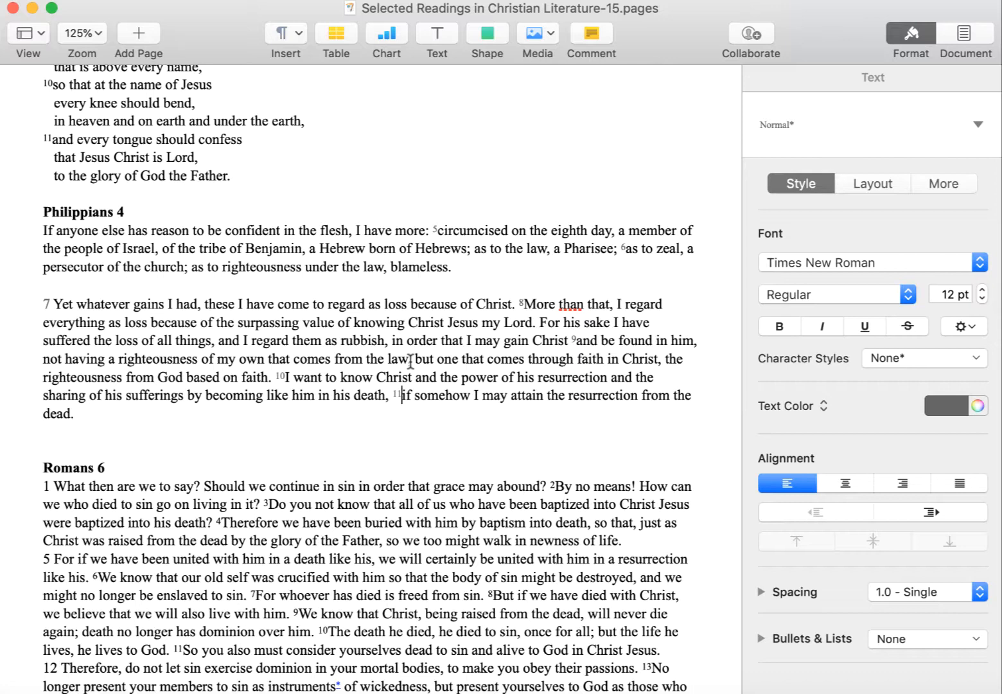
pyautogui.moveTo(552, 368)
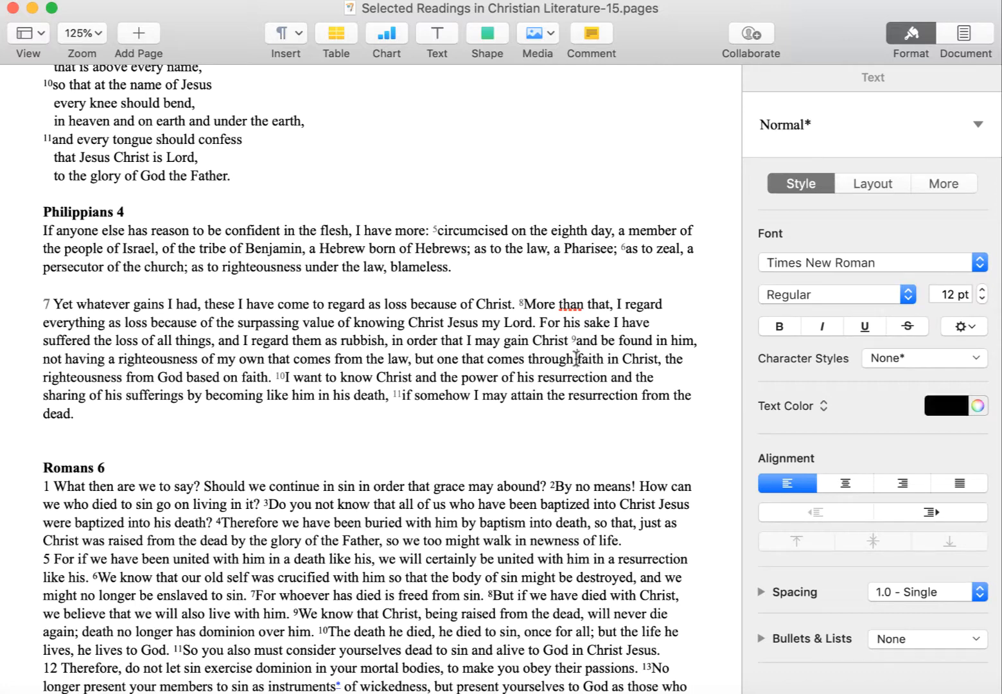
pyautogui.doubleClick(588, 359)
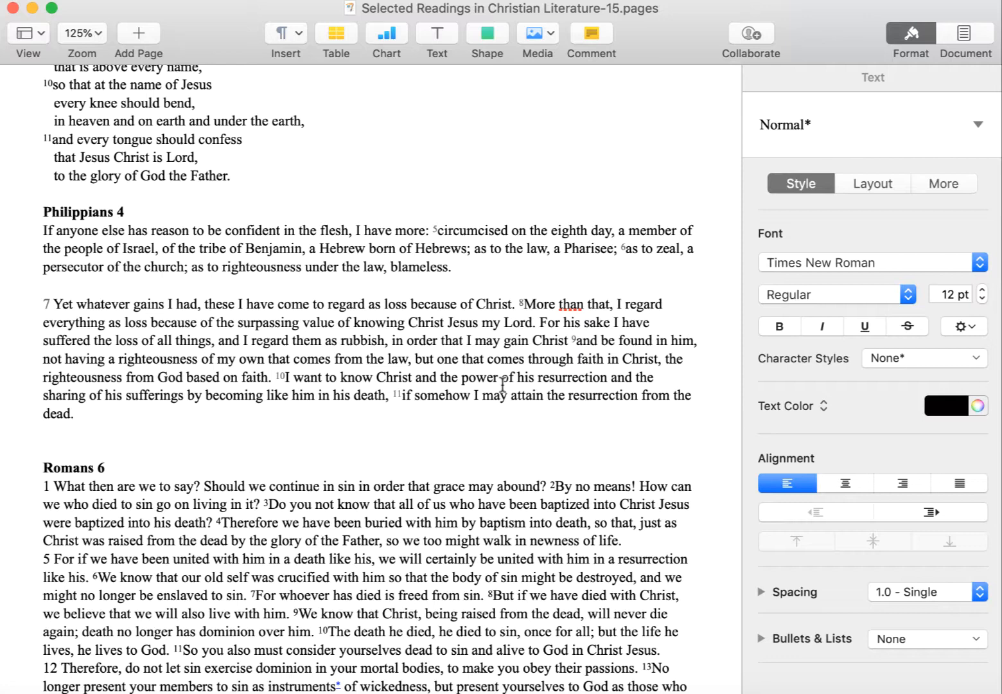
pyautogui.moveTo(212, 401)
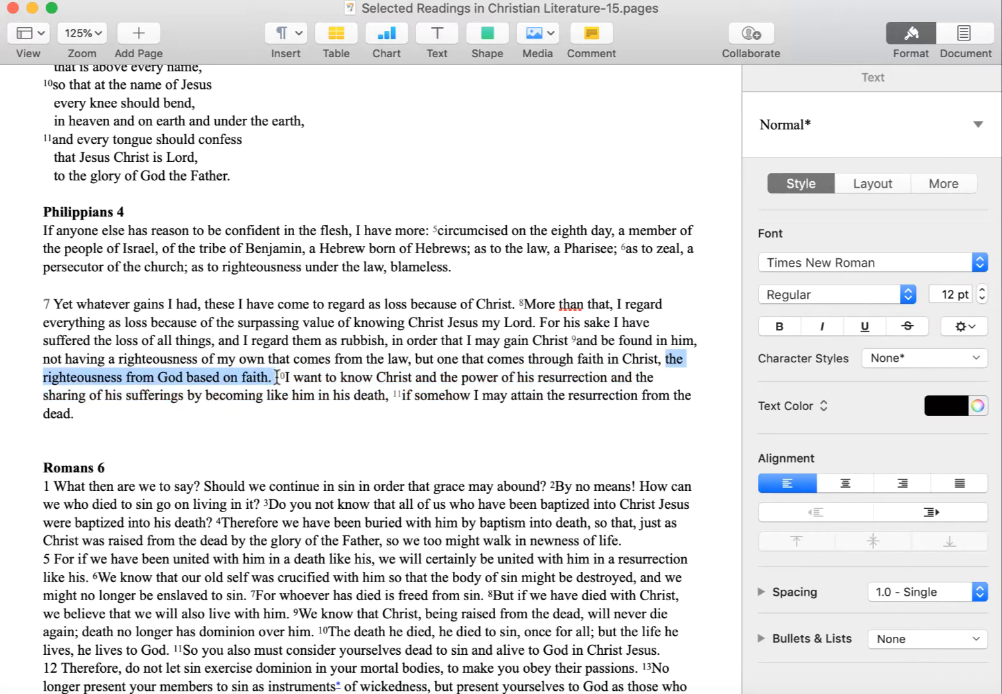
pyautogui.scroll(3)
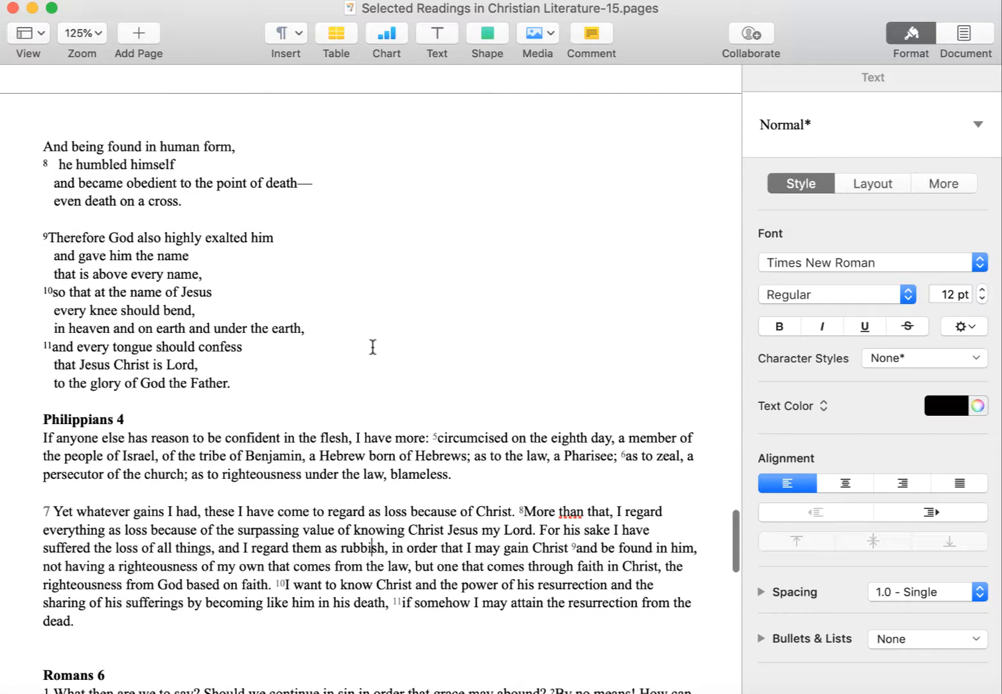
pyautogui.scroll(3)
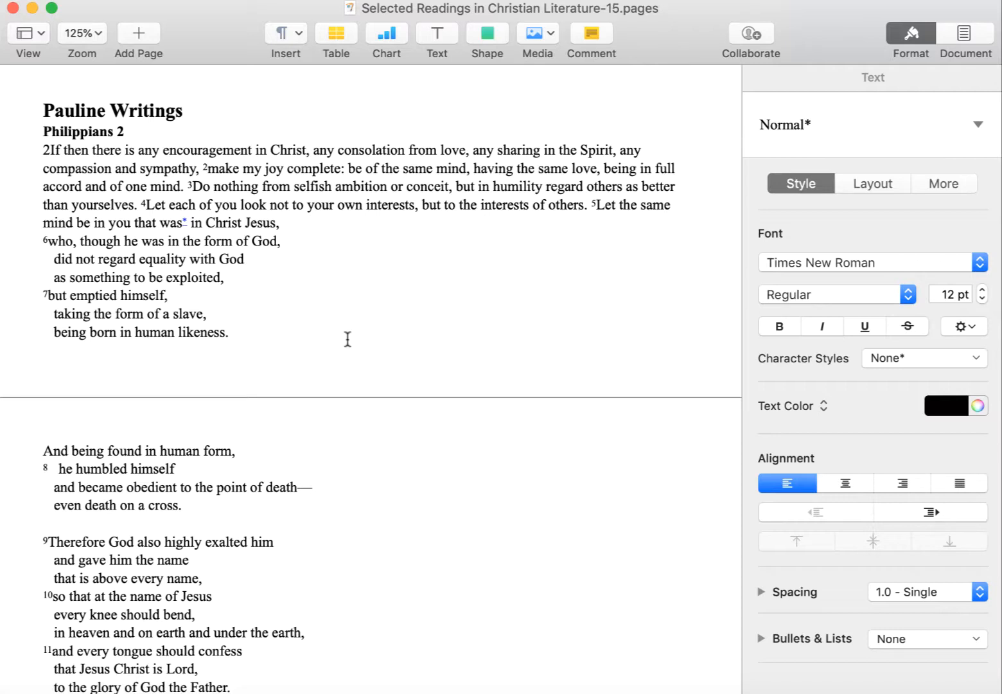
pyautogui.moveTo(276, 283)
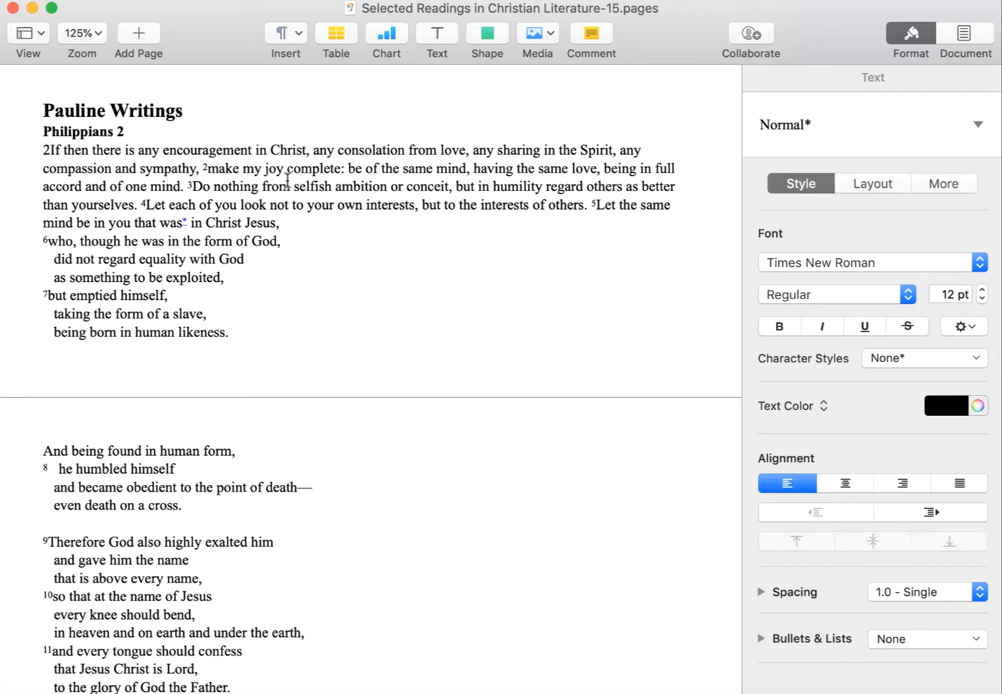
pyautogui.moveTo(268, 191)
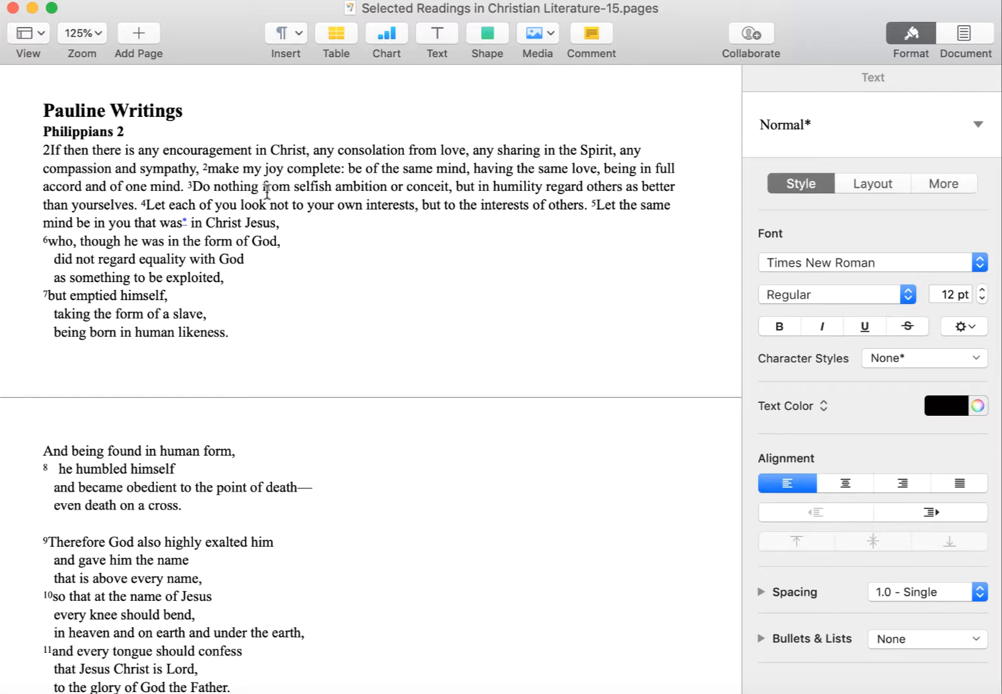
pyautogui.moveTo(286, 195)
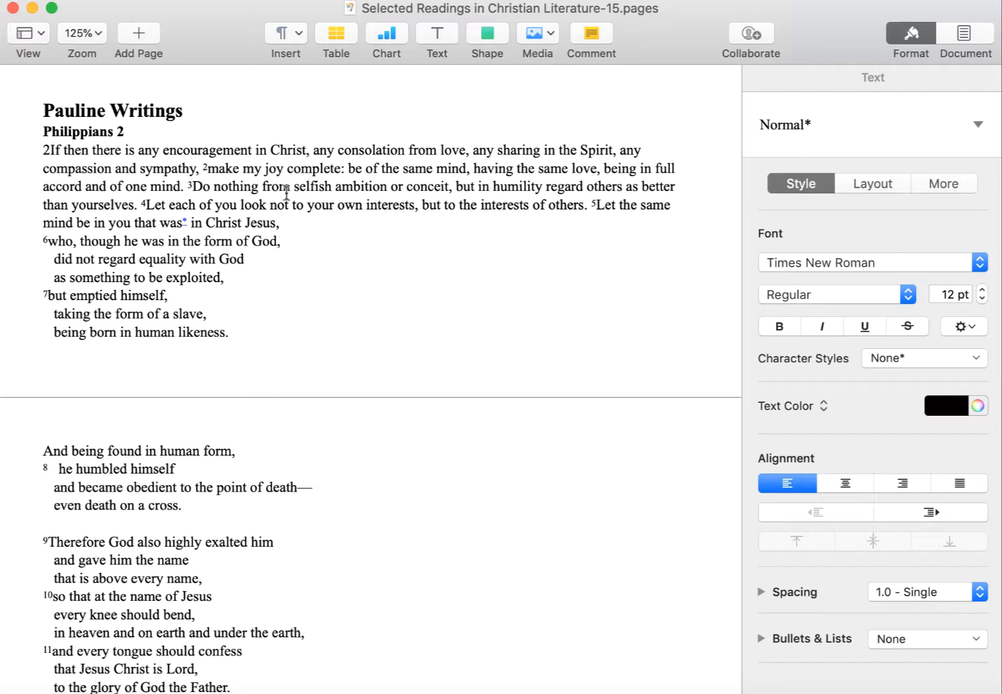
pyautogui.moveTo(269, 196)
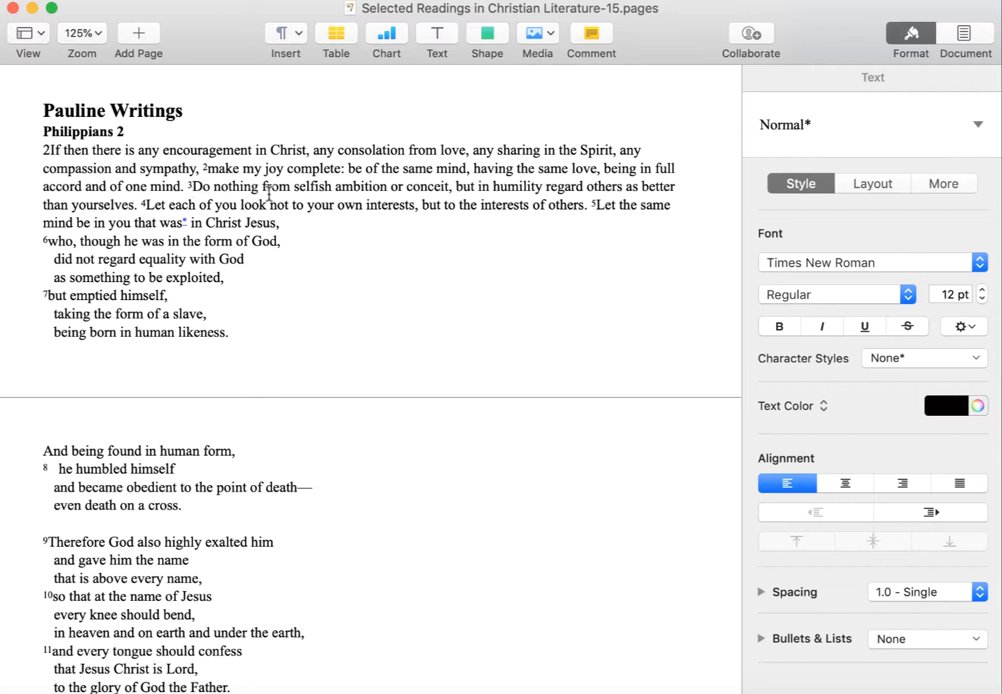
pyautogui.moveTo(396, 198)
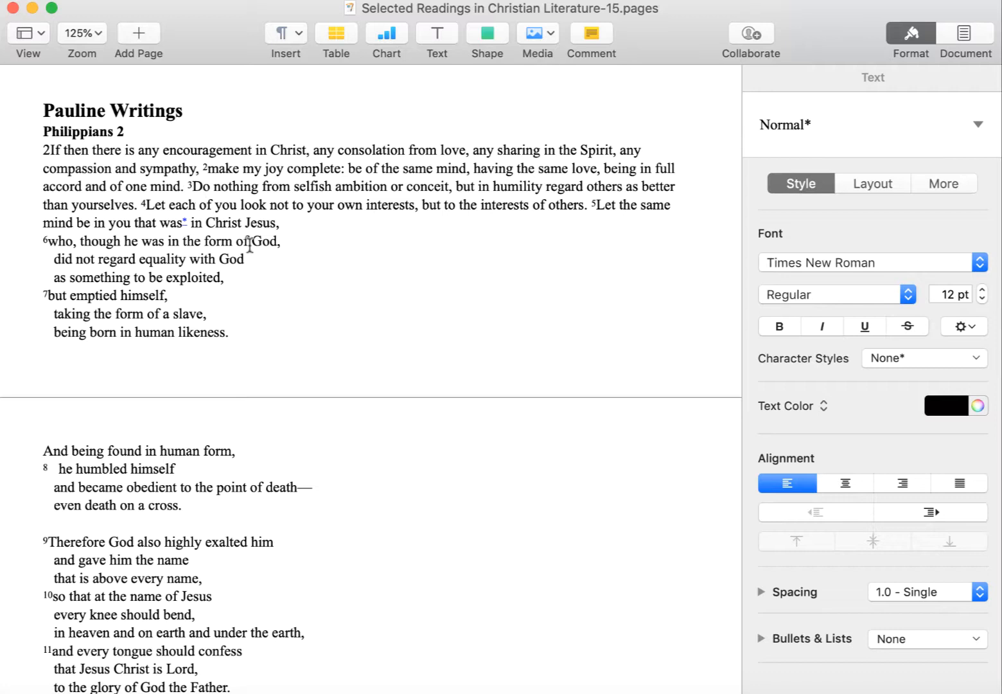
pyautogui.moveTo(287, 302)
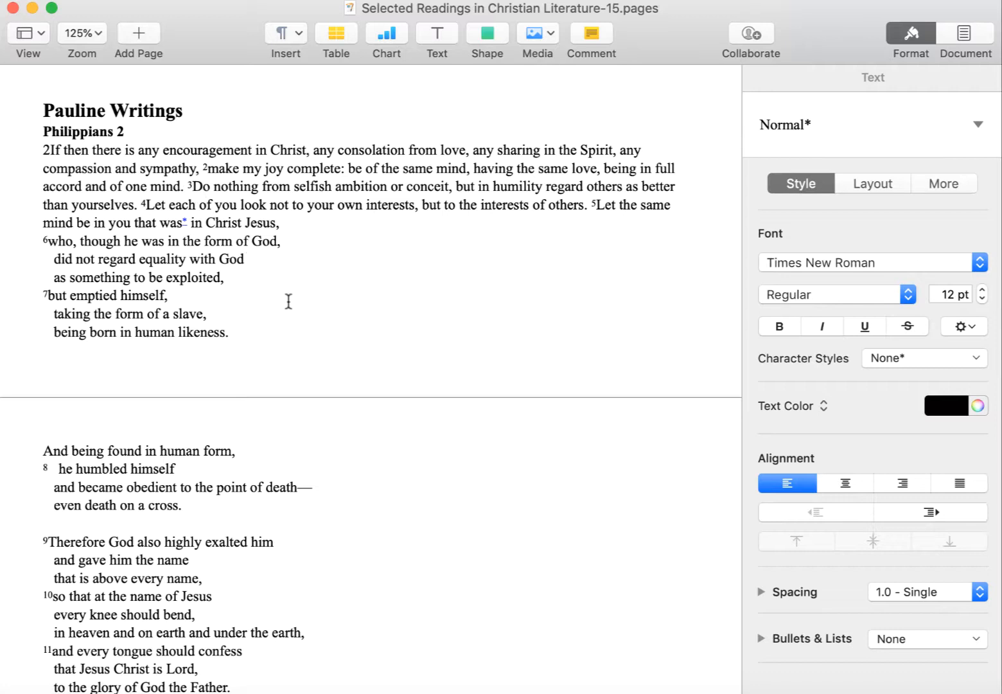
pyautogui.moveTo(280, 270)
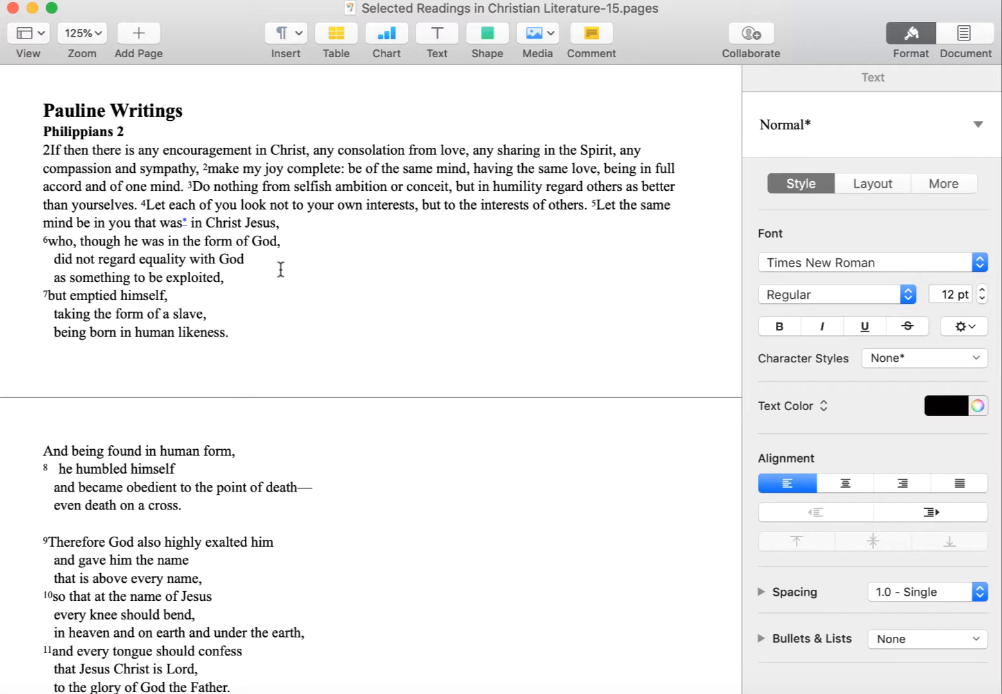
pyautogui.scroll(3)
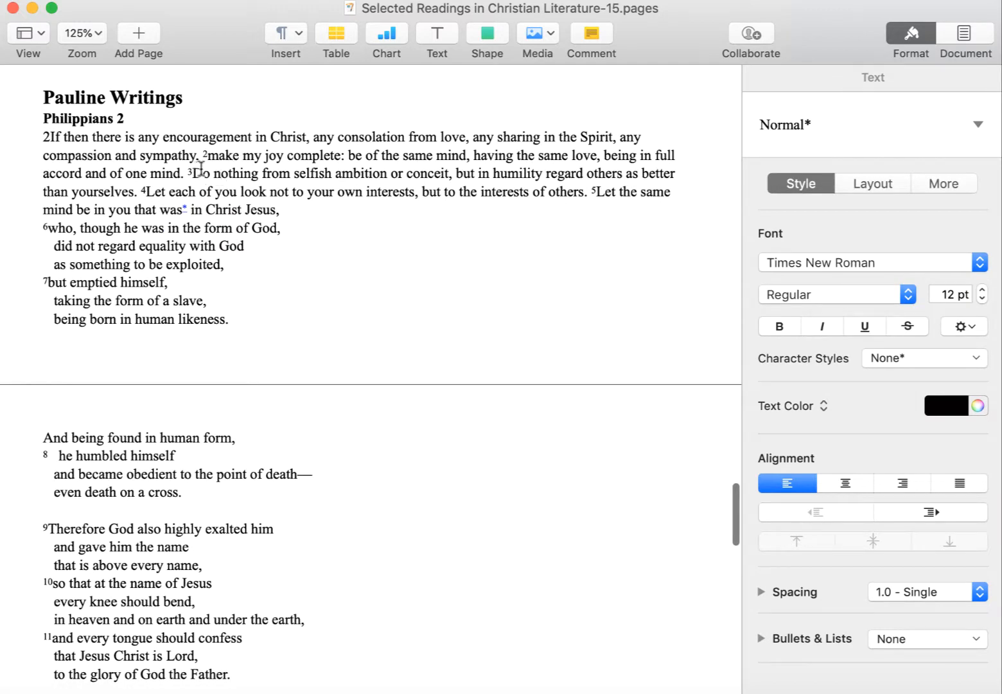
pyautogui.moveTo(495, 181)
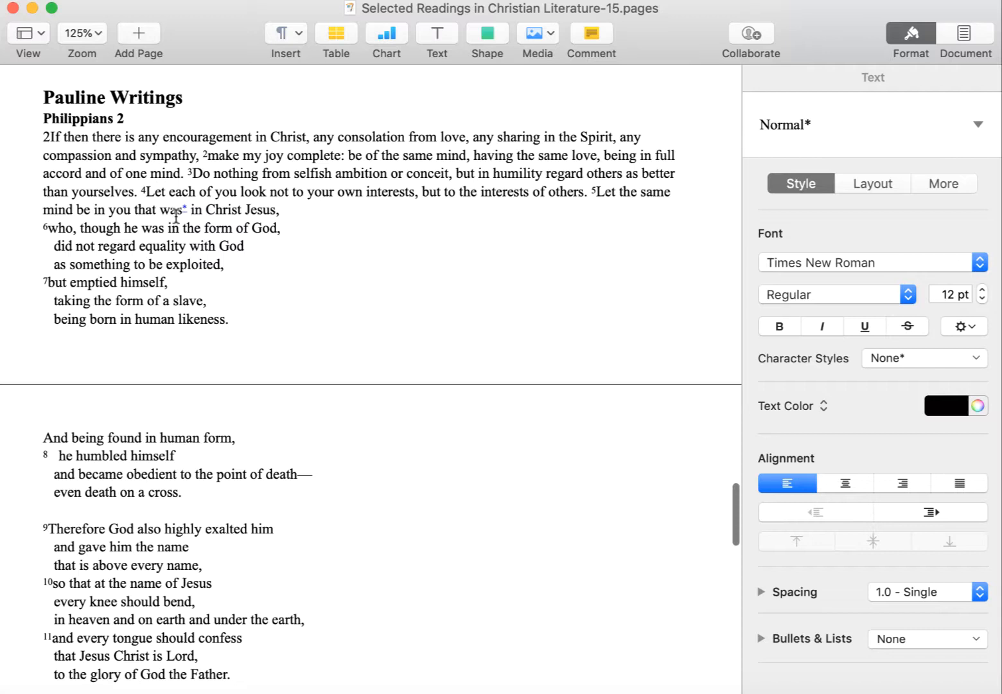
pyautogui.moveTo(245, 257)
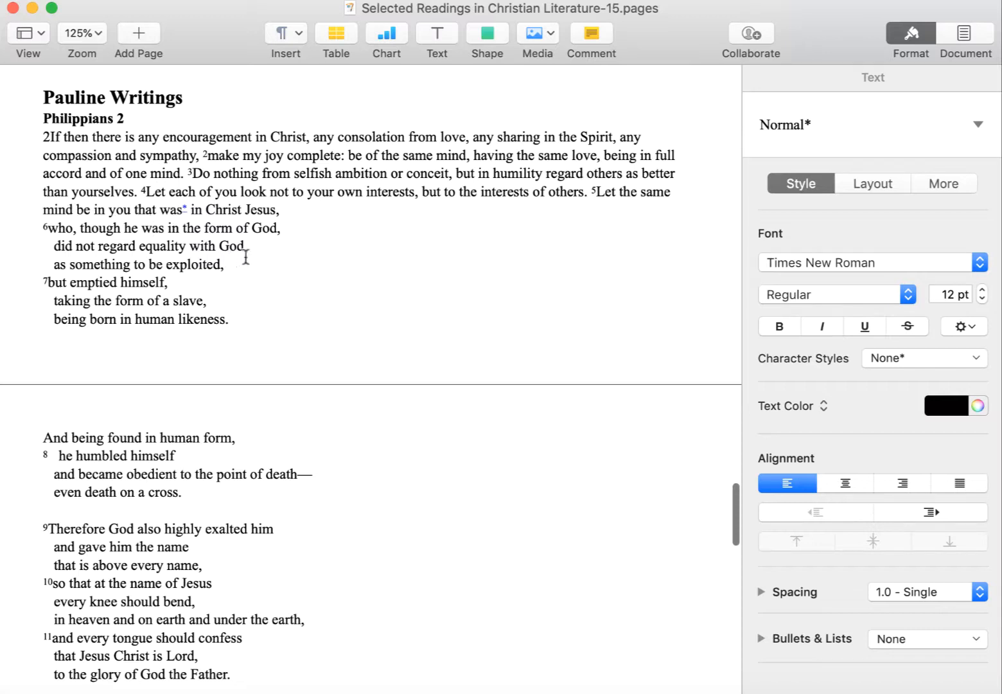
pyautogui.scroll(3)
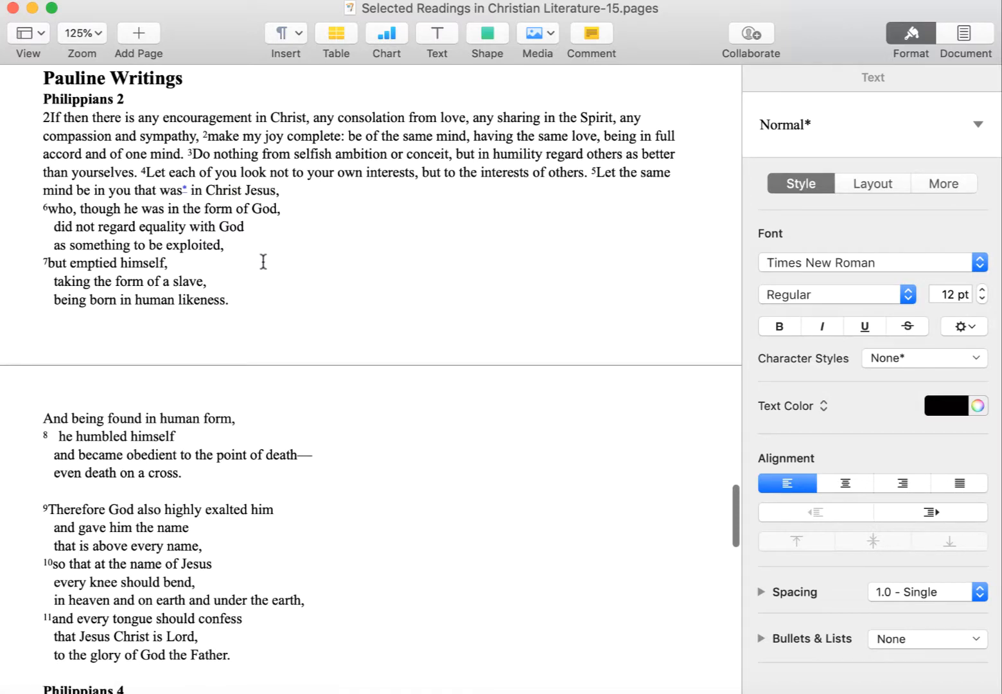
pyautogui.moveTo(294, 289)
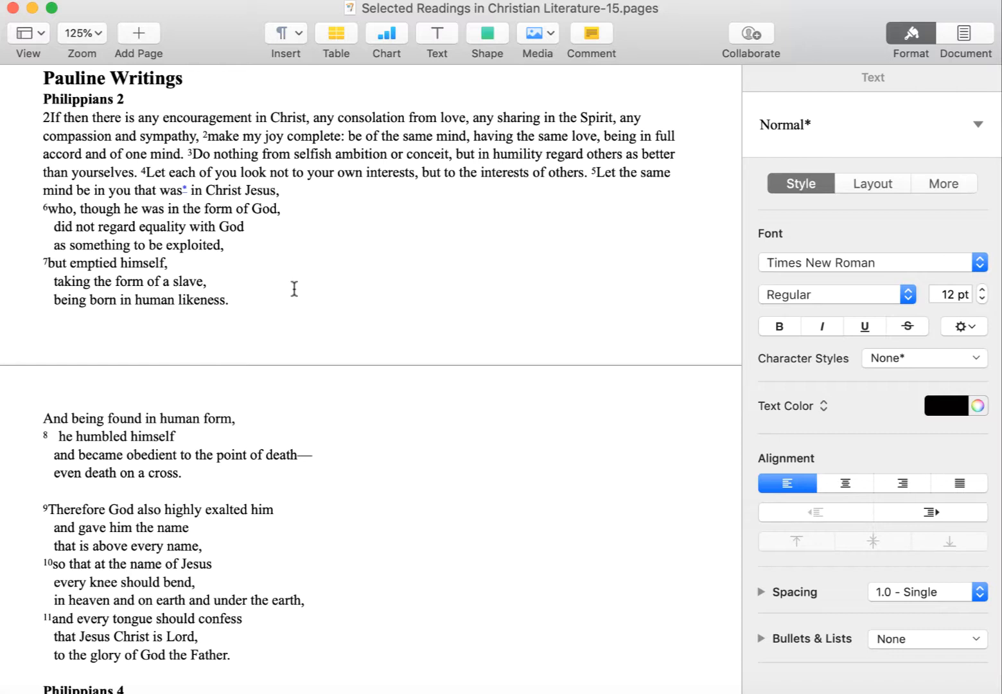
pyautogui.moveTo(324, 290)
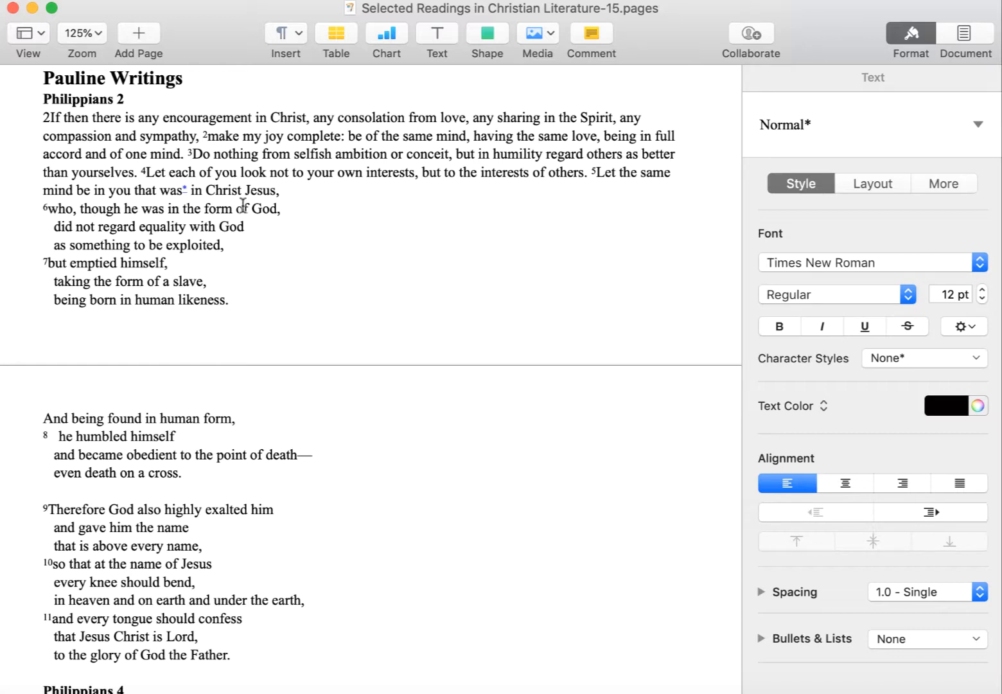
pyautogui.moveTo(491, 203)
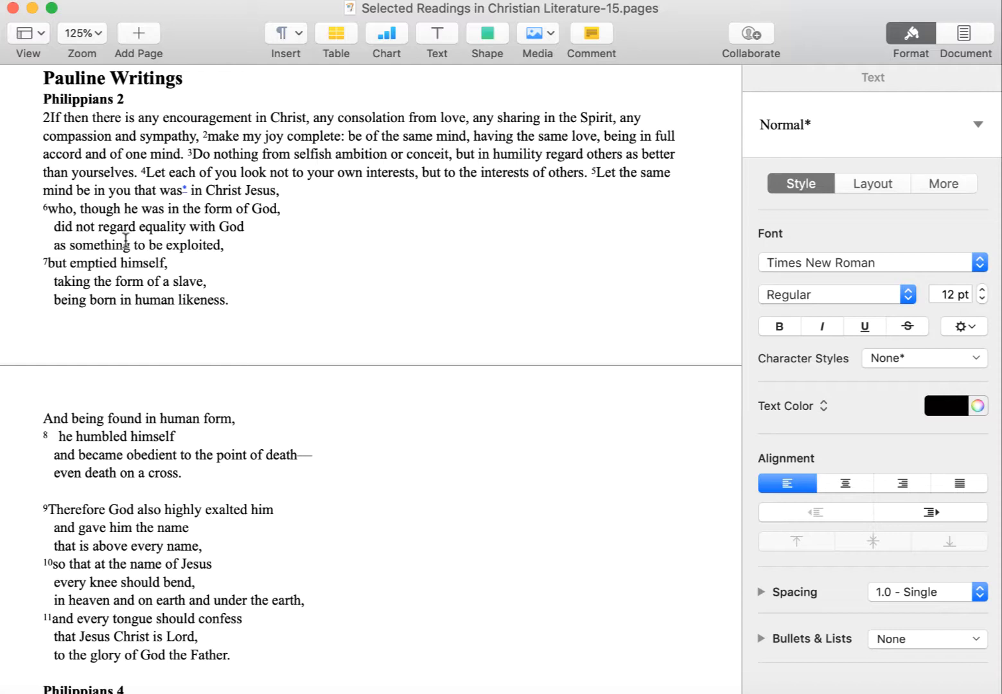
pyautogui.scroll(-3)
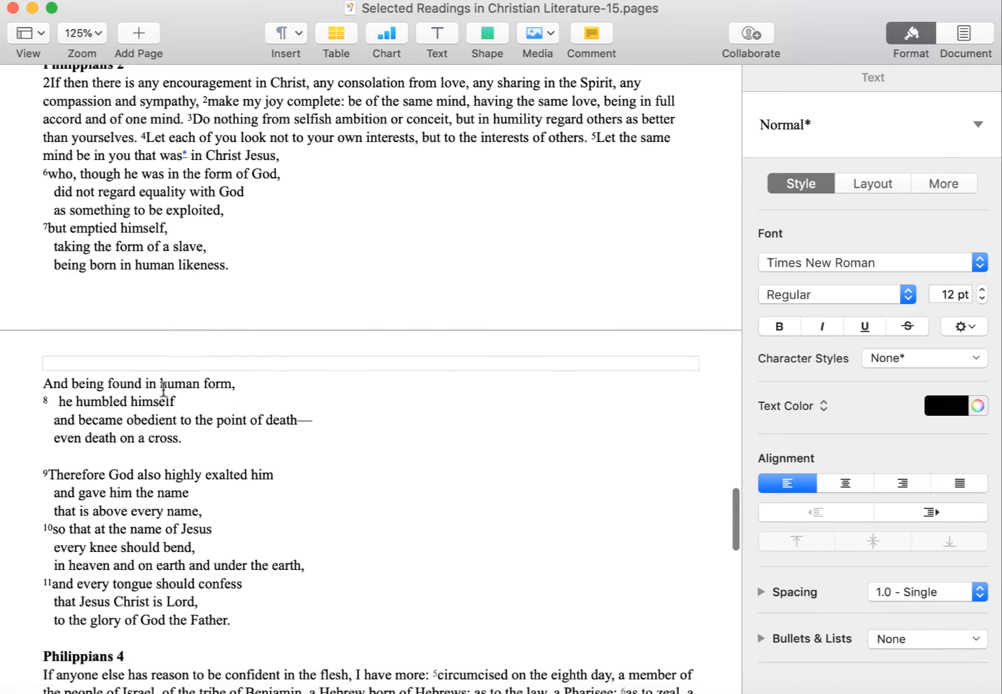
pyautogui.scroll(3)
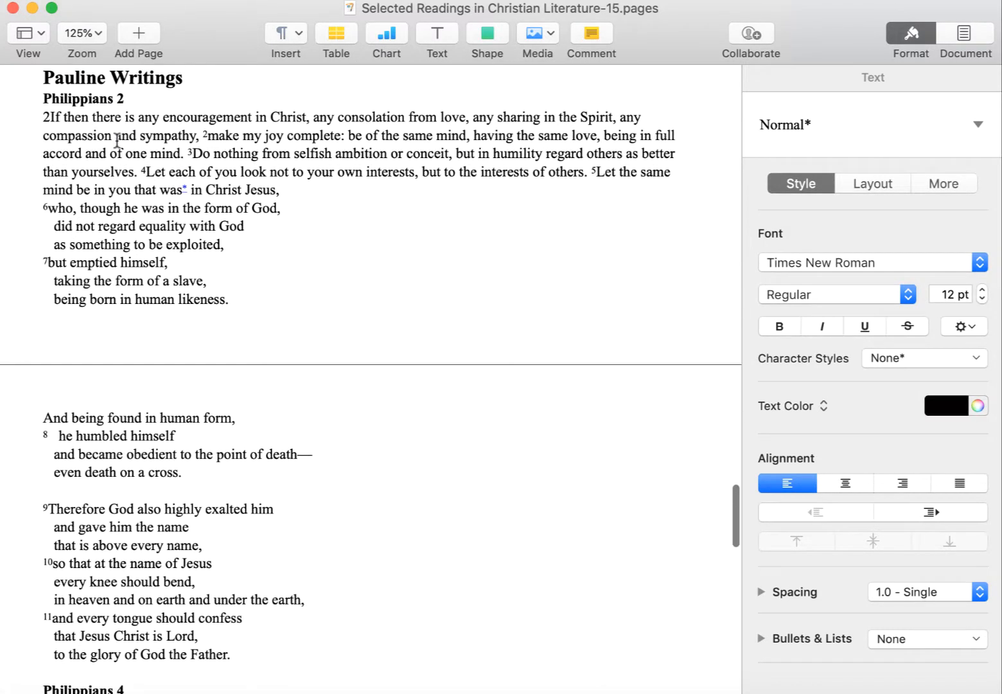
pyautogui.moveTo(234, 180)
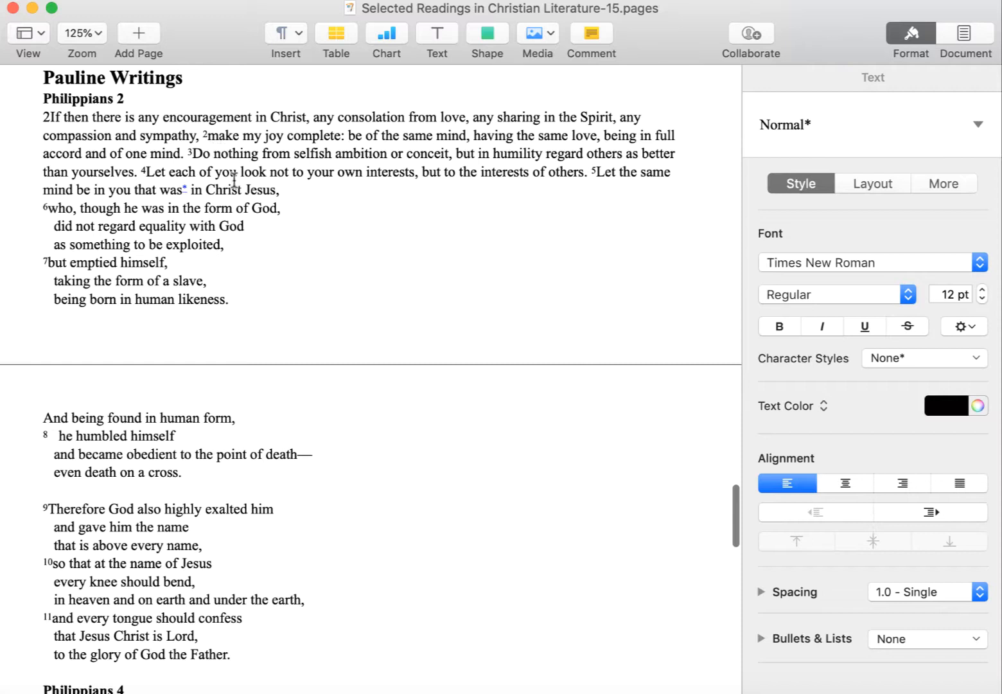
pyautogui.moveTo(286, 175)
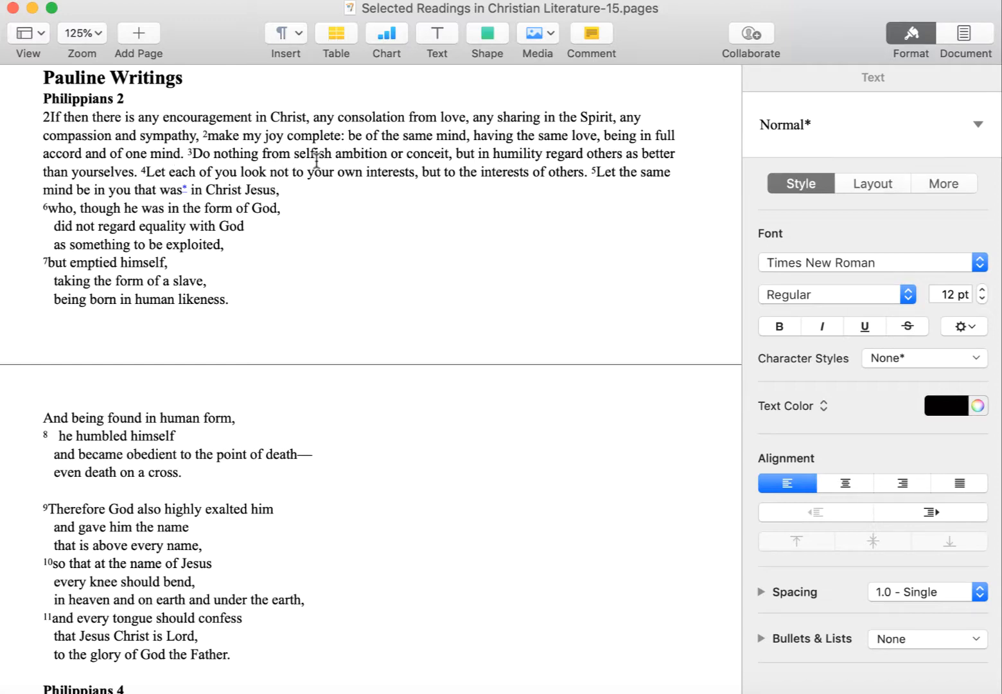
pyautogui.scroll(-3)
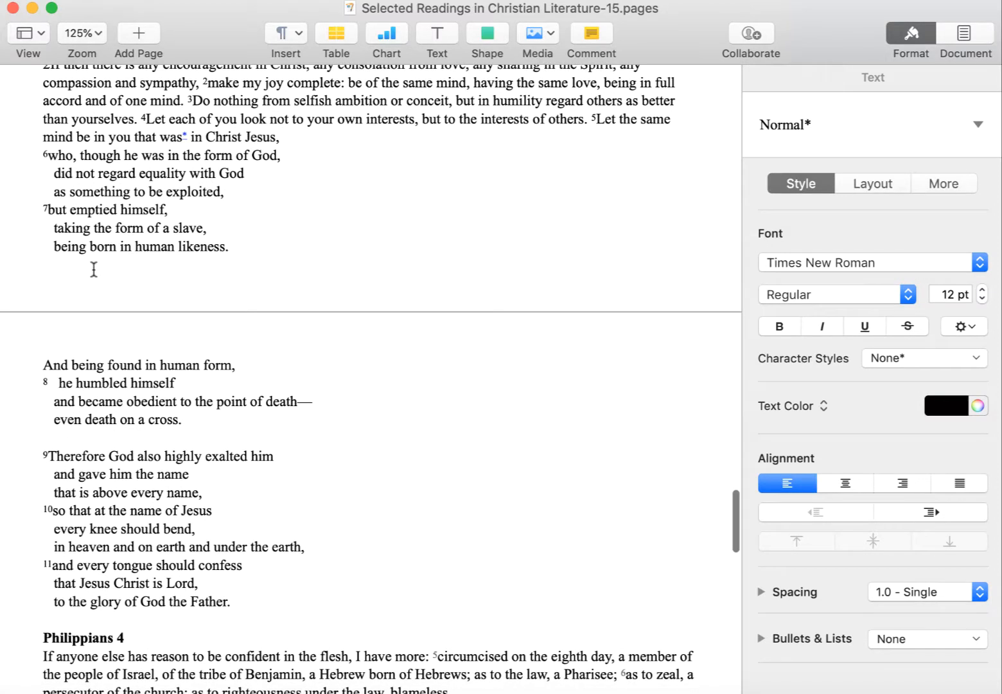
pyautogui.moveTo(195, 572)
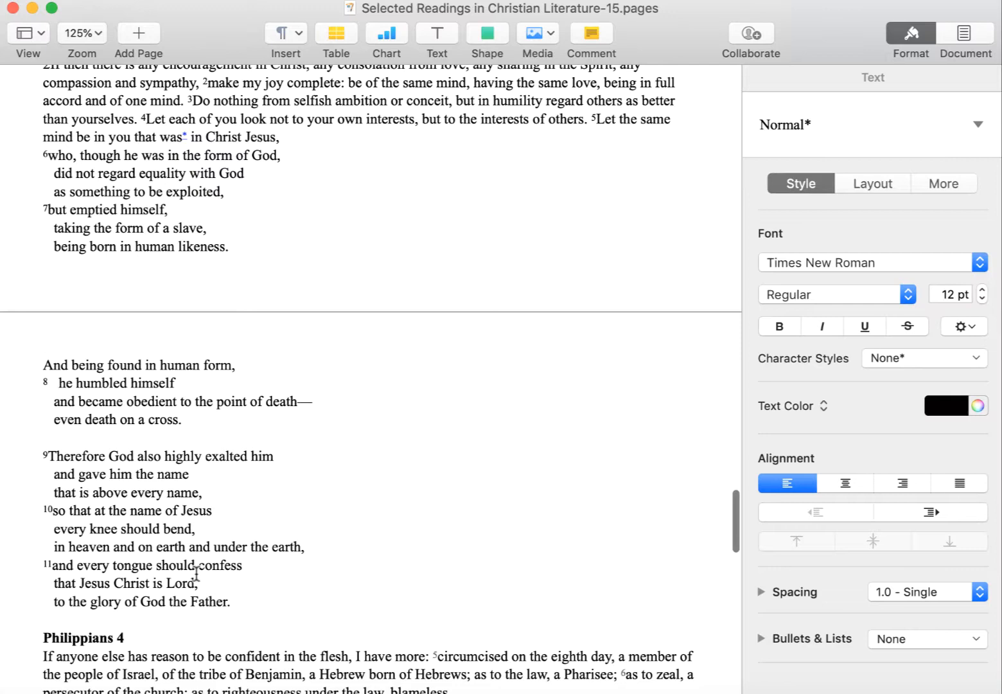
pyautogui.scroll(3)
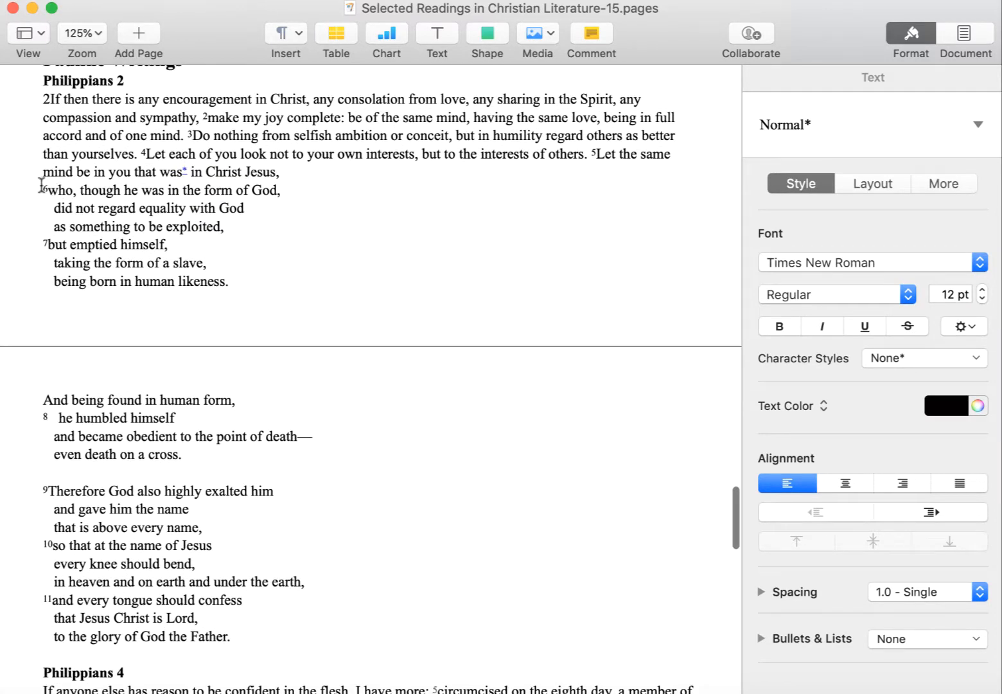
pyautogui.moveTo(45, 203)
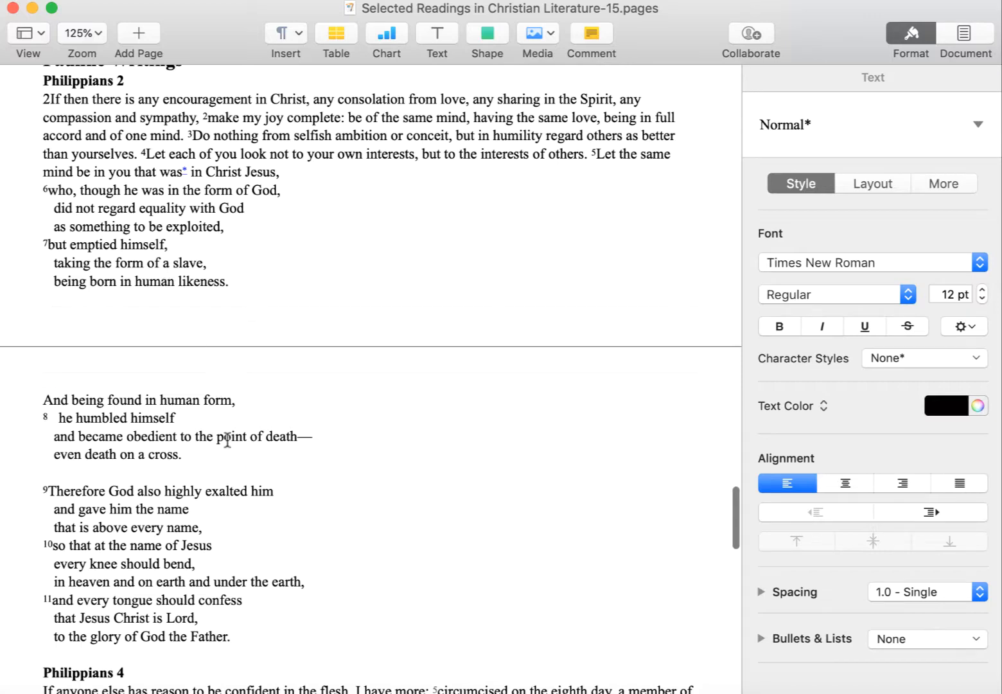
pyautogui.scroll(3)
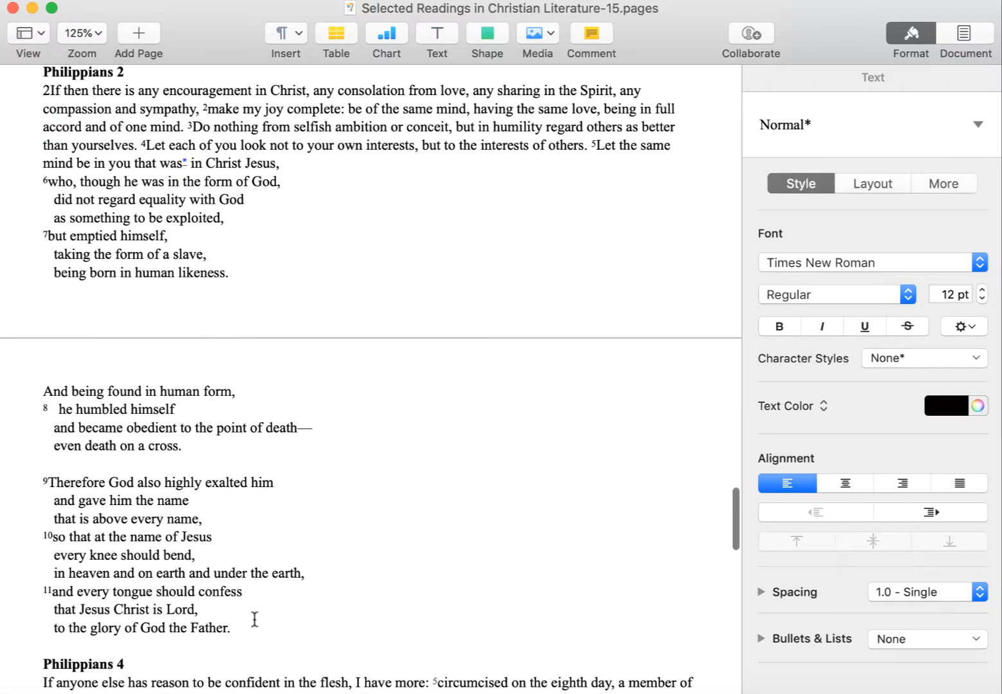
pyautogui.moveTo(179, 274)
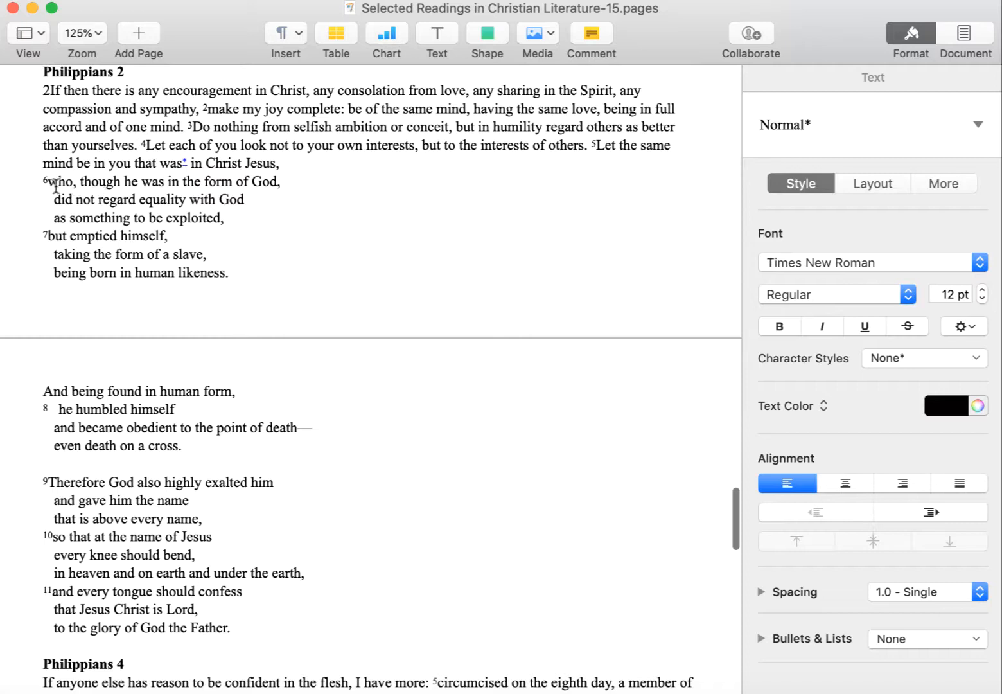
pyautogui.moveTo(212, 299)
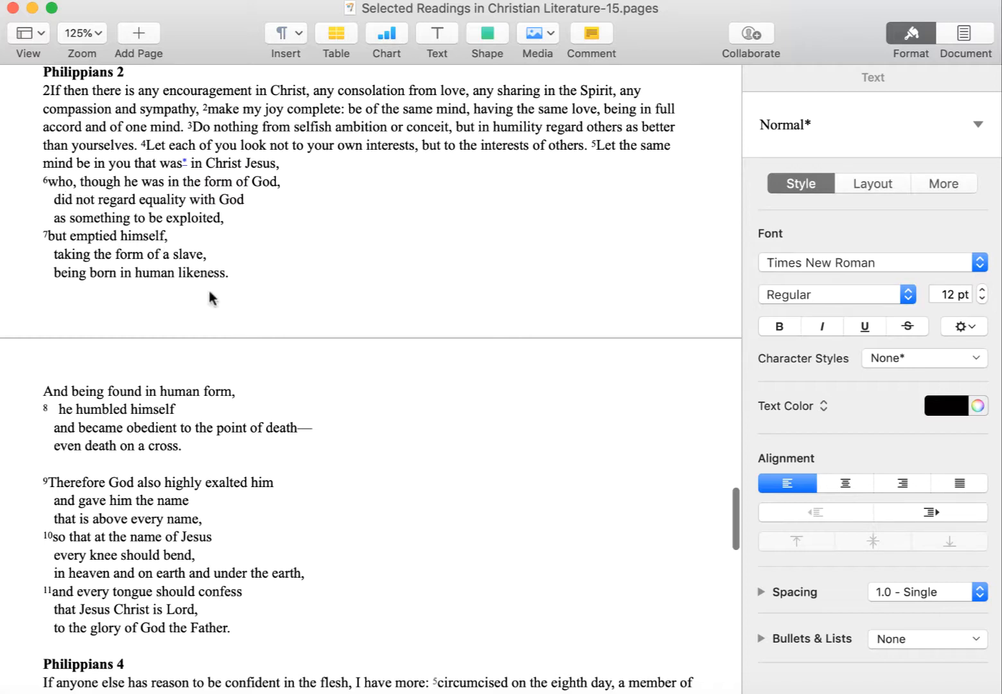
pyautogui.moveTo(249, 581)
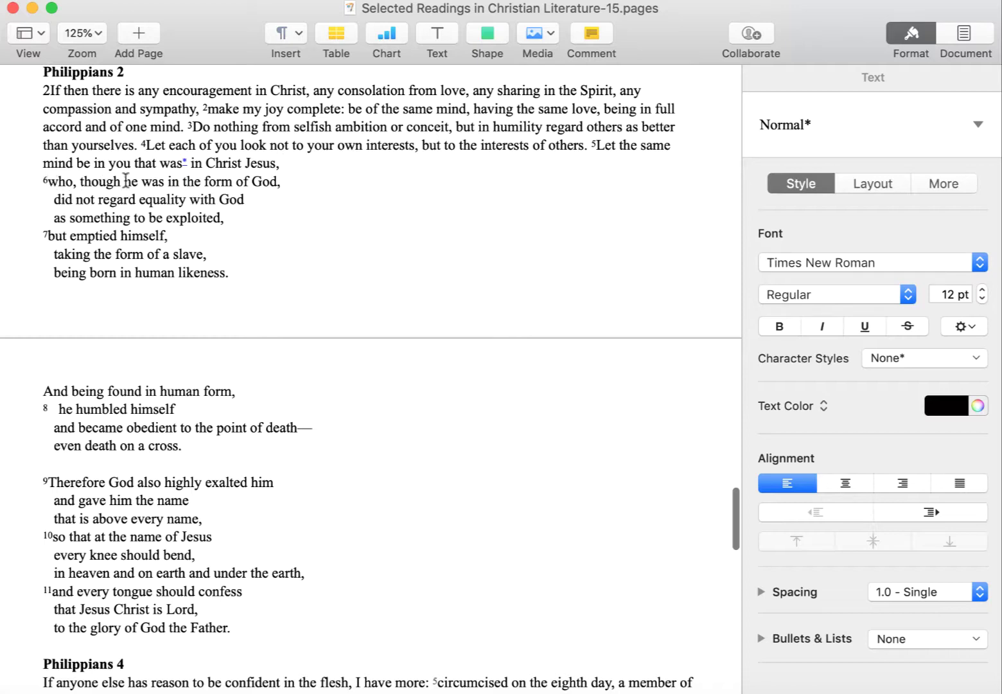
pyautogui.scroll(-3)
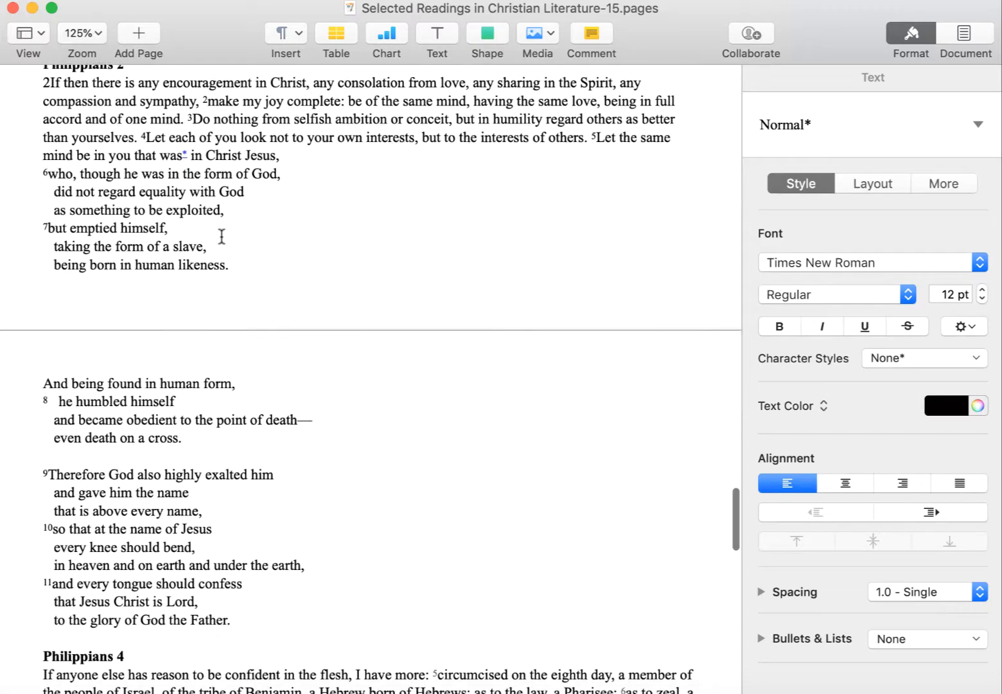
pyautogui.scroll(3)
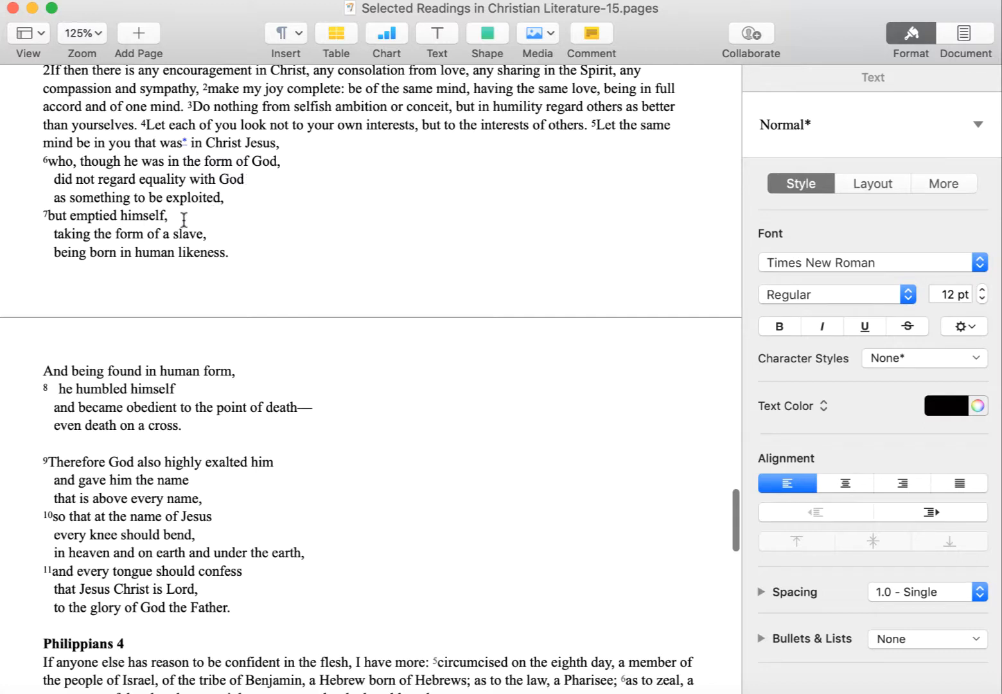
pyautogui.moveTo(127, 264)
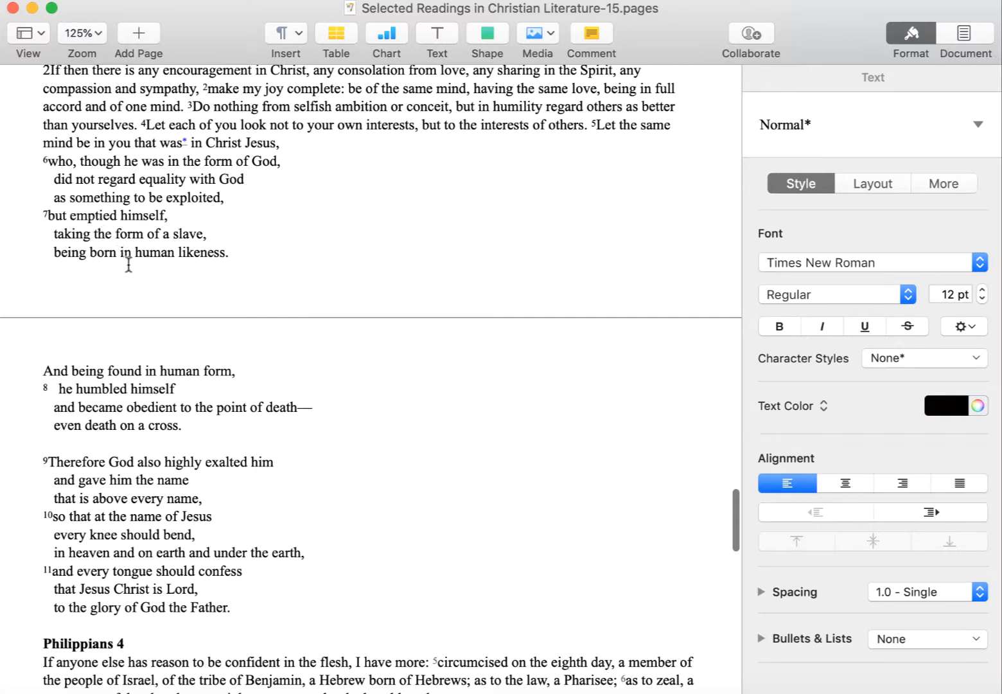
pyautogui.scroll(-3)
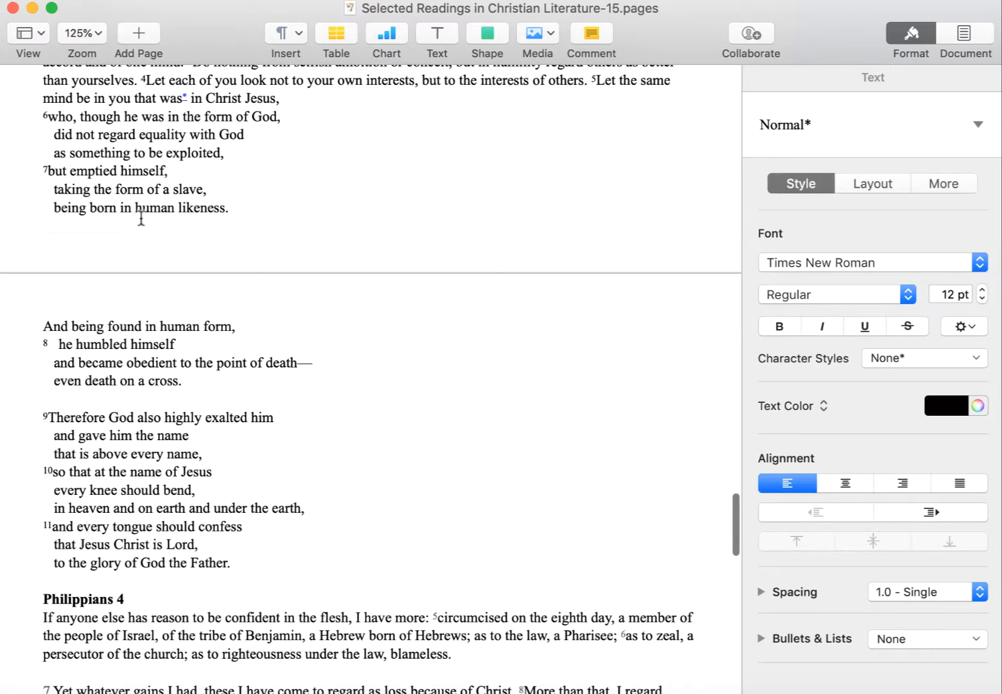
pyautogui.scroll(-3)
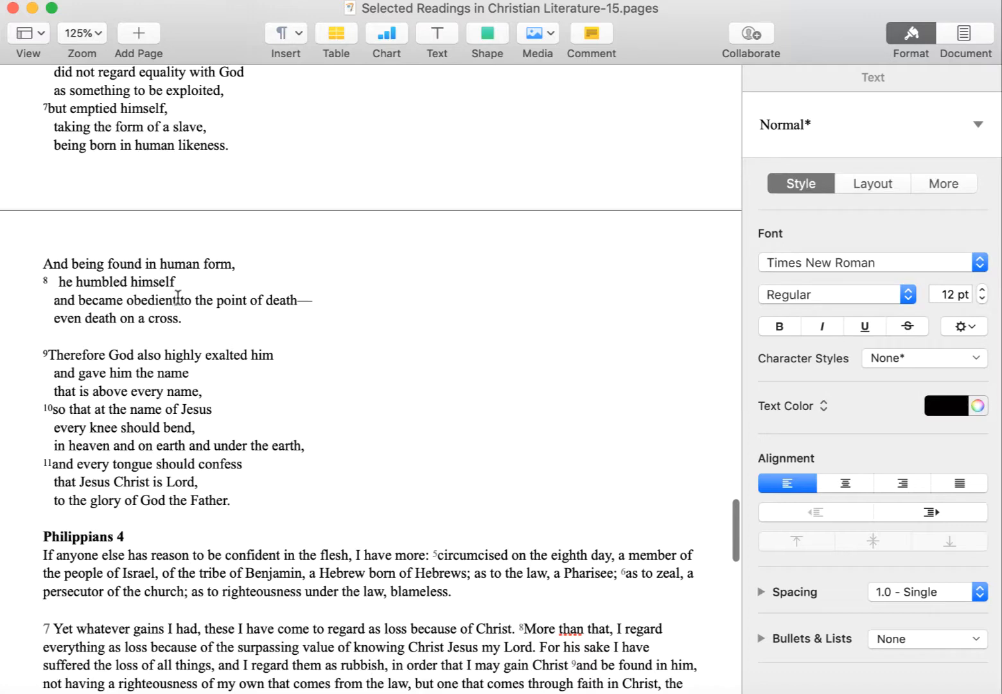
pyautogui.moveTo(193, 337)
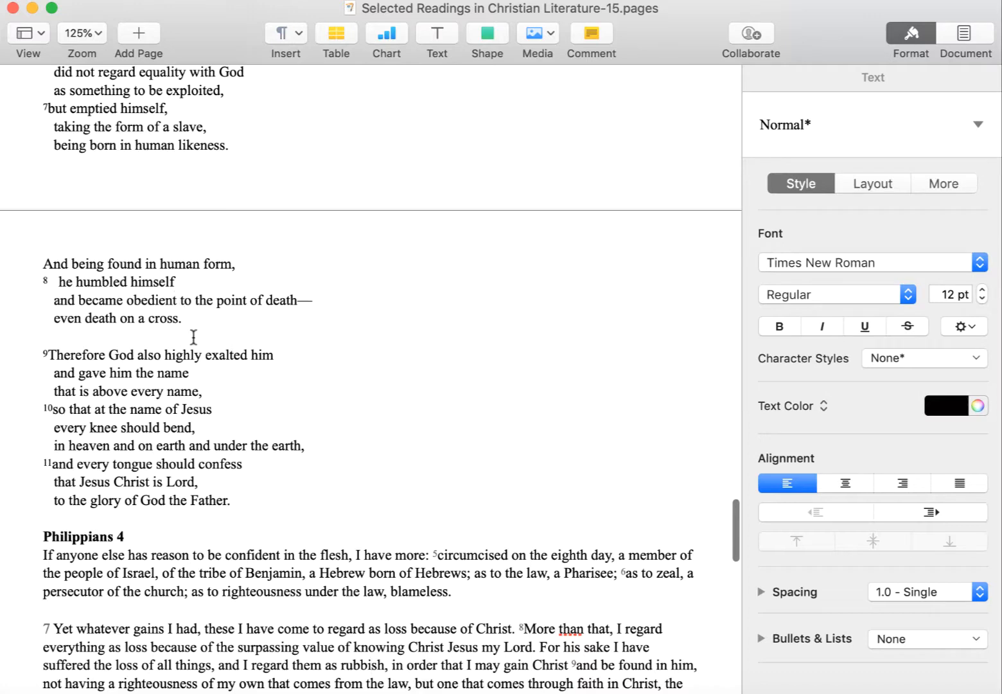
pyautogui.scroll(-3)
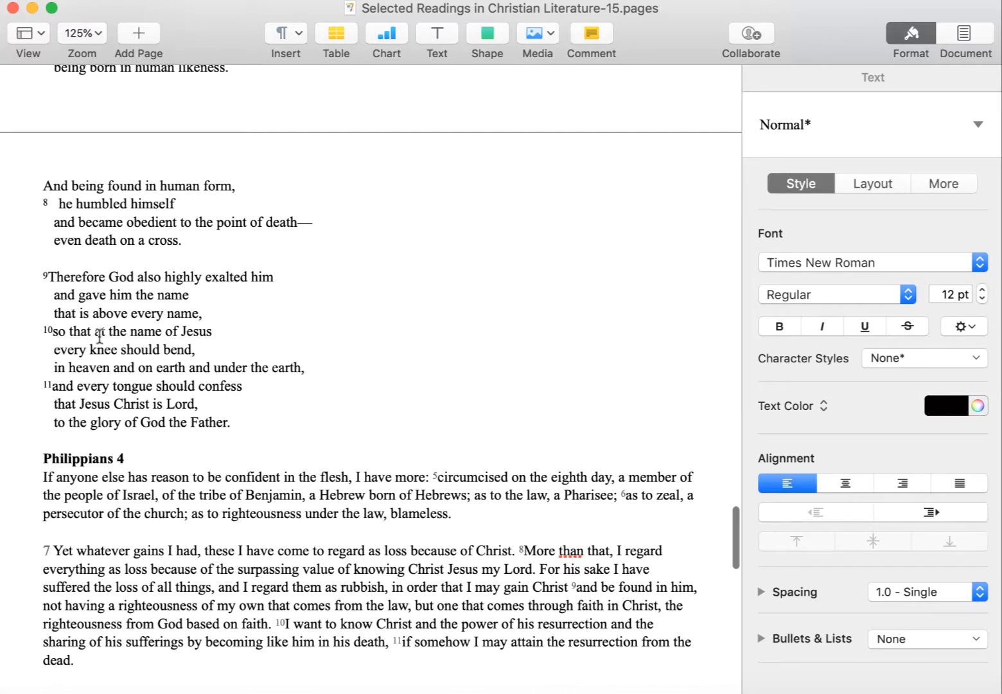
pyautogui.moveTo(154, 341)
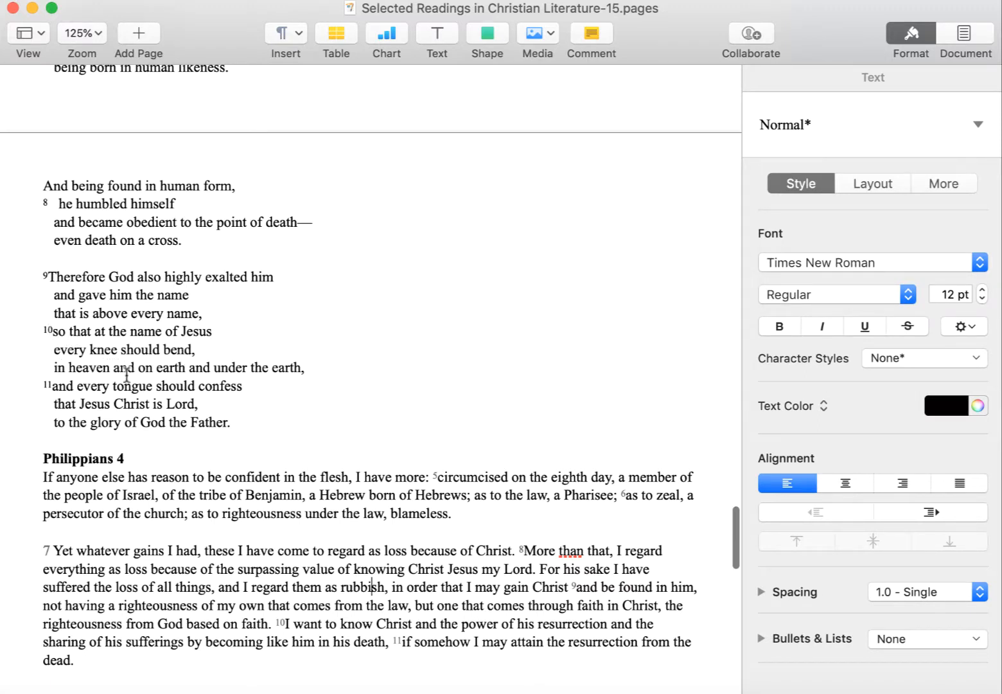
pyautogui.scroll(3)
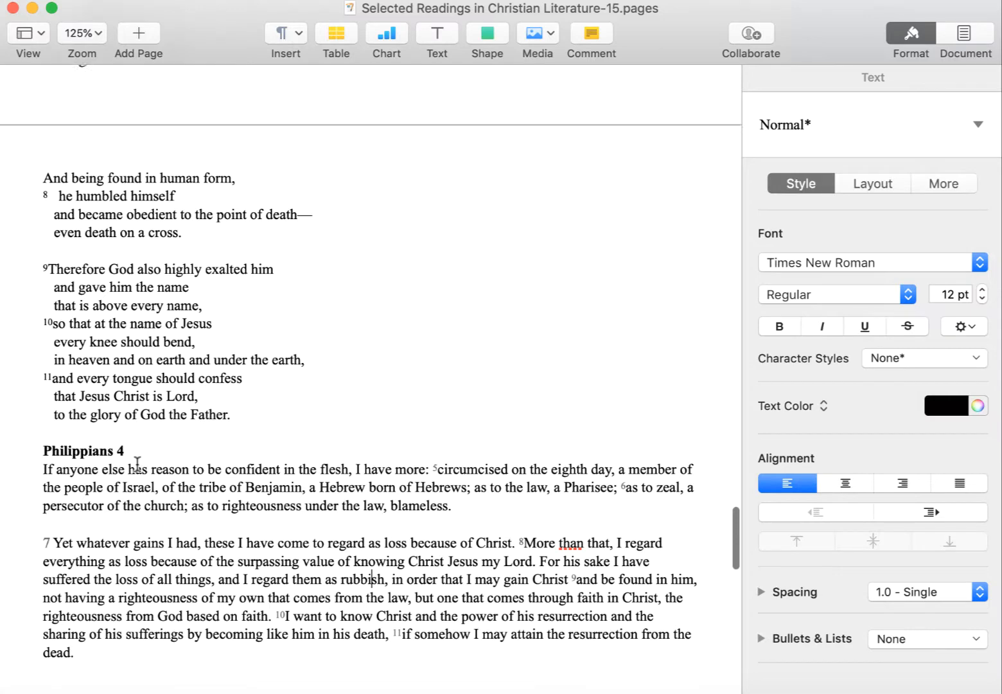
pyautogui.scroll(3)
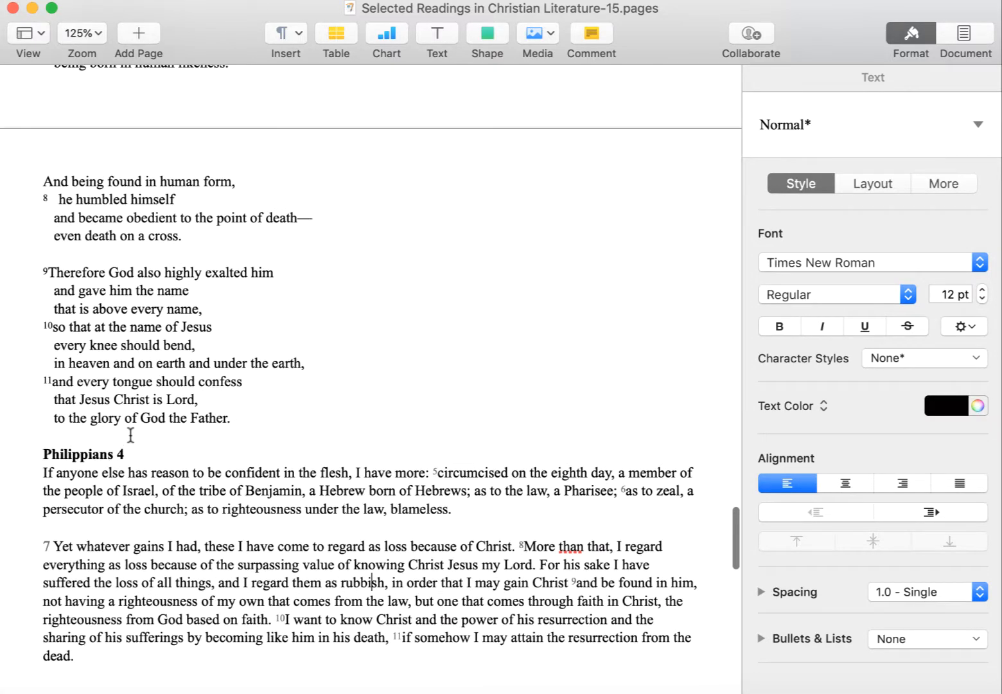
pyautogui.moveTo(211, 315)
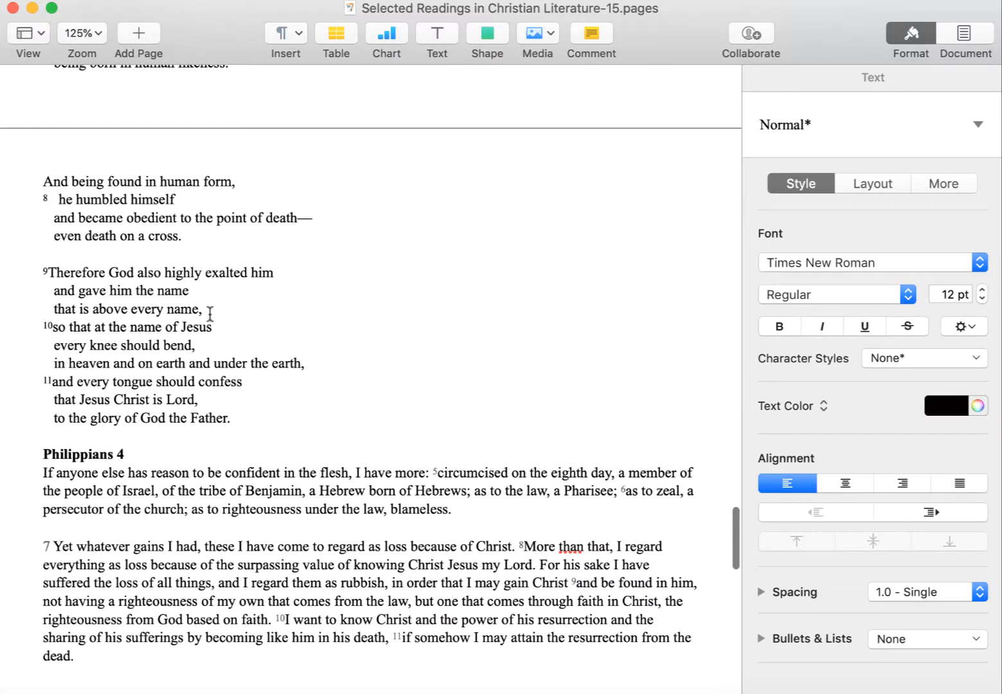
pyautogui.scroll(3)
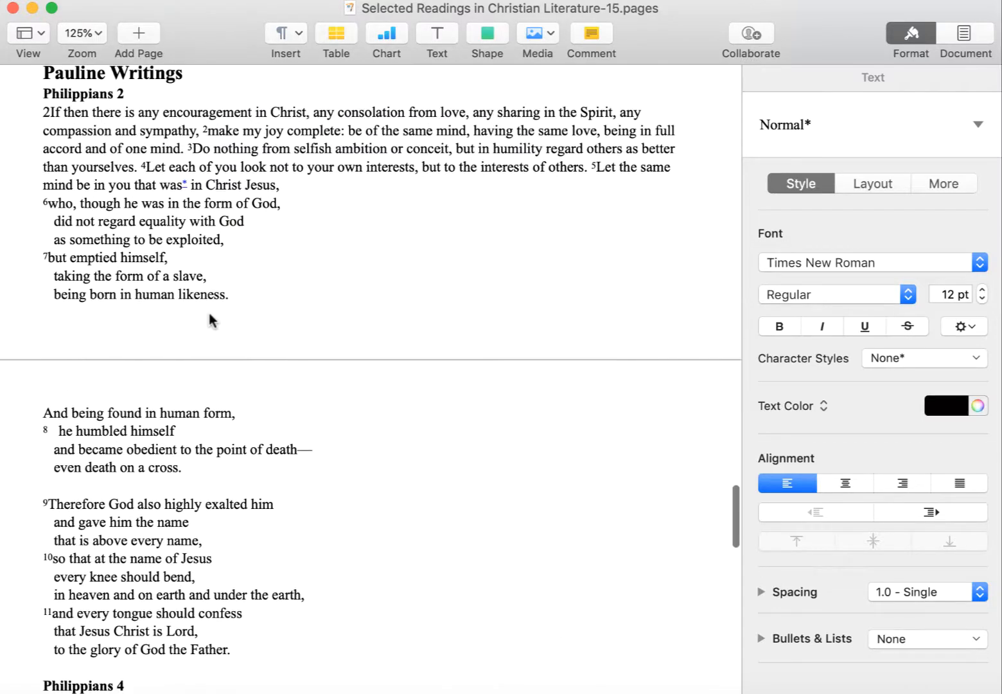
pyautogui.moveTo(90, 221)
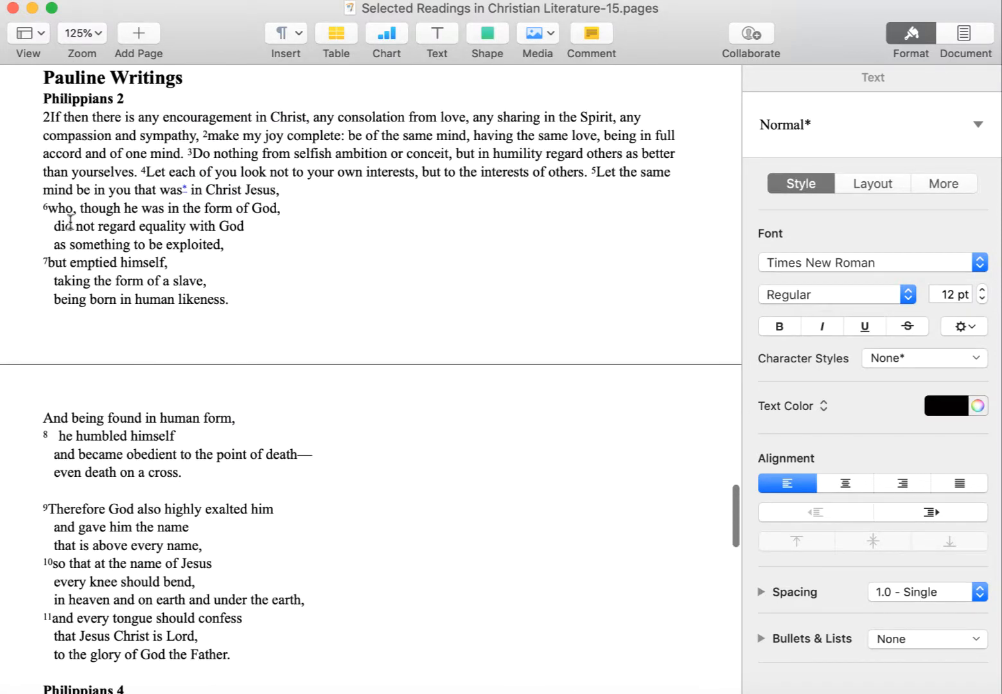
pyautogui.moveTo(263, 215)
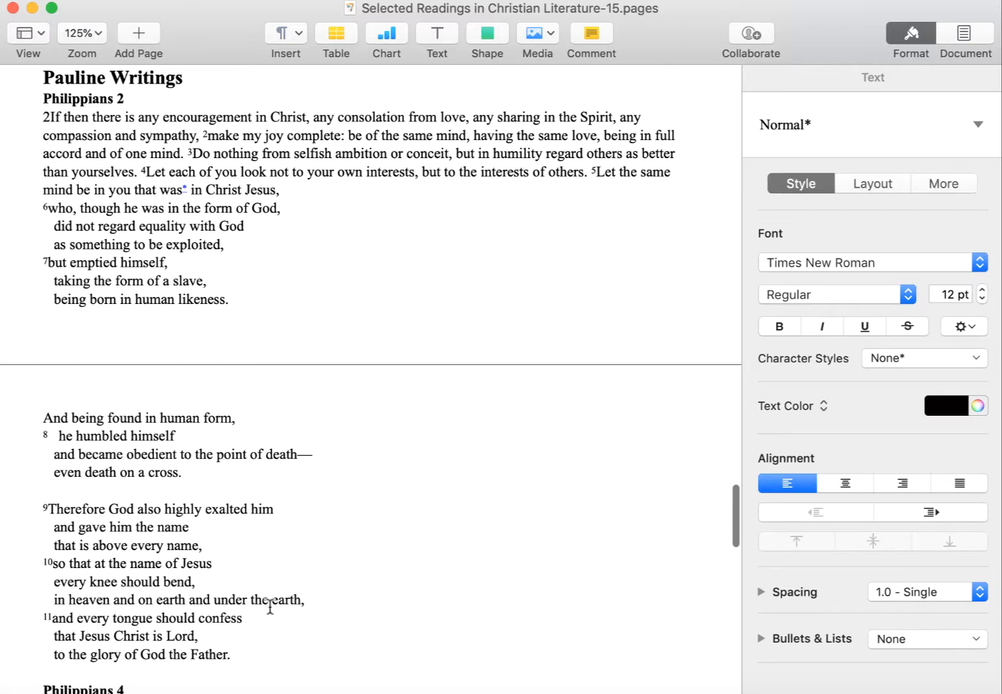
pyautogui.scroll(-3)
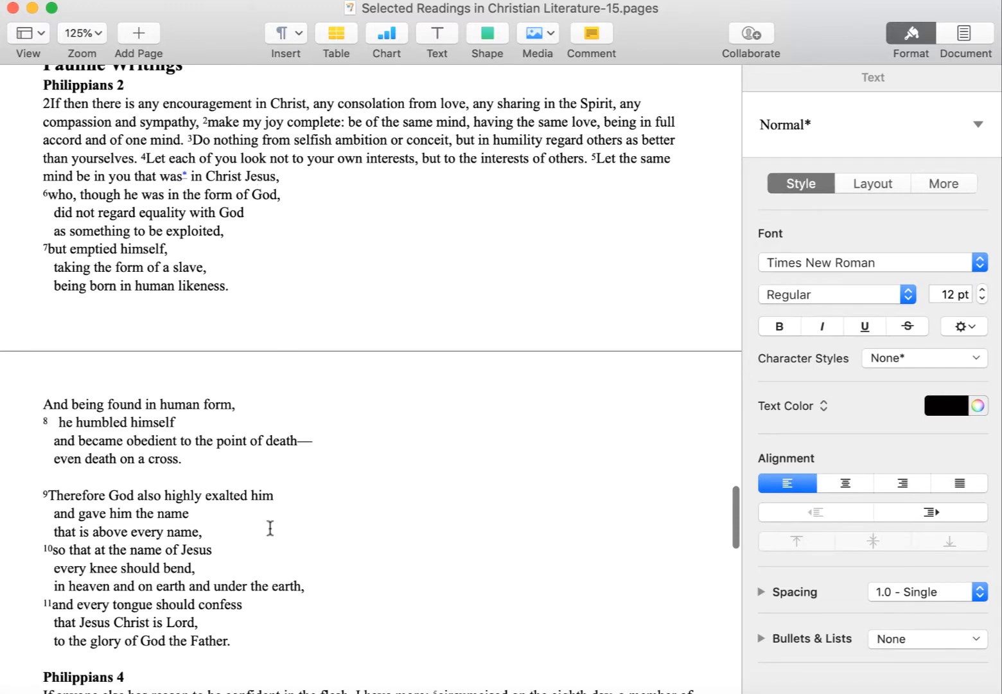
pyautogui.moveTo(162, 166)
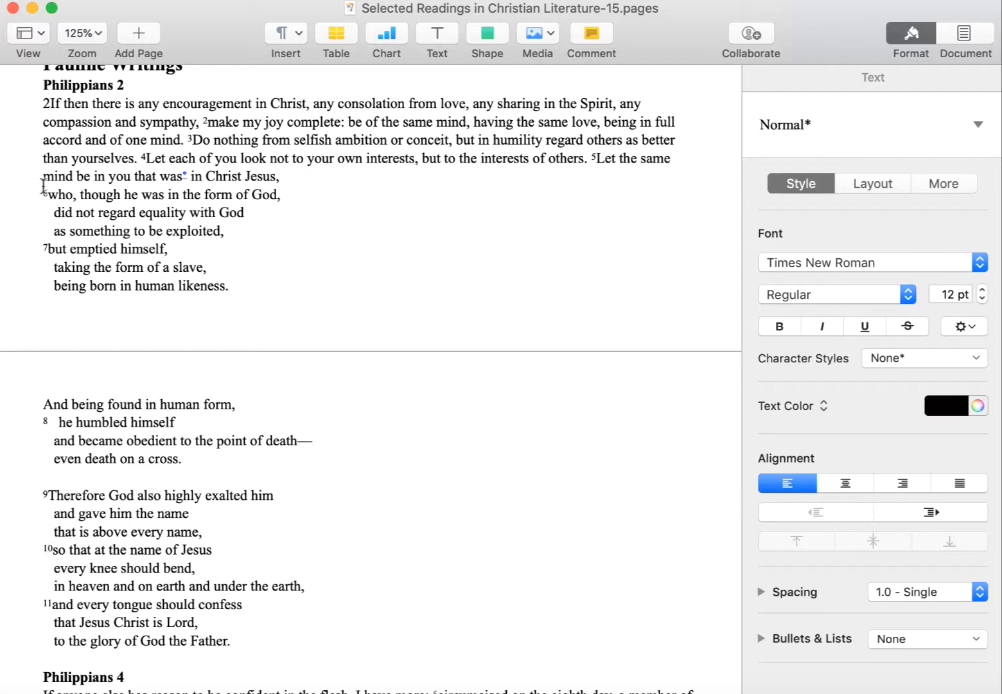
pyautogui.scroll(-3)
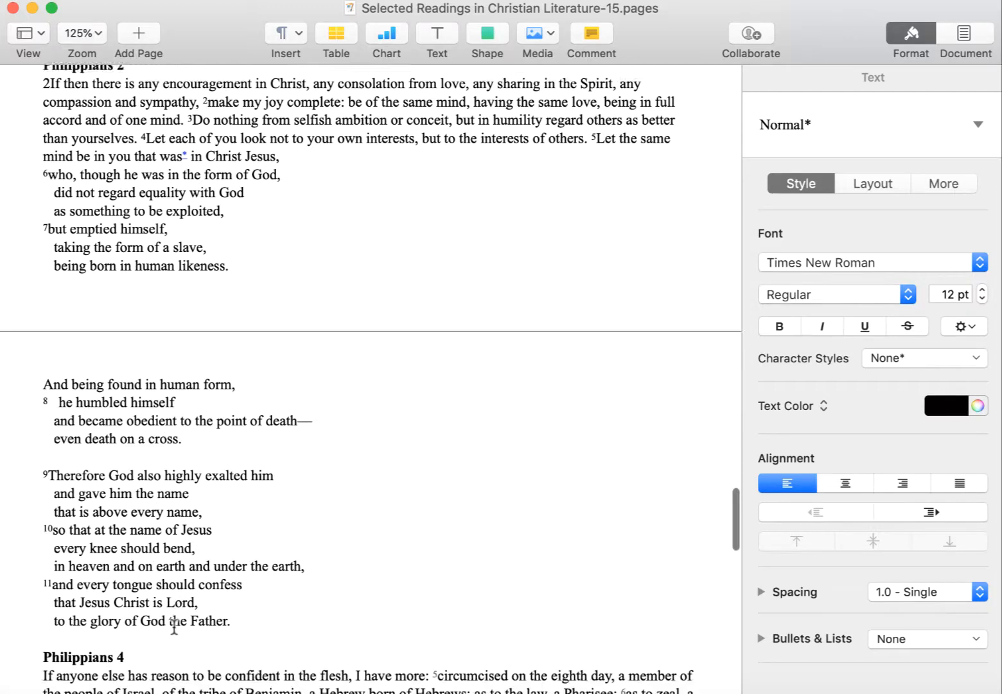
pyautogui.scroll(-3)
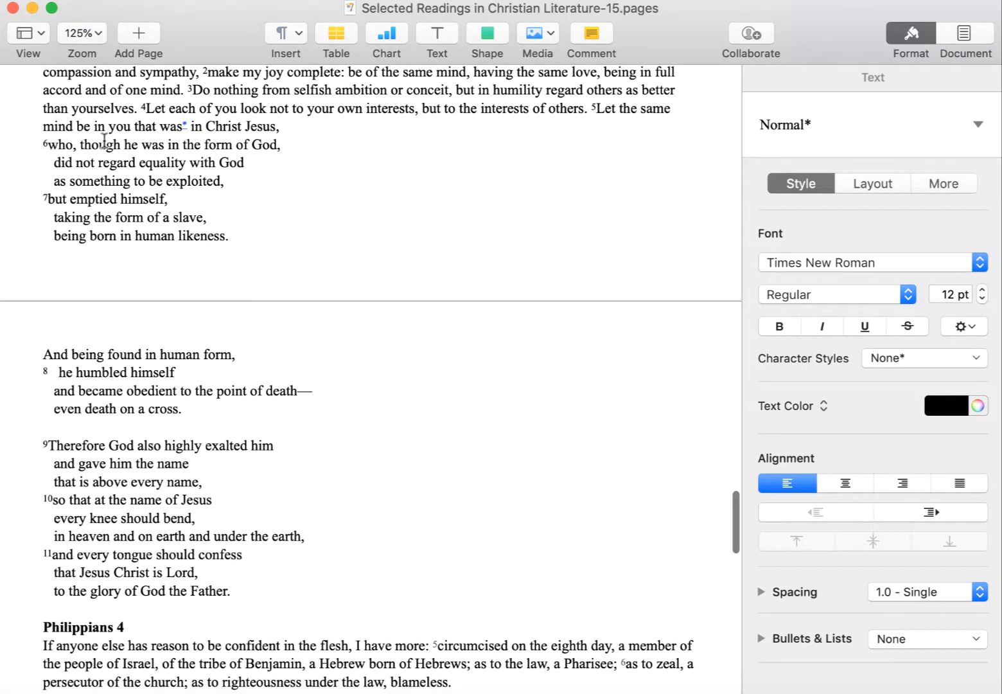
pyautogui.moveTo(293, 468)
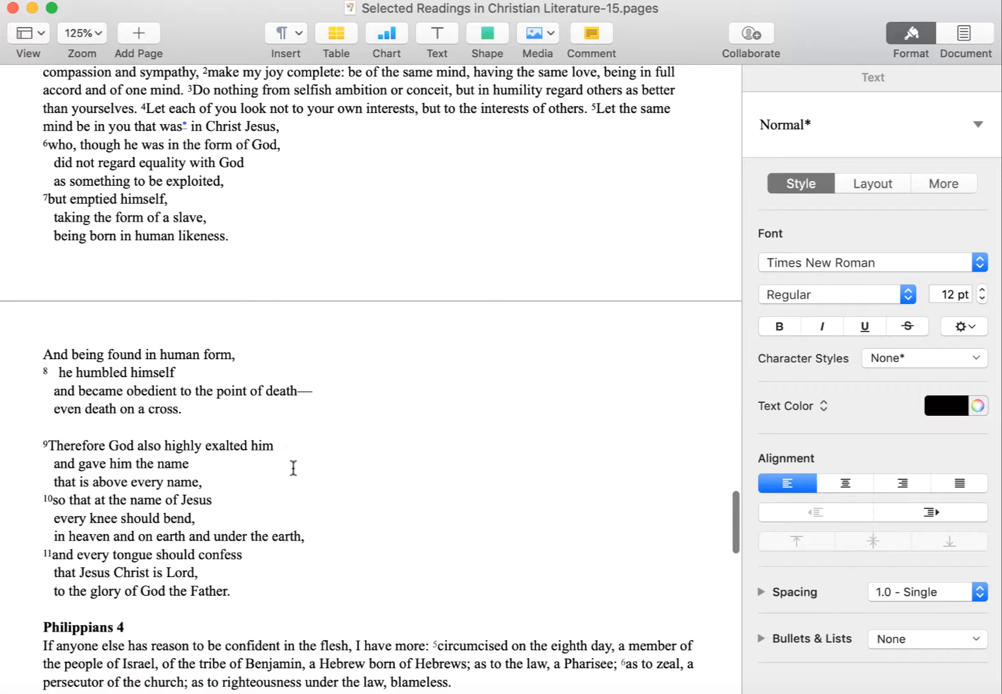
pyautogui.moveTo(37, 134)
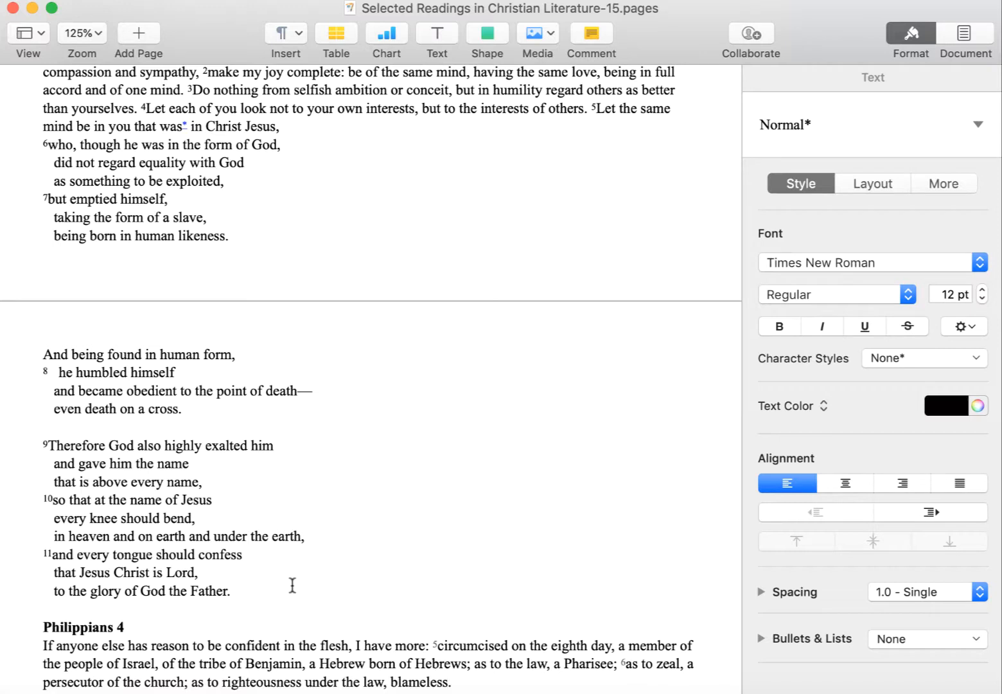
pyautogui.moveTo(282, 568)
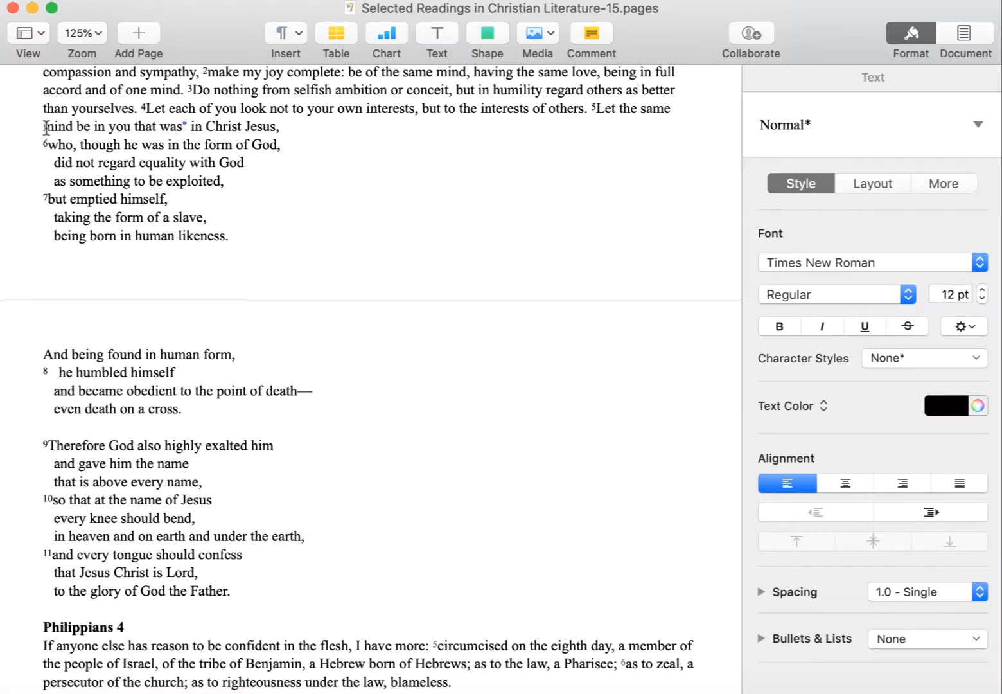
pyautogui.moveTo(113, 123)
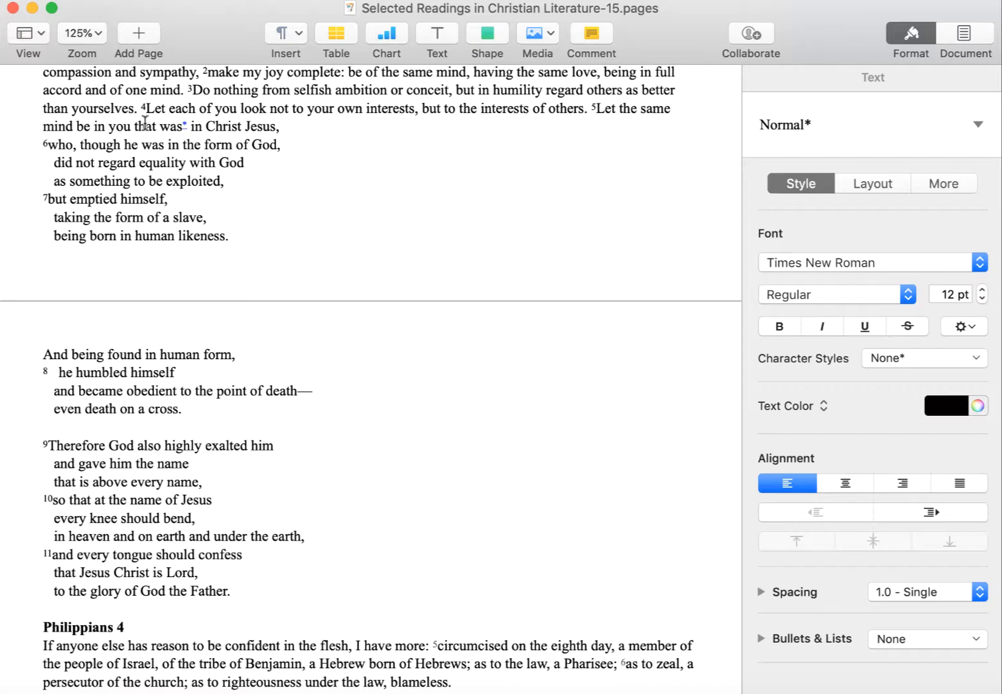
pyautogui.moveTo(286, 401)
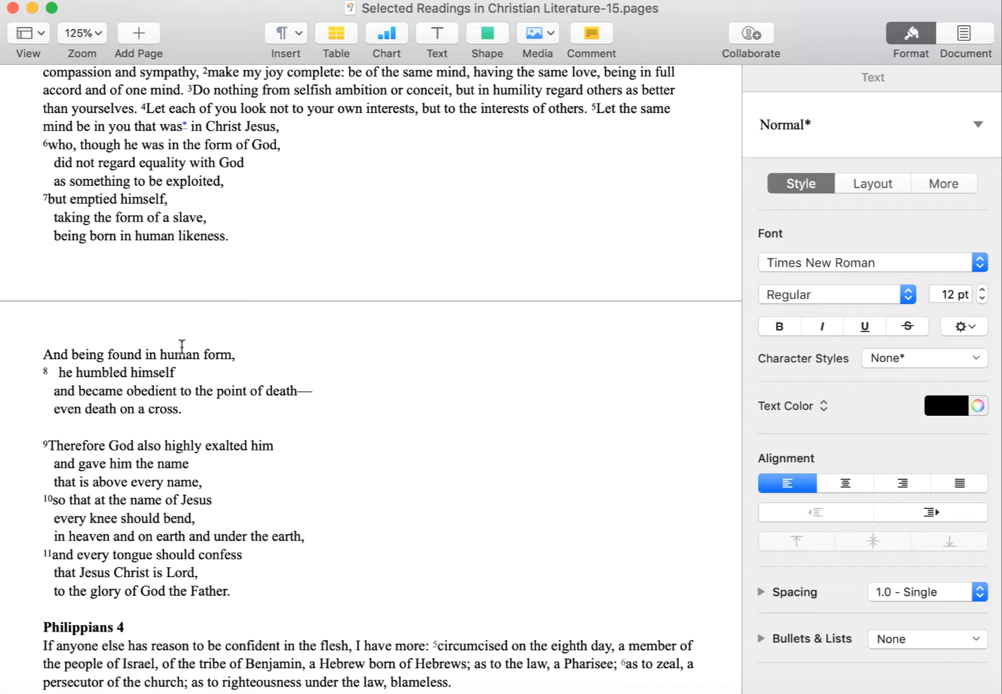
pyautogui.moveTo(41, 136)
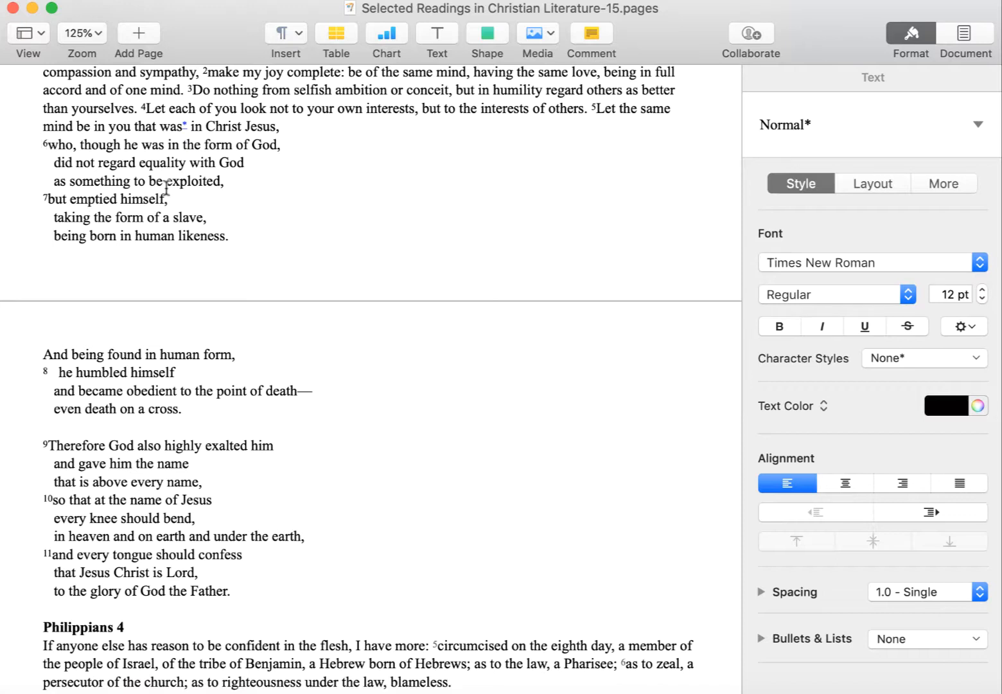
pyautogui.moveTo(291, 578)
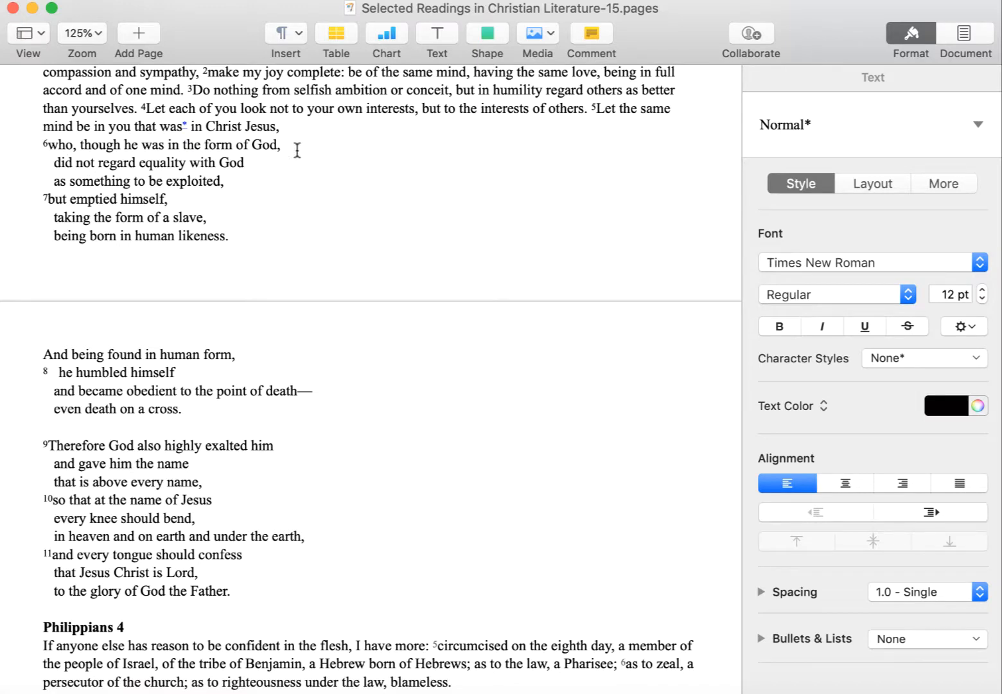
pyautogui.moveTo(314, 551)
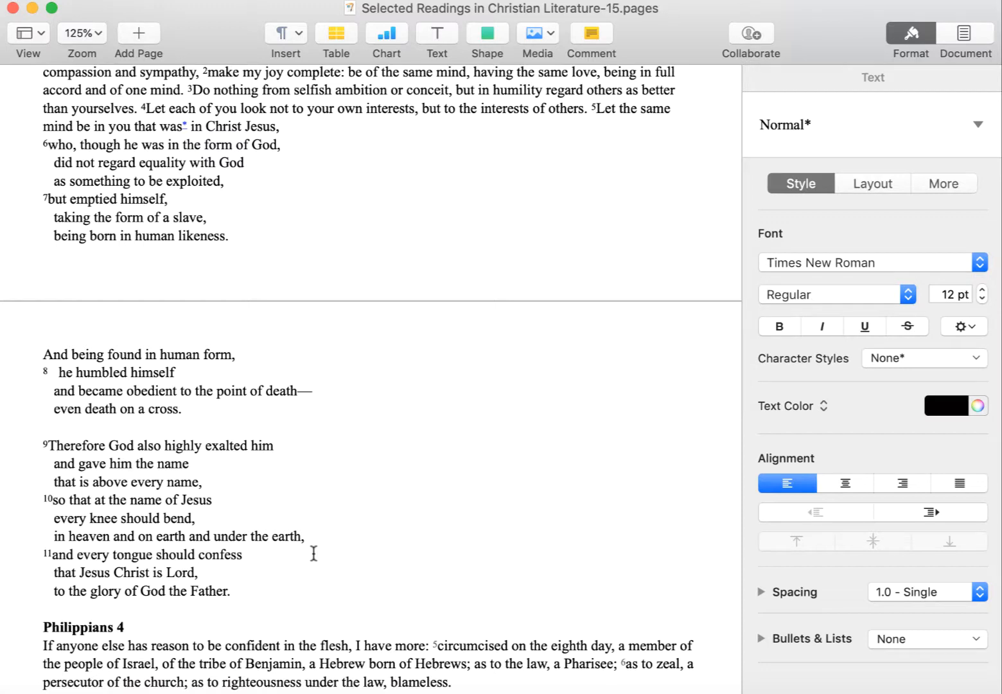
pyautogui.moveTo(38, 141)
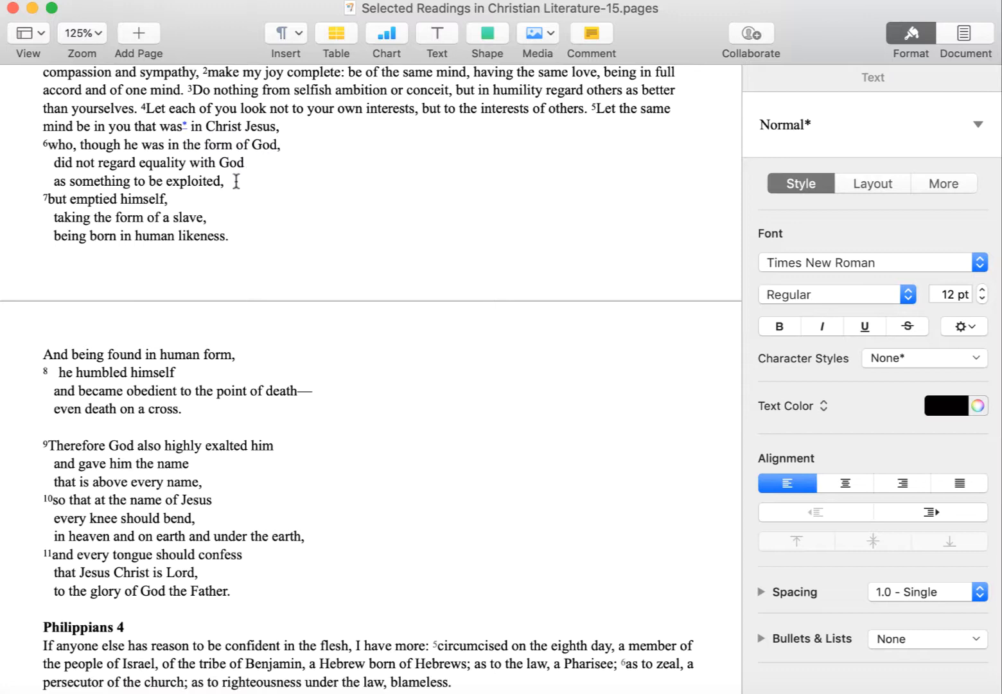
pyautogui.moveTo(262, 162)
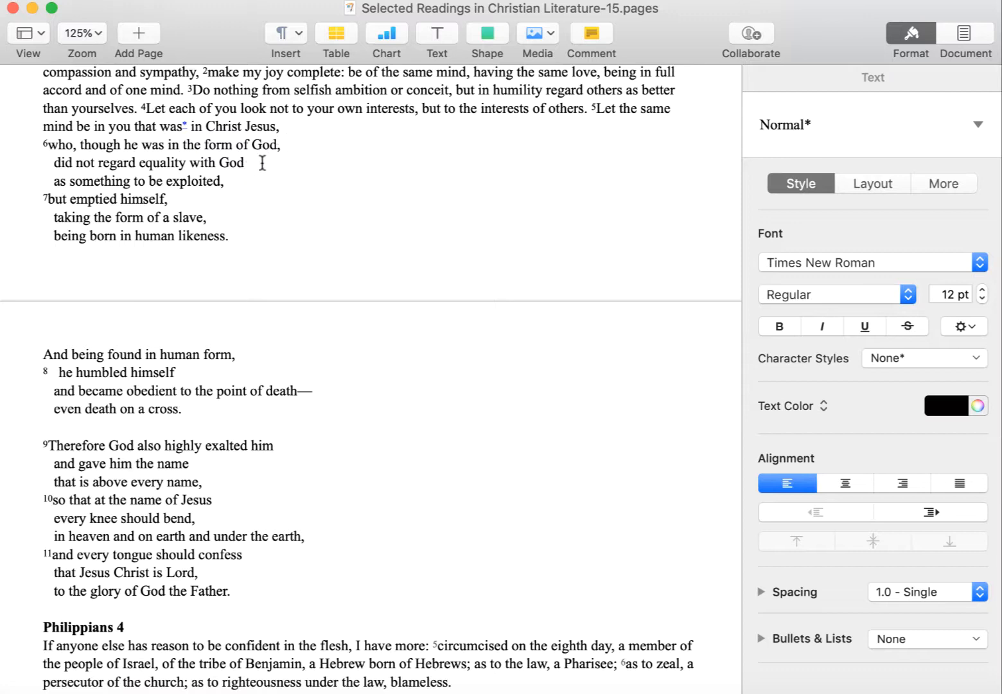
pyautogui.moveTo(208, 408)
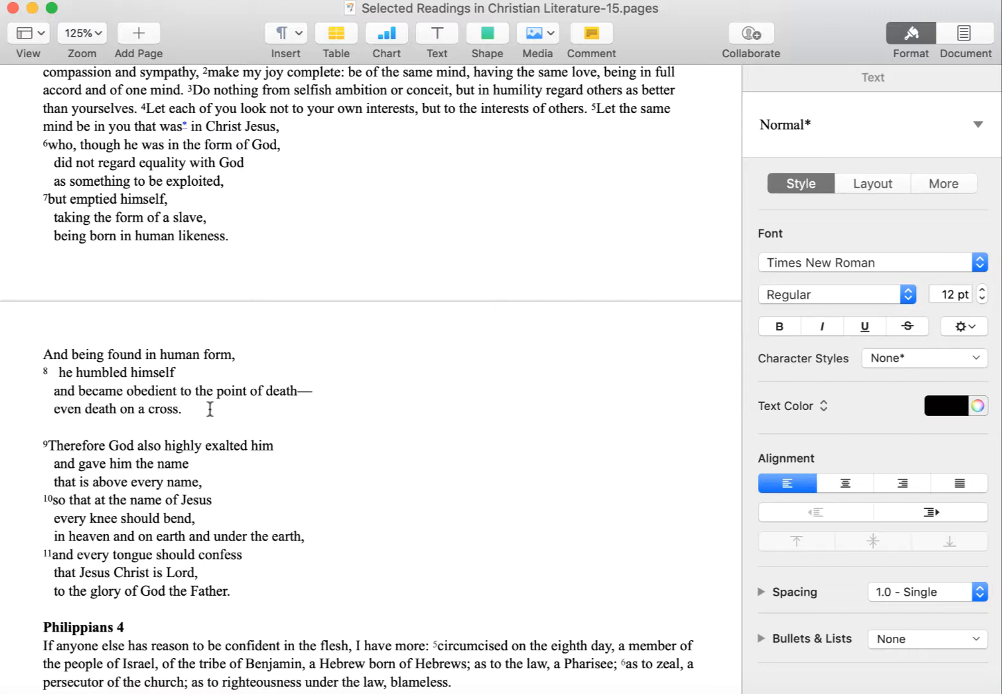
pyautogui.scroll(3)
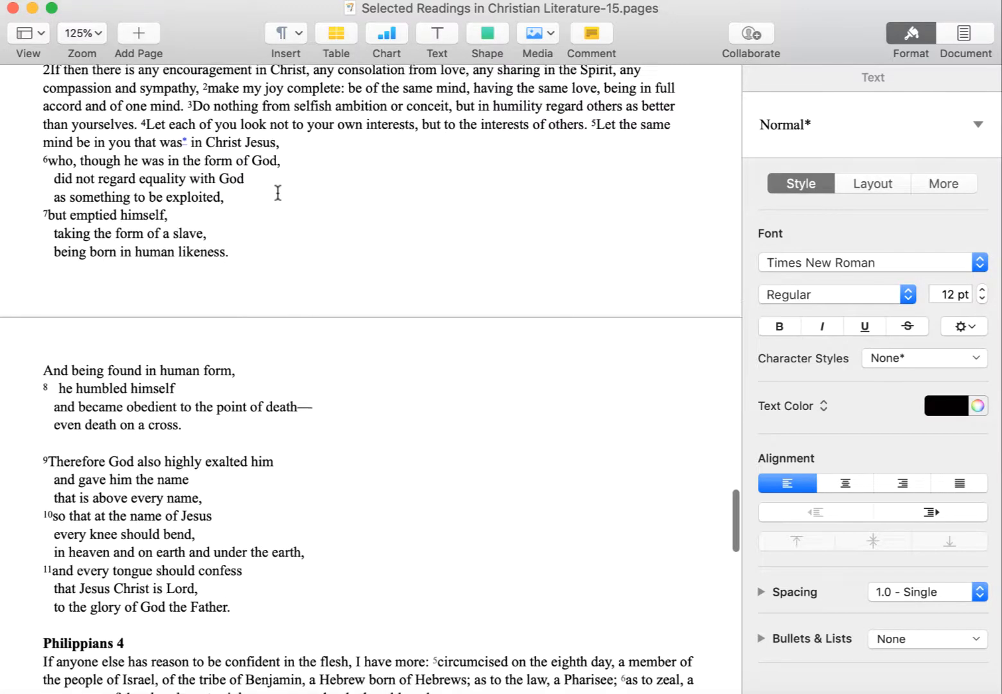
pyautogui.scroll(3)
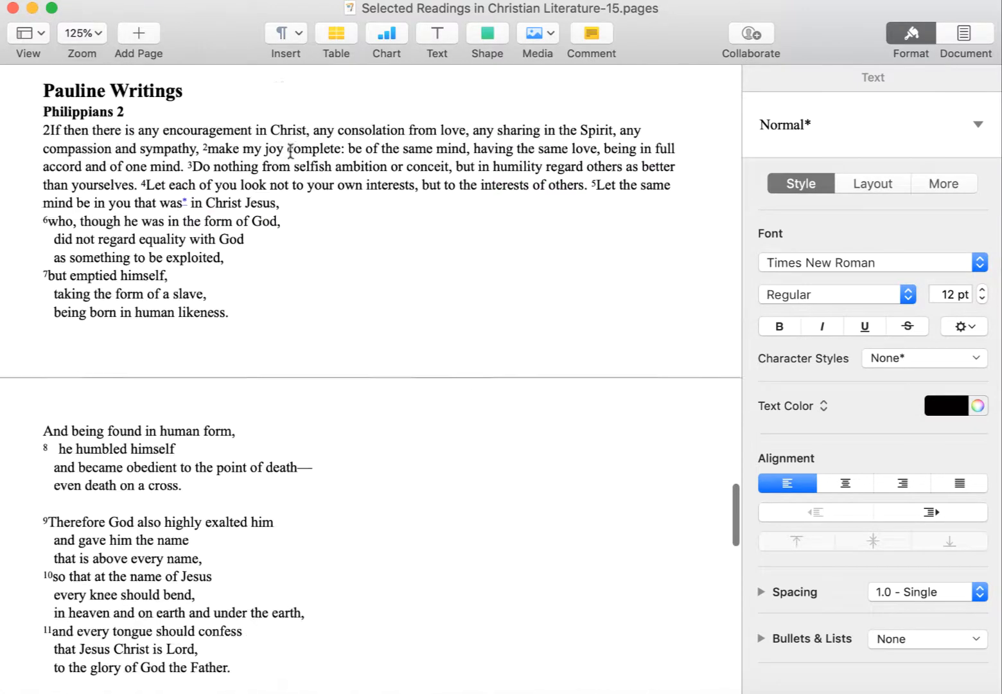
pyautogui.scroll(-3)
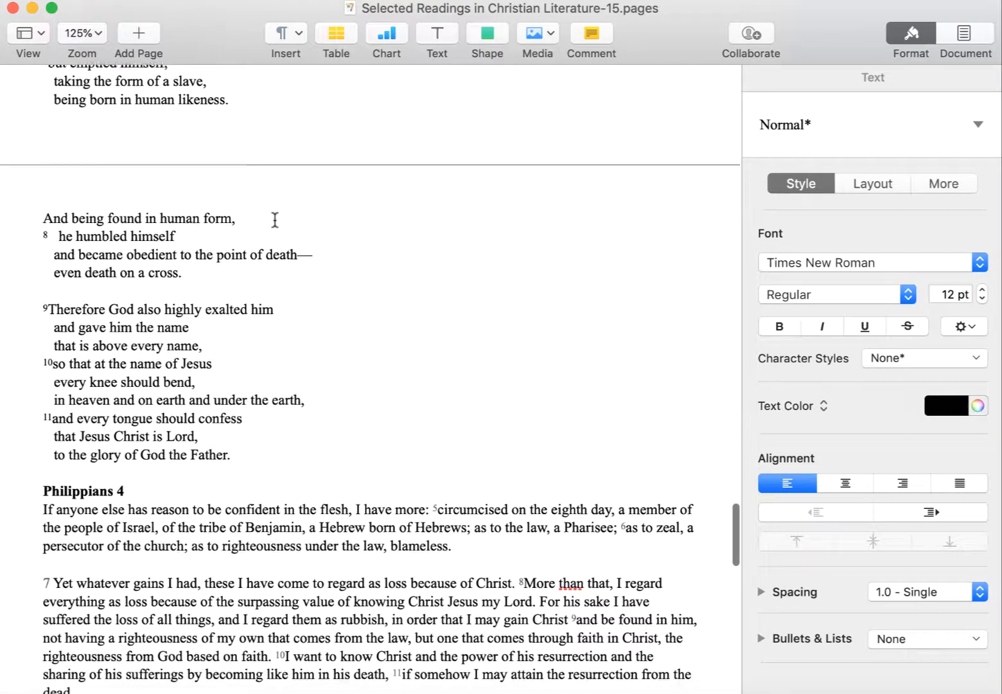
pyautogui.scroll(3)
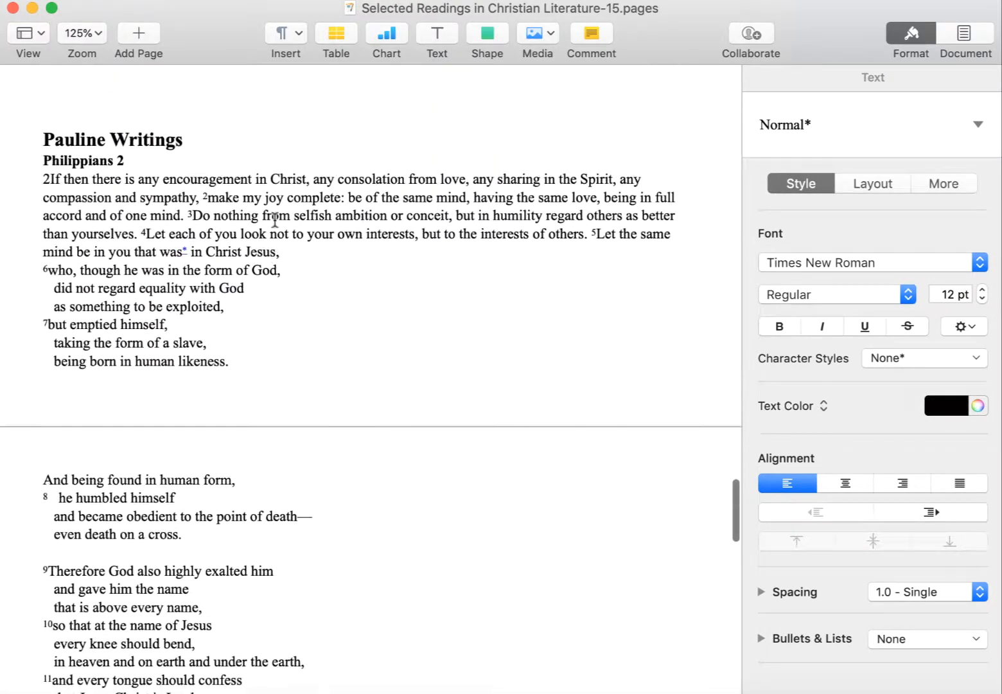
pyautogui.scroll(-3)
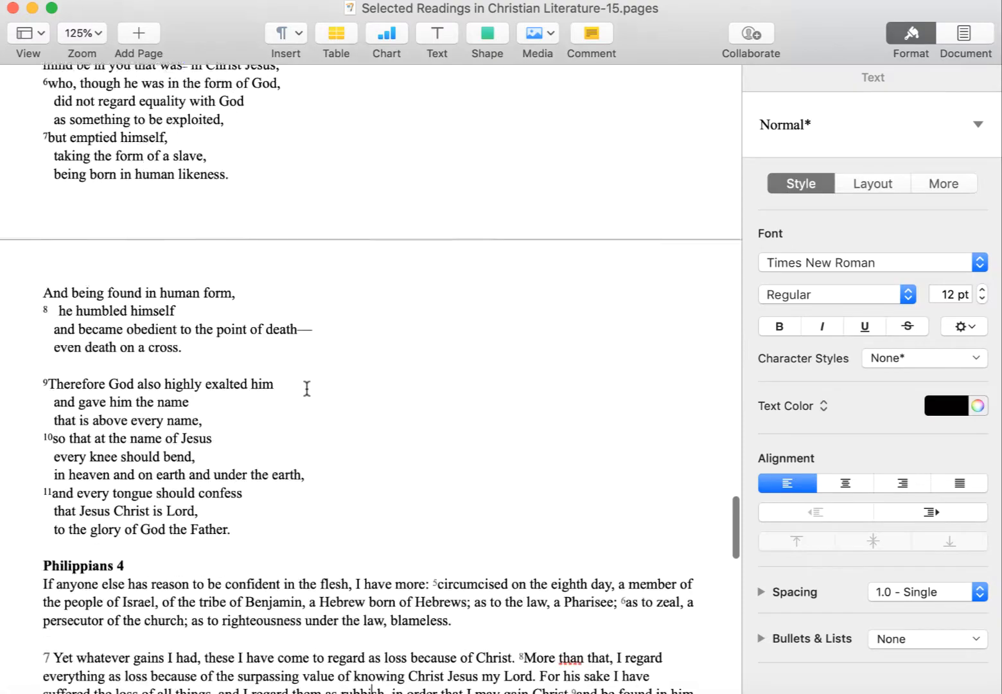
pyautogui.scroll(-3)
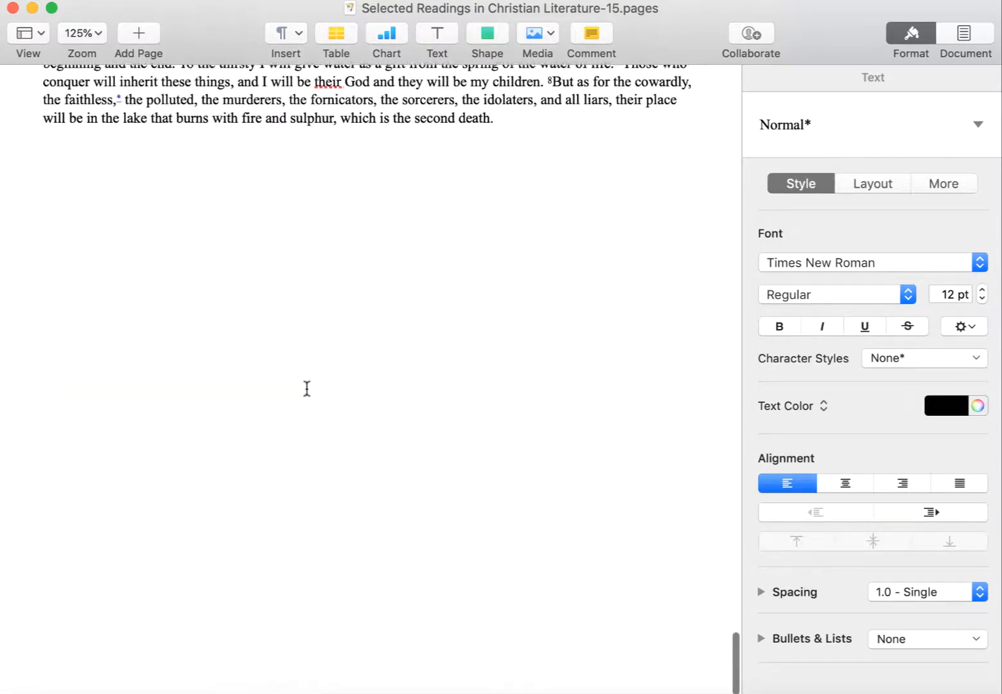
pyautogui.scroll(3)
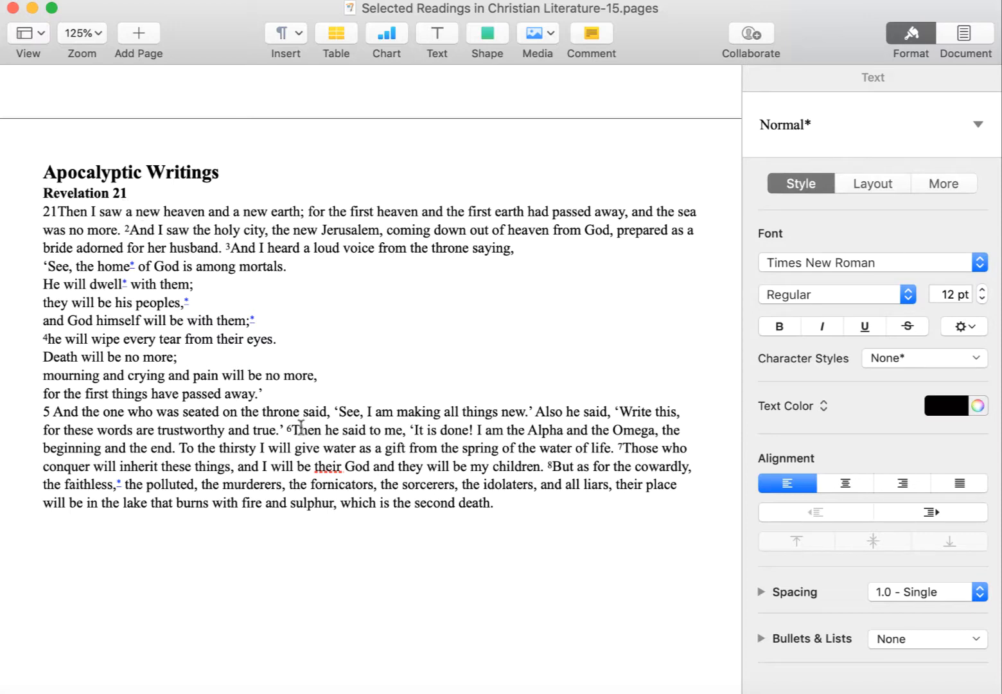
pyautogui.scroll(-3)
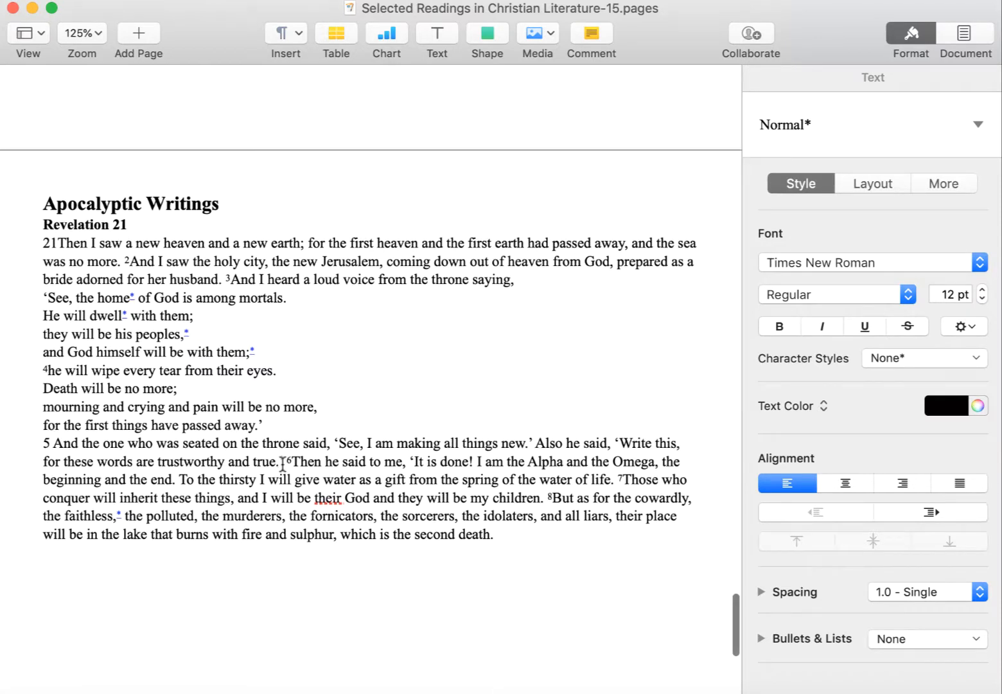
pyautogui.scroll(3)
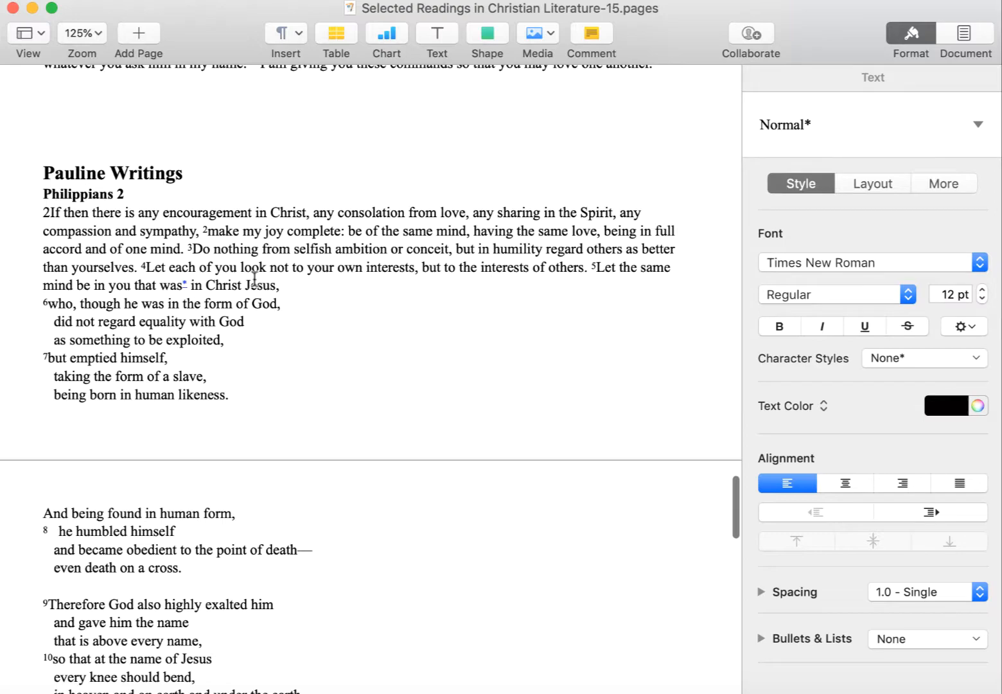
pyautogui.scroll(-3)
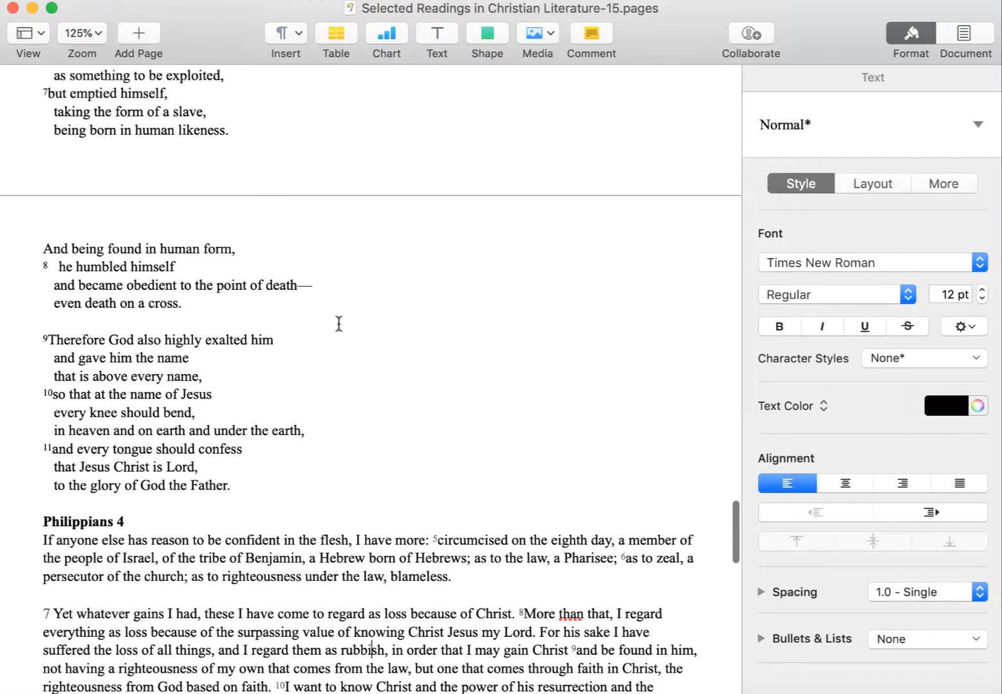
pyautogui.scroll(3)
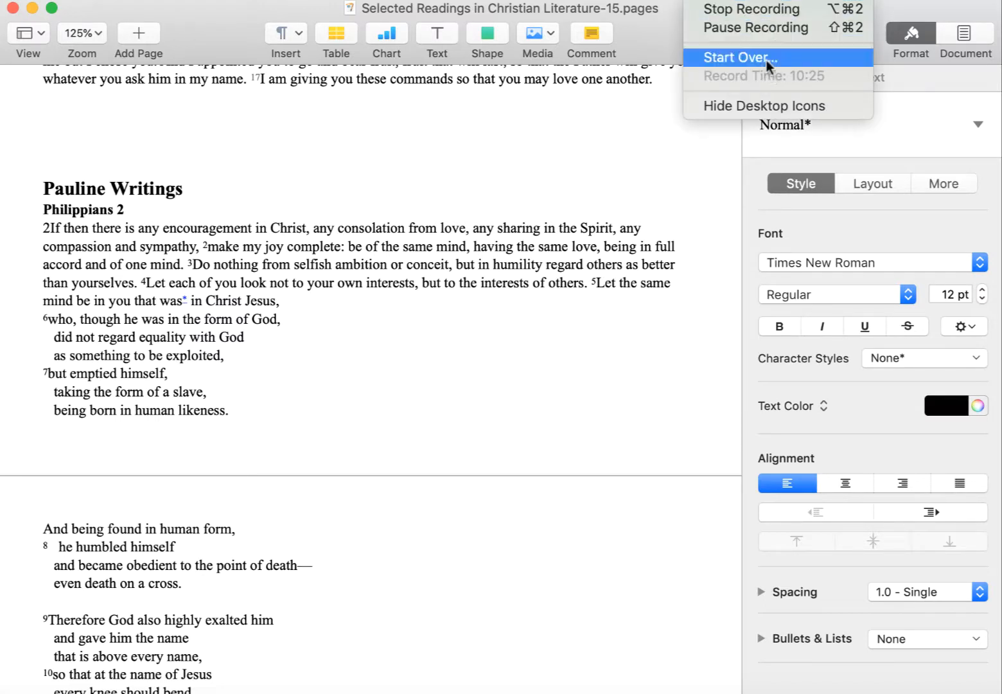
pyautogui.moveTo(771, 9)
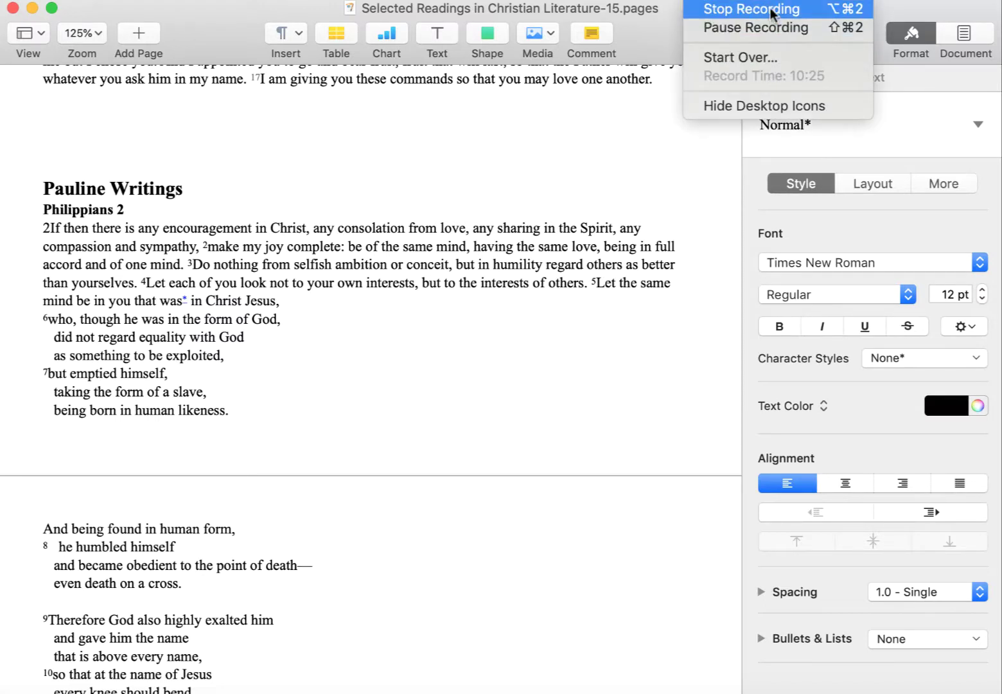